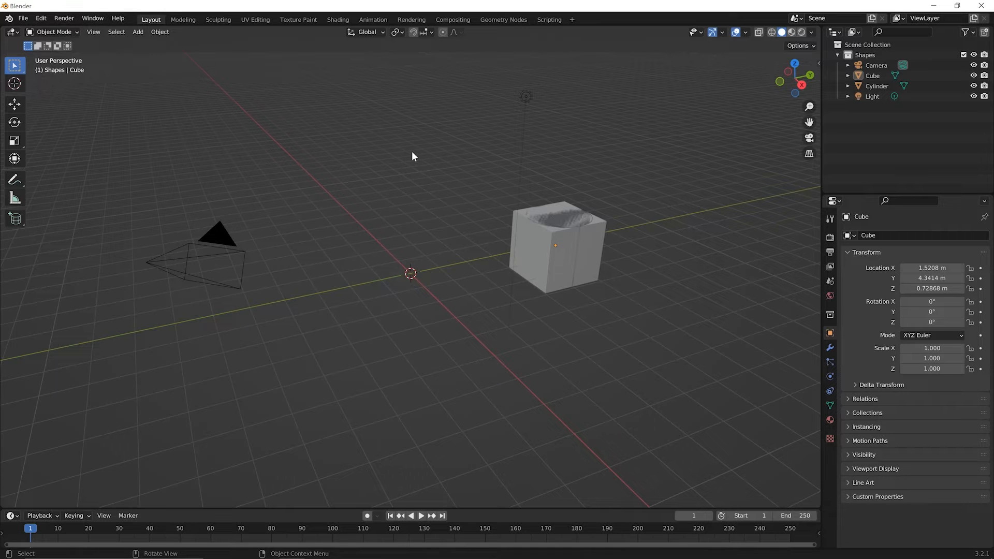
mouse_move(454, 164)
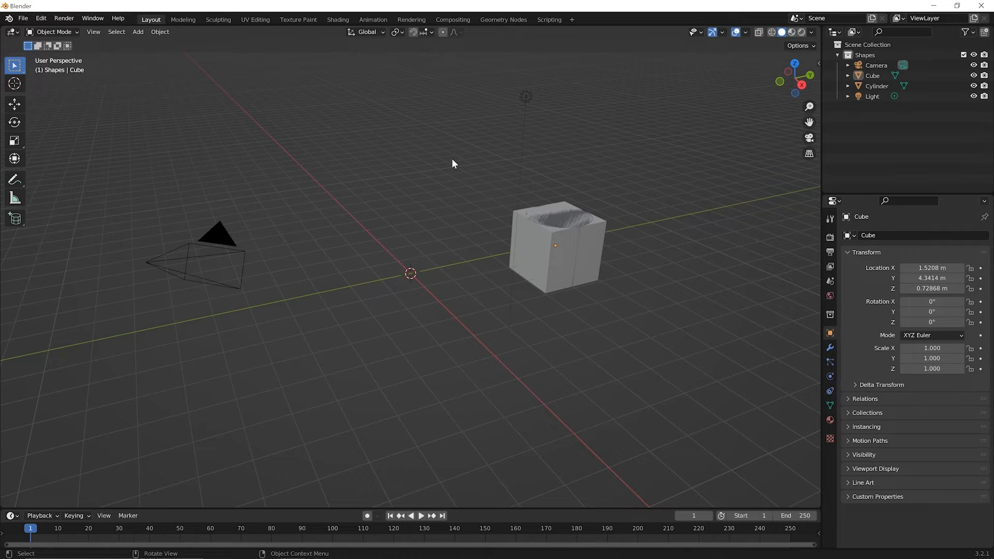
Start a new General Blender file, discarding the unsaved shapes scene
click(23, 18)
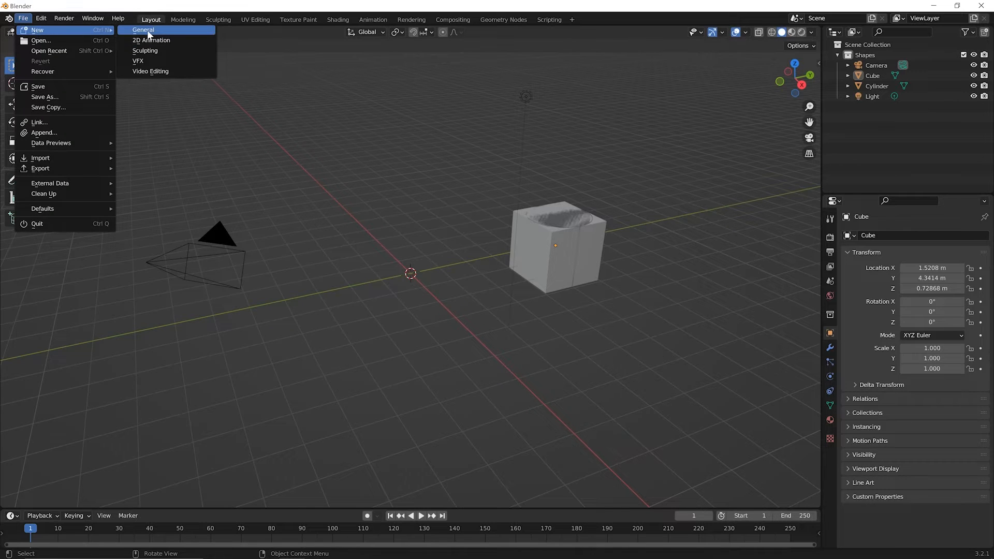
click(143, 29)
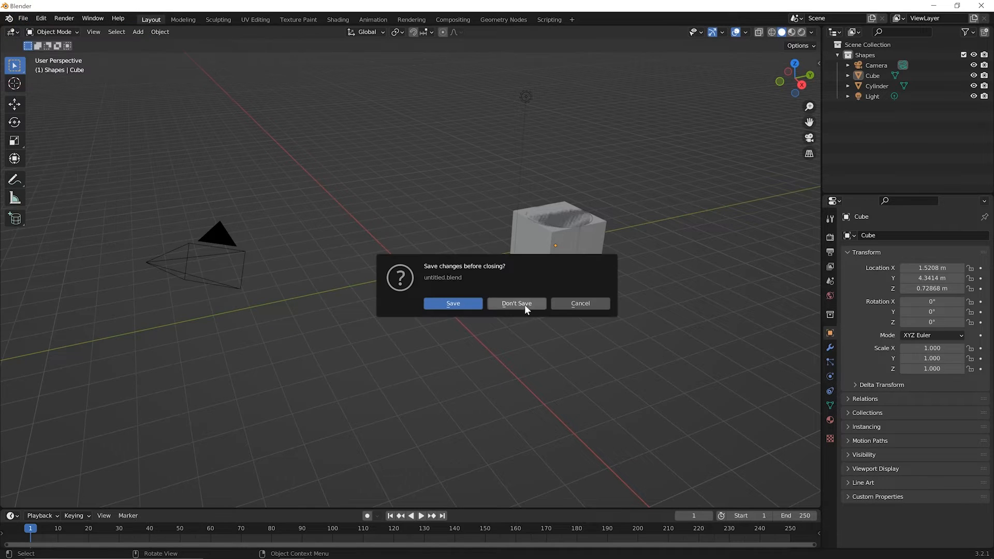
click(517, 303)
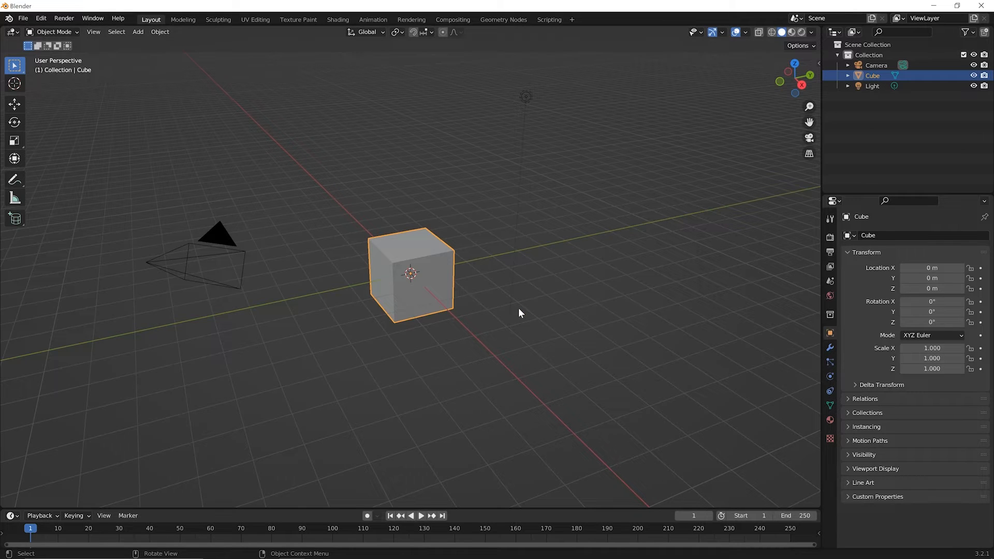
mouse_move(498, 258)
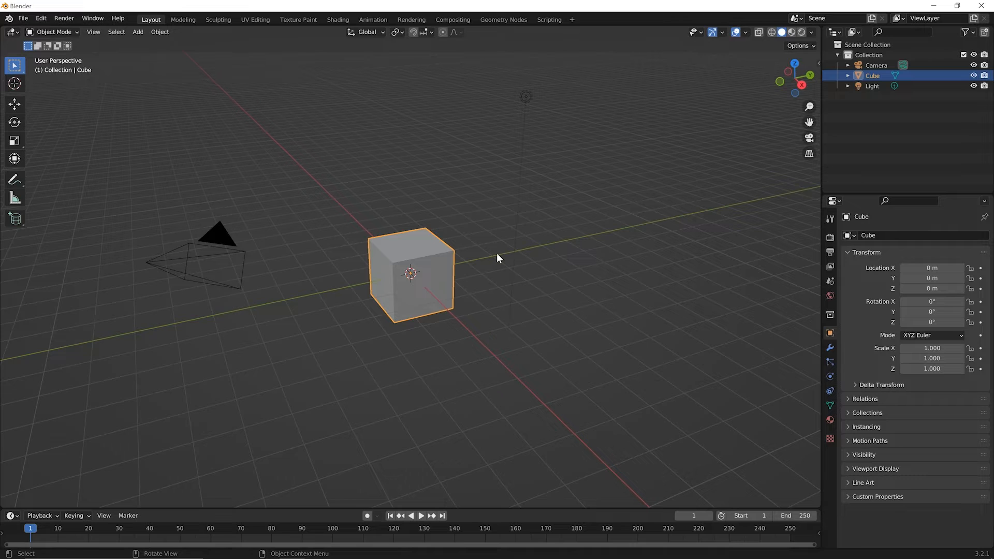
mouse_move(442, 321)
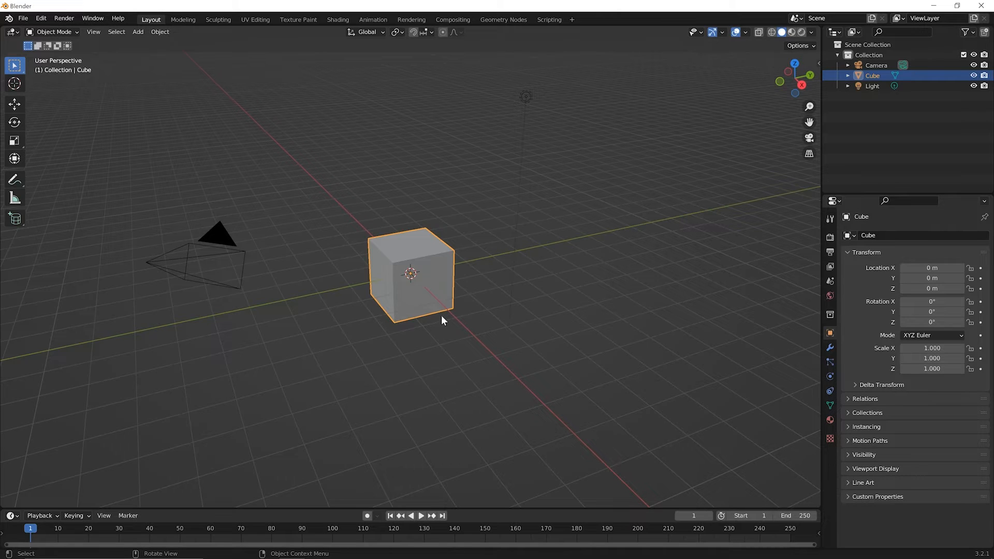
mouse_move(433, 327)
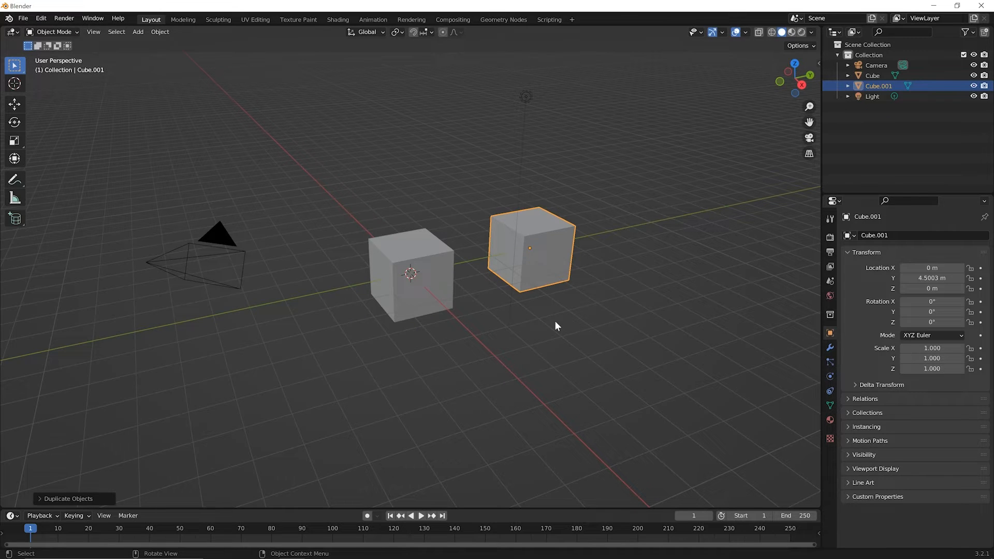
mouse_move(525, 288)
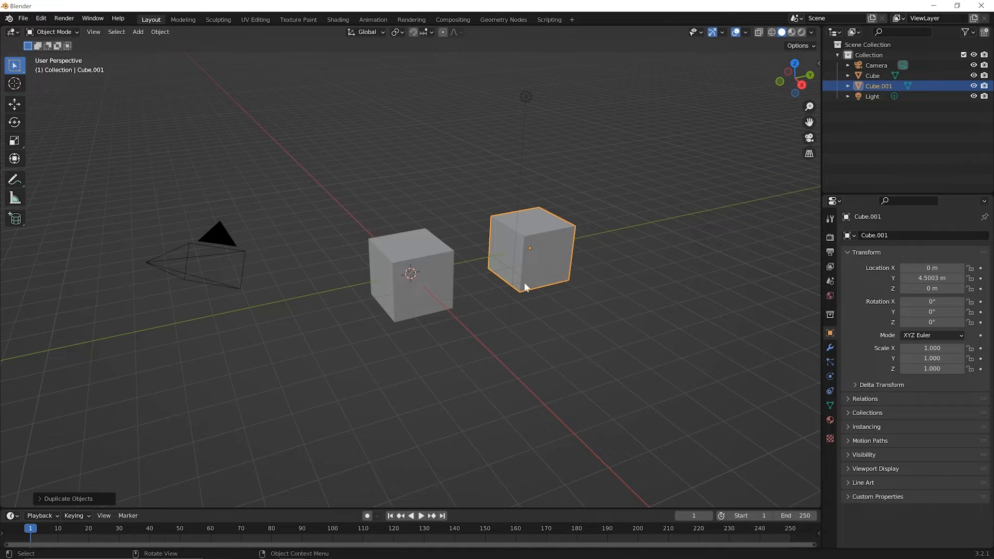
mouse_move(537, 283)
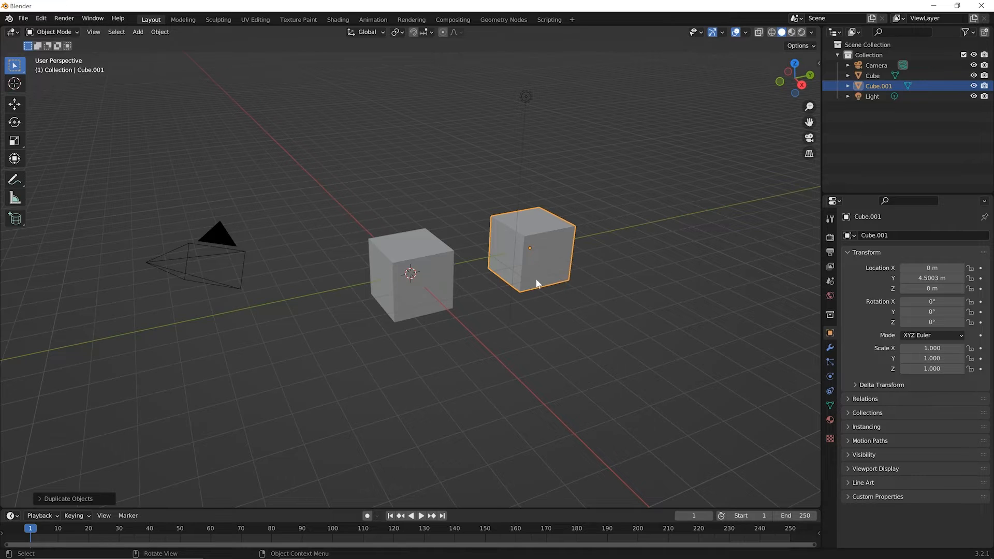
mouse_move(872, 96)
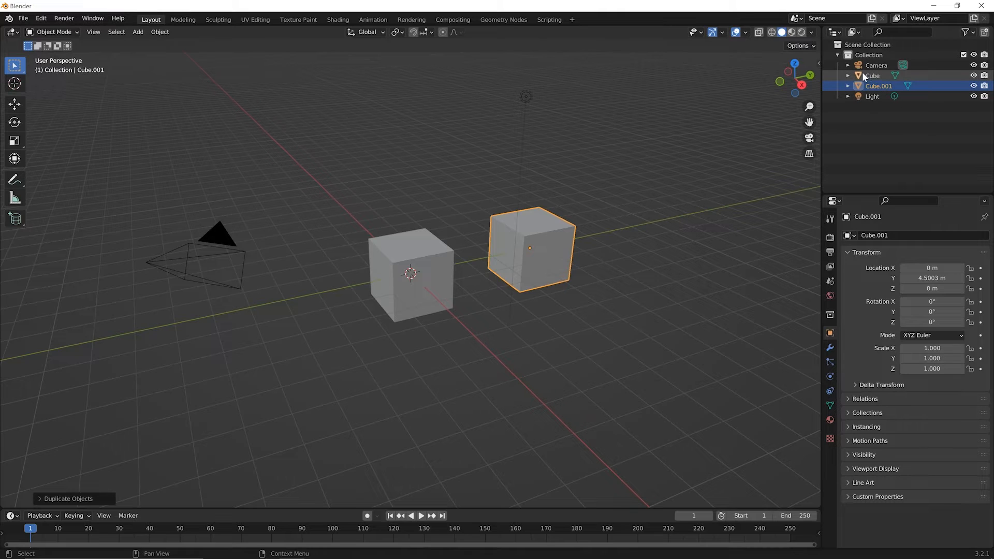
mouse_move(874, 89)
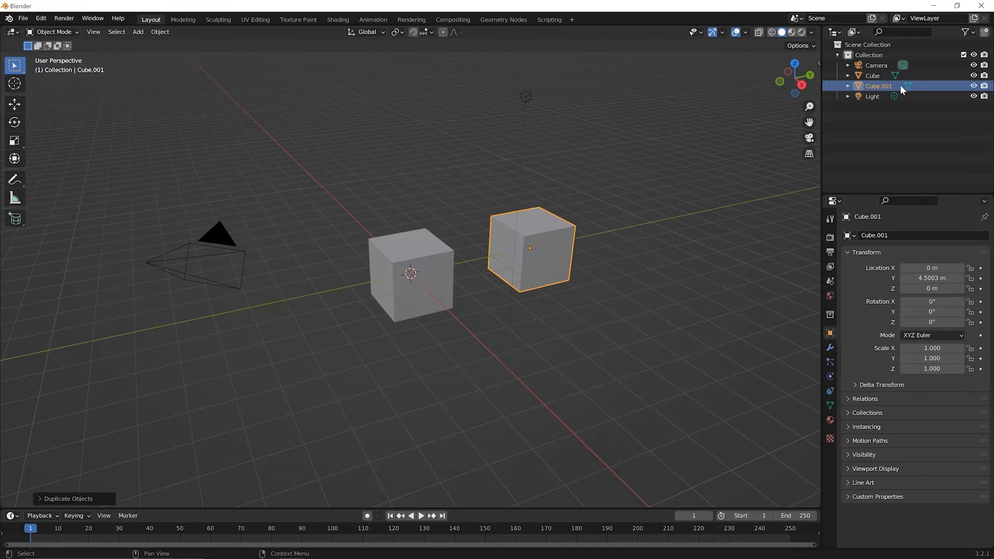
mouse_move(514, 323)
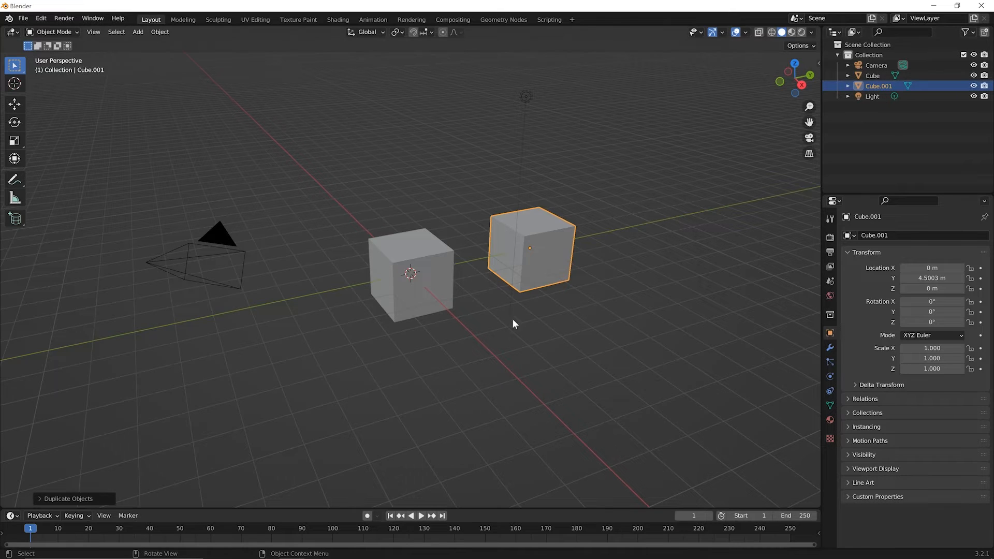
mouse_move(542, 277)
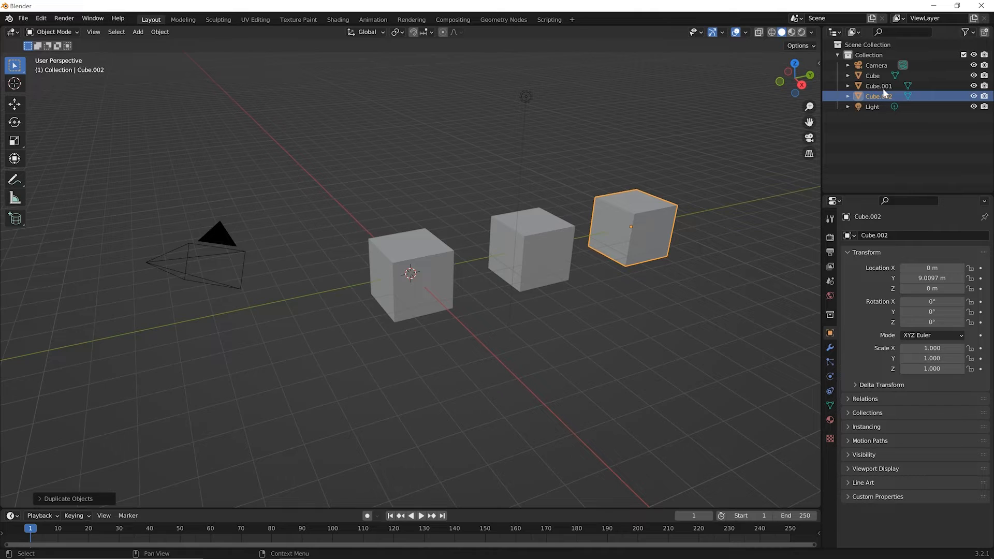
mouse_move(878, 76)
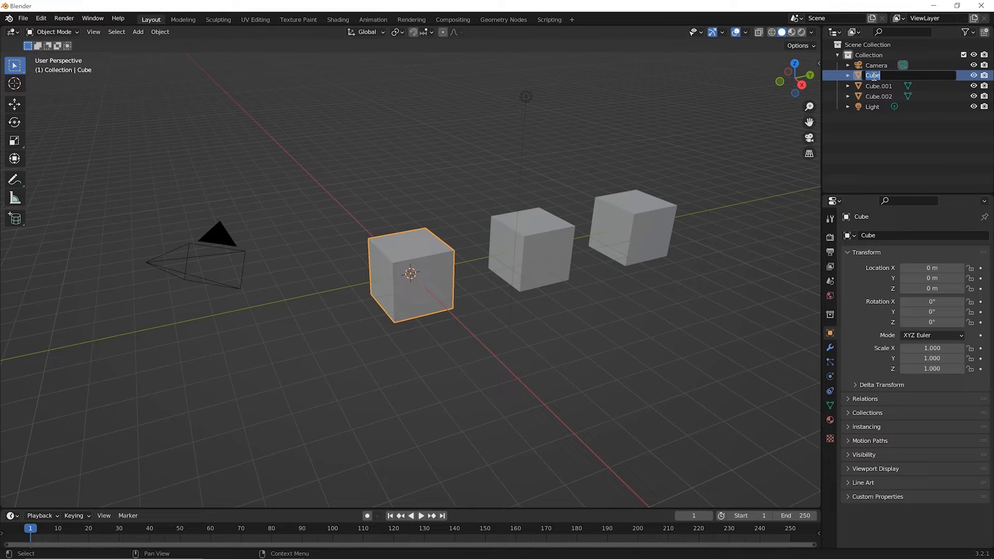
Rename the cubes to Cube Original, Cube Duplicate 001 and Cube Duplicate 002 in the Outliner
double_click(872, 75)
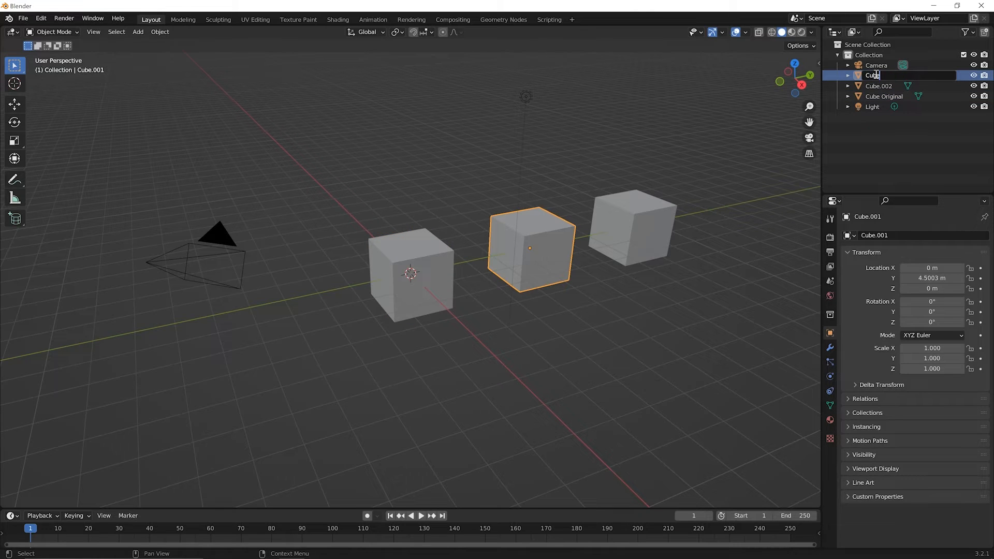
text(Duplicate 001)
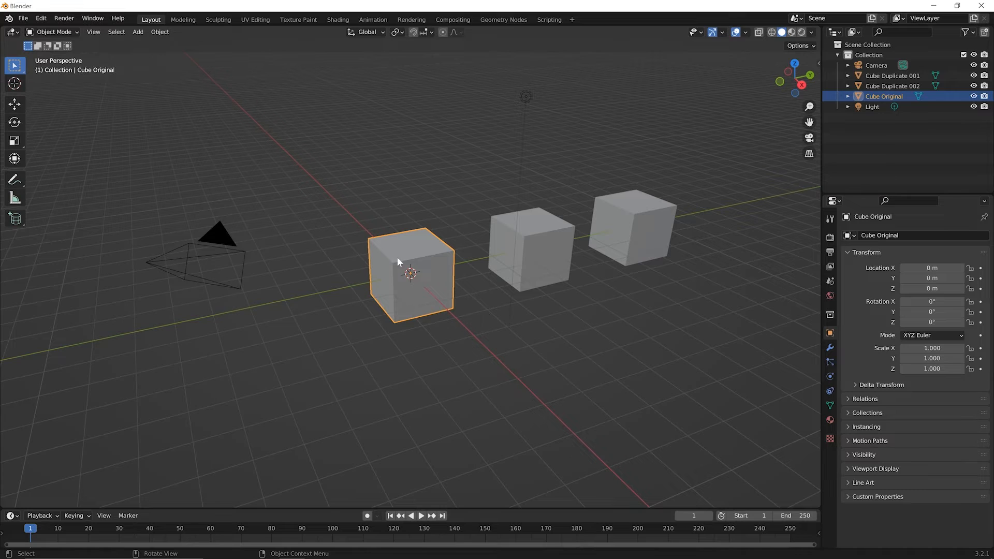
mouse_move(429, 305)
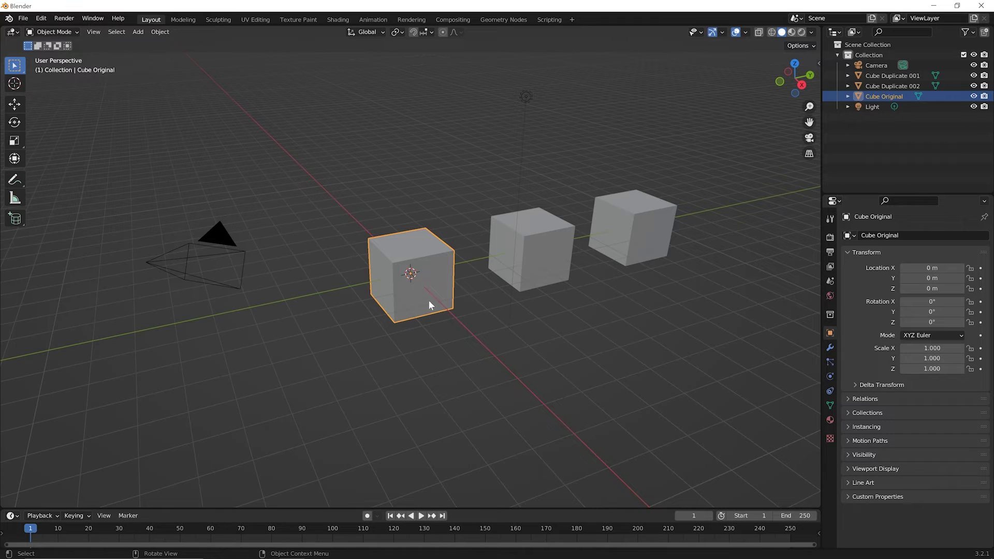
mouse_move(419, 309)
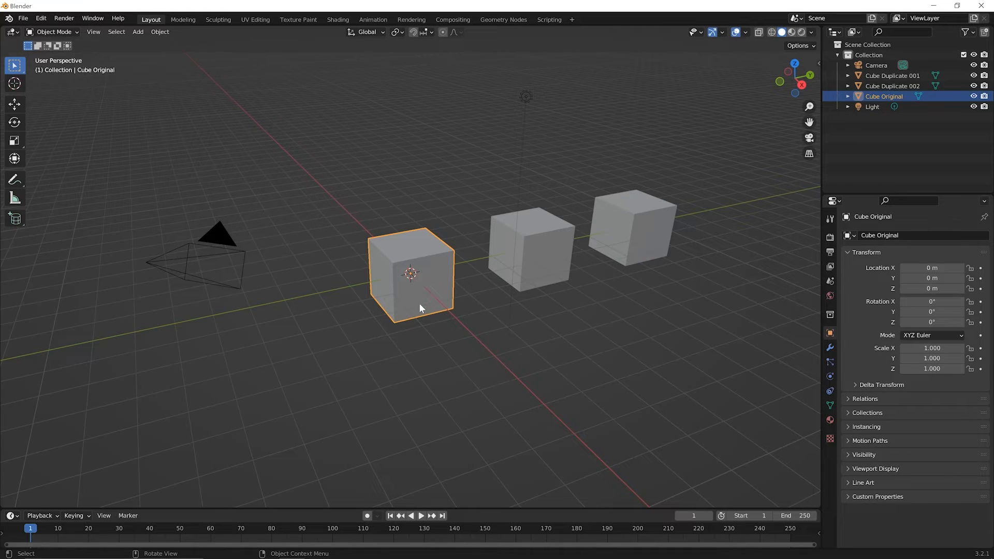
mouse_move(360, 302)
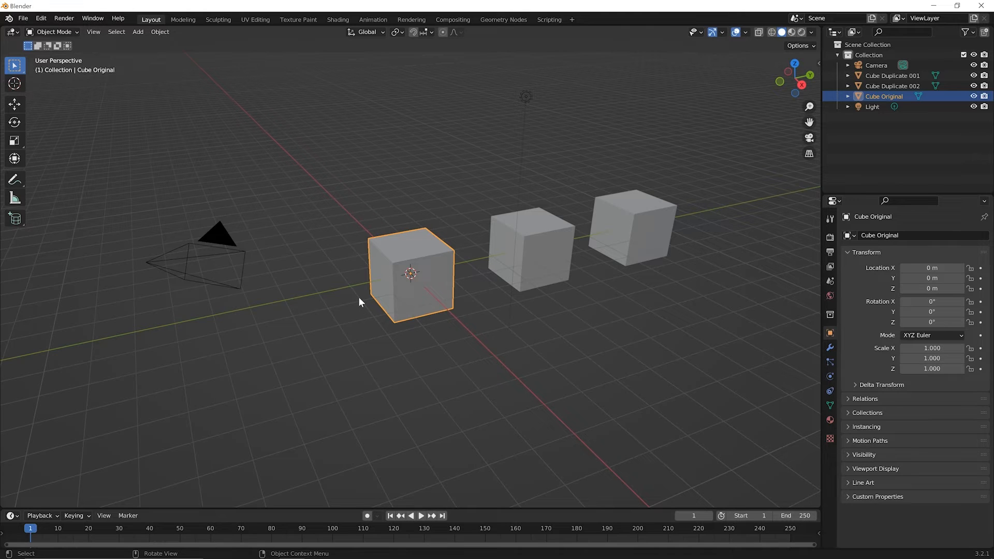
mouse_move(399, 291)
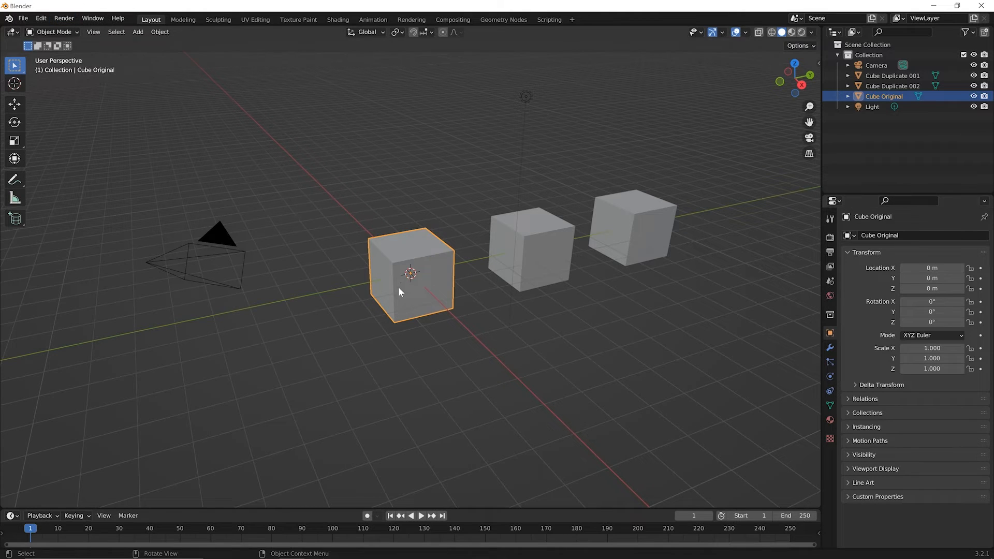
key(s)
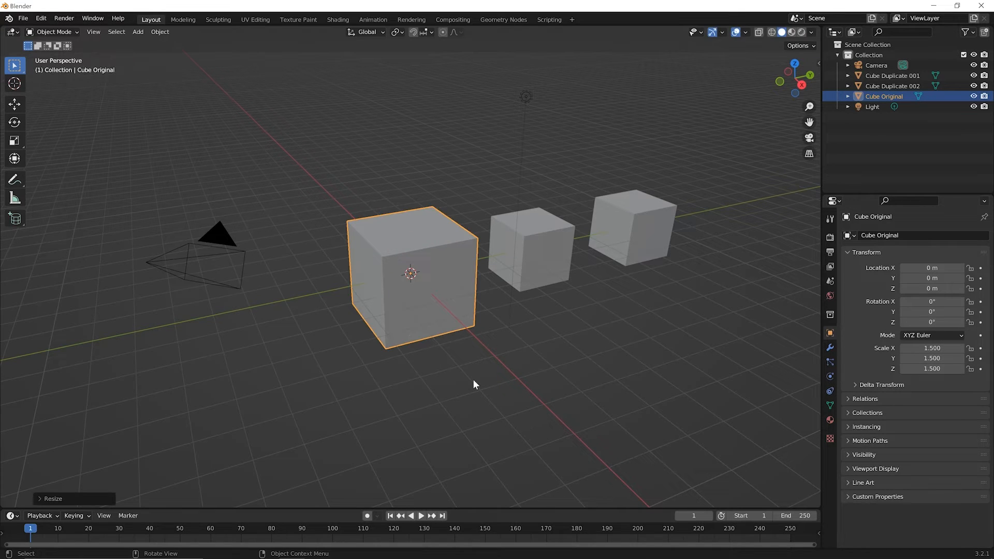
mouse_move(358, 331)
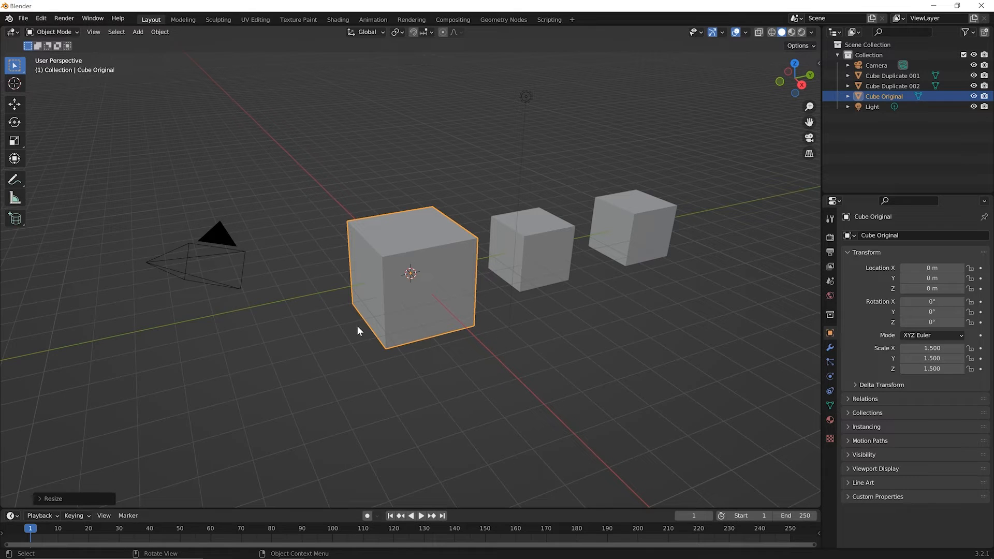
mouse_move(532, 257)
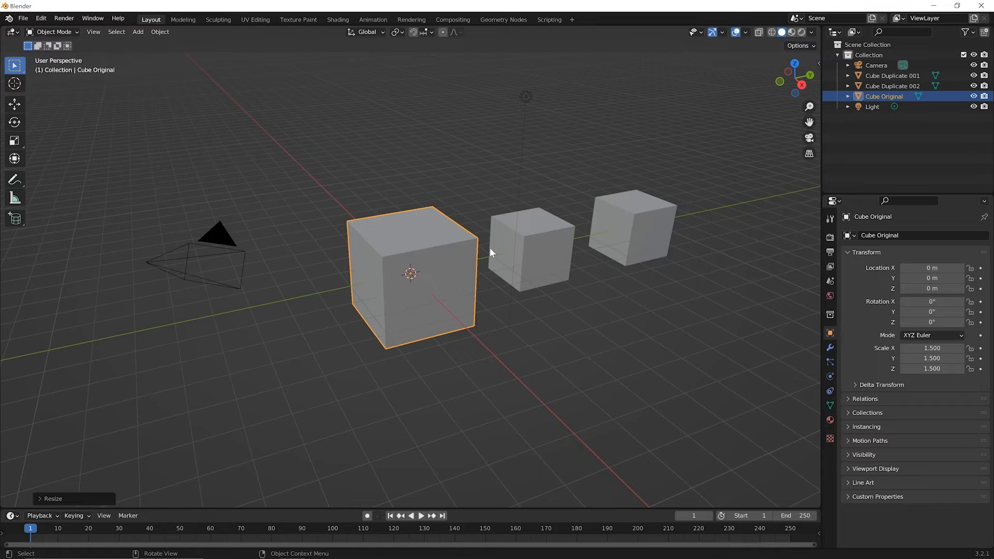
mouse_move(557, 262)
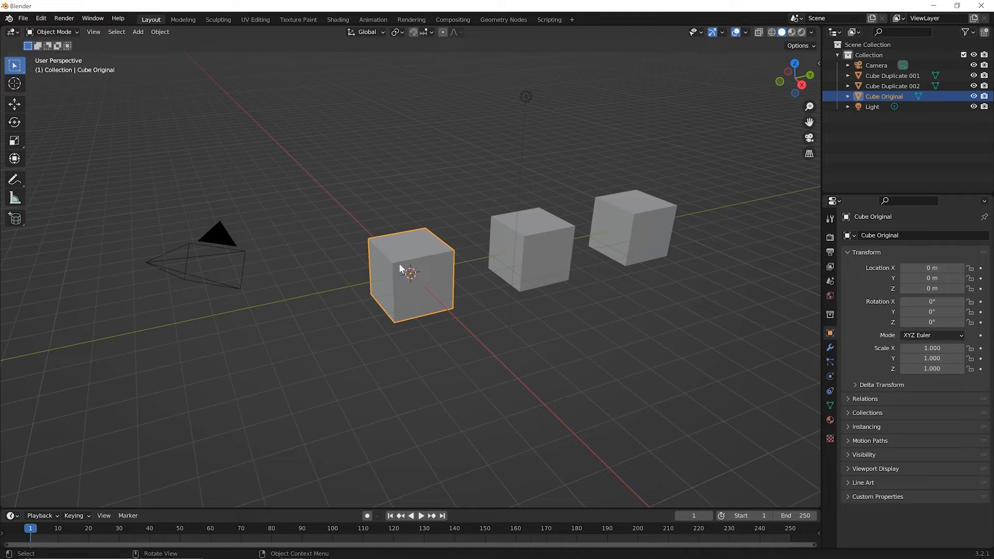
Scale Cube Original's mesh in Edit Mode so its object scale returns to 1.0
key(Tab)
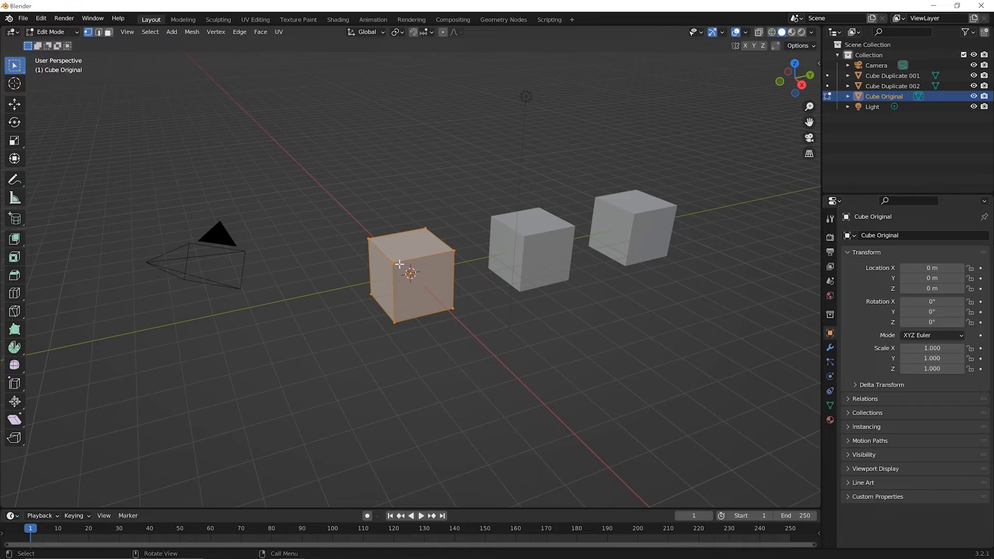
mouse_move(459, 311)
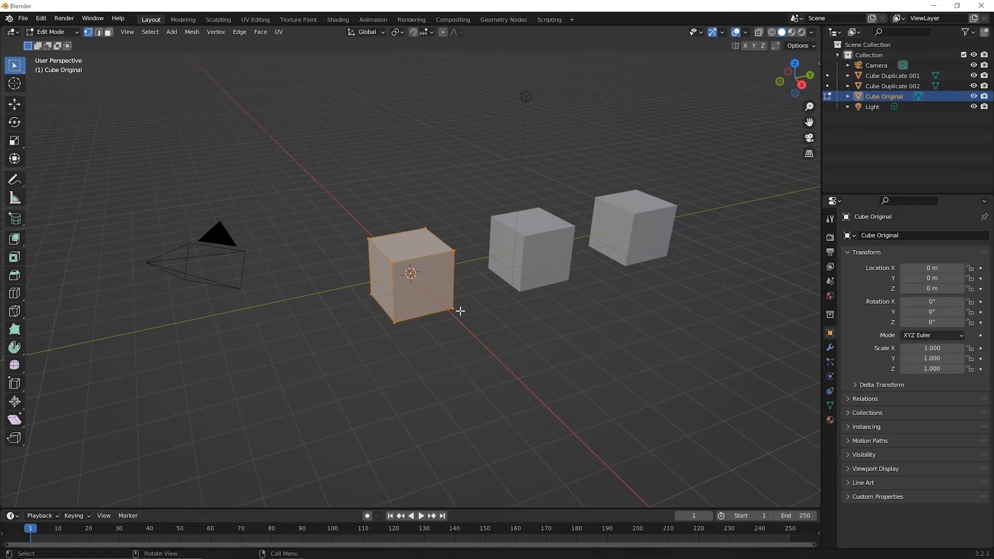
key(s)
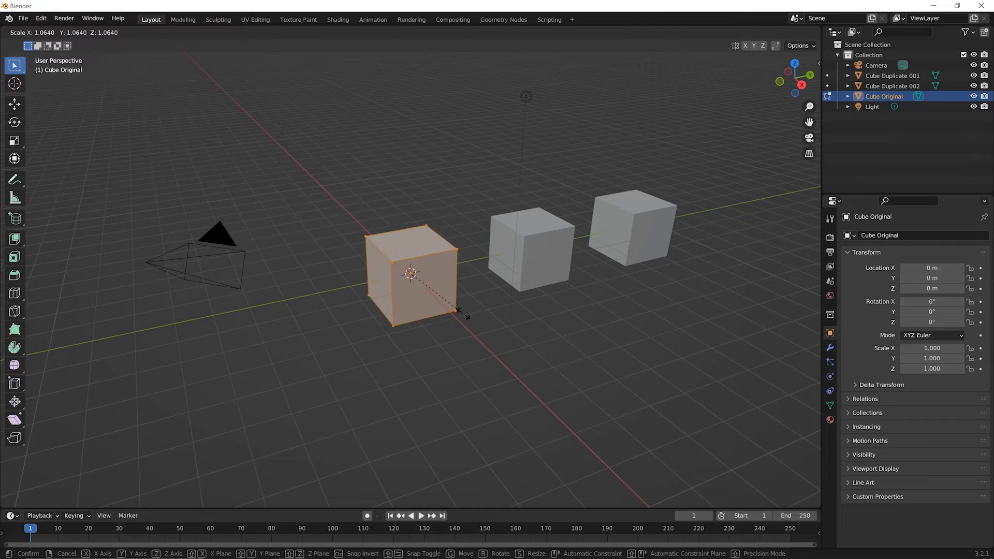
click(495, 334)
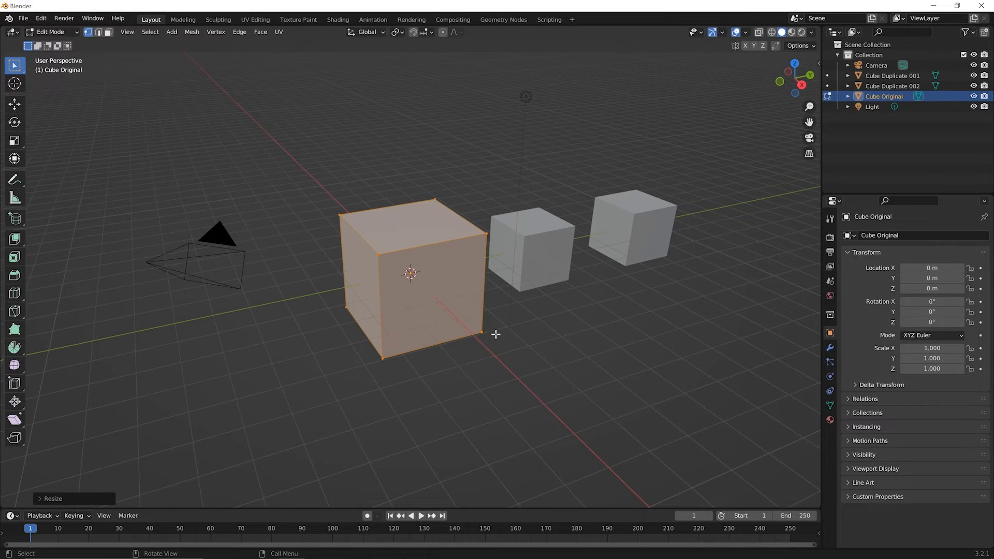
mouse_move(418, 172)
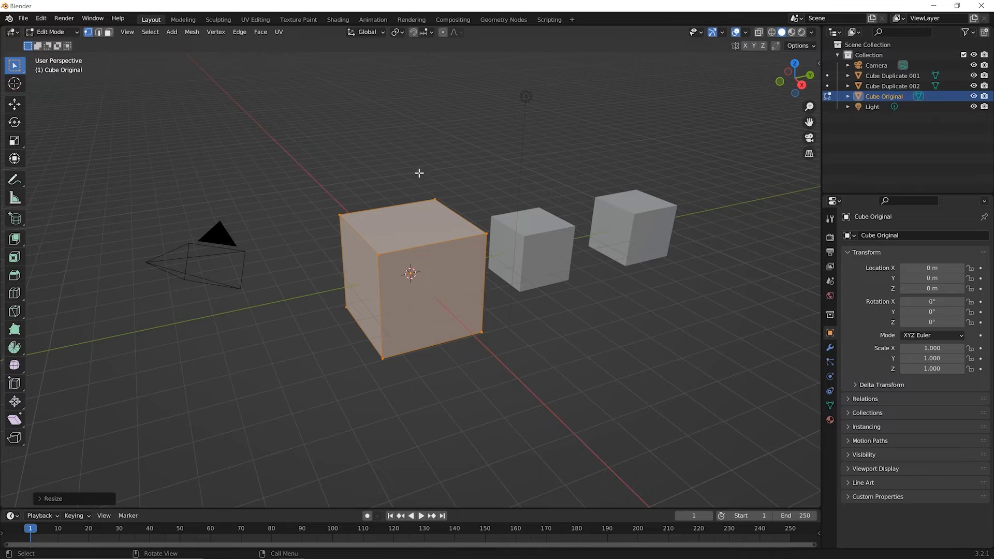
mouse_move(562, 265)
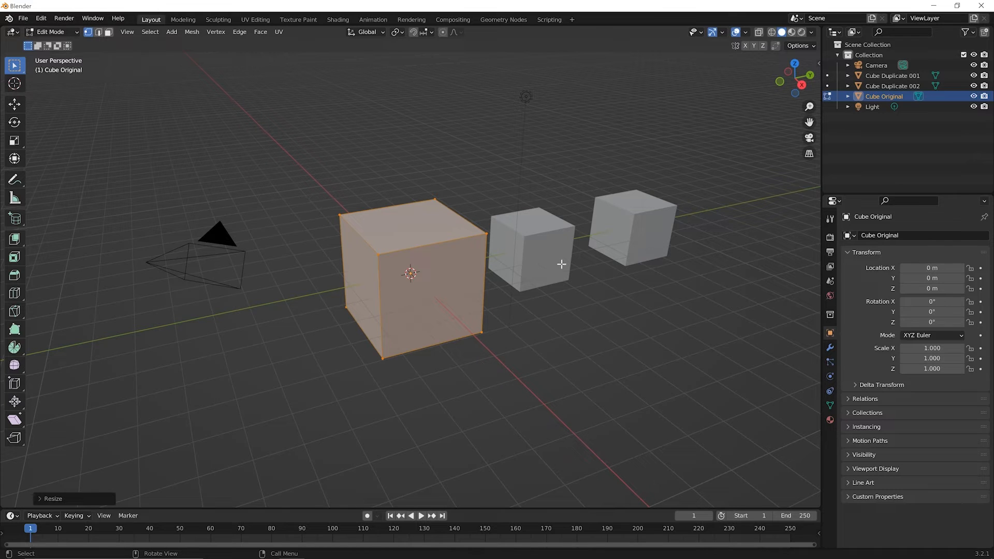
mouse_move(653, 213)
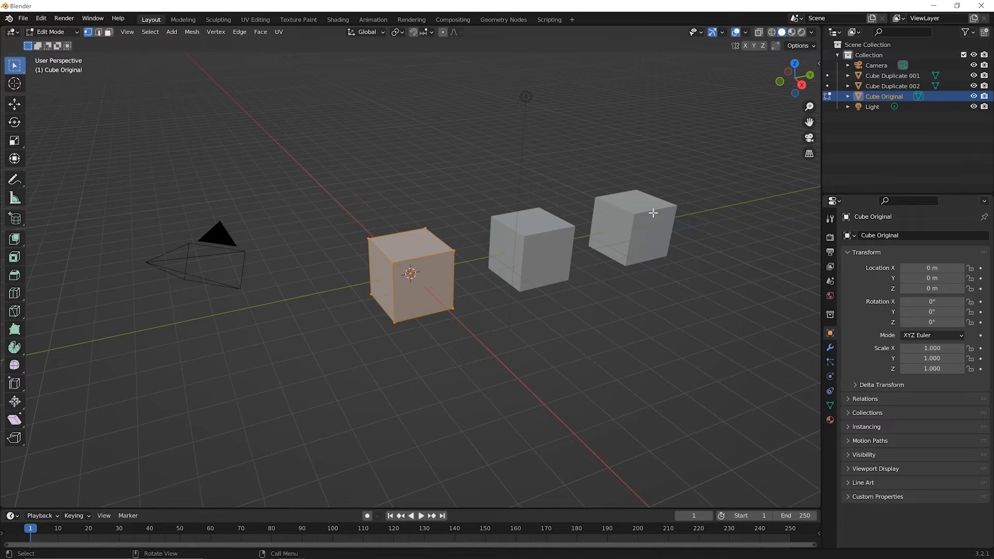
mouse_move(656, 217)
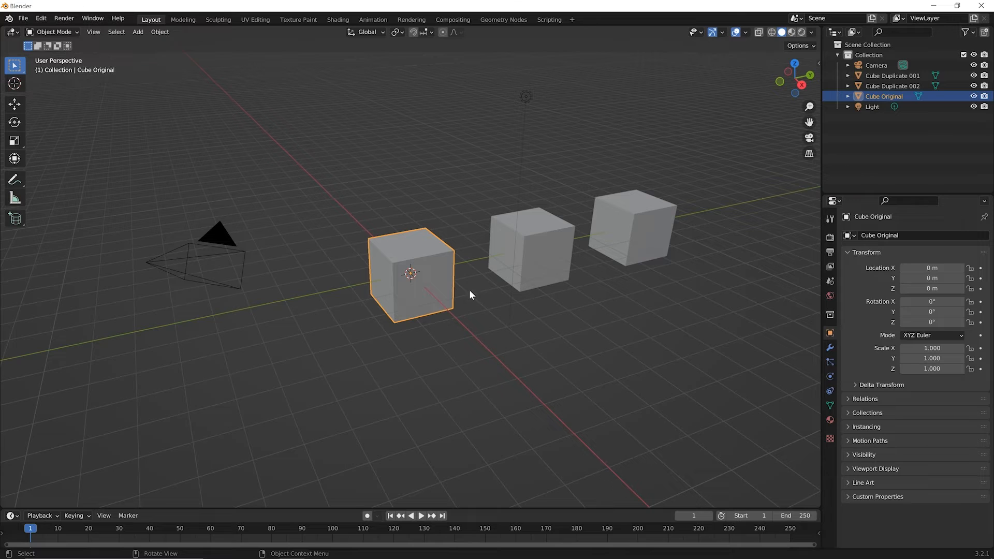
mouse_move(391, 229)
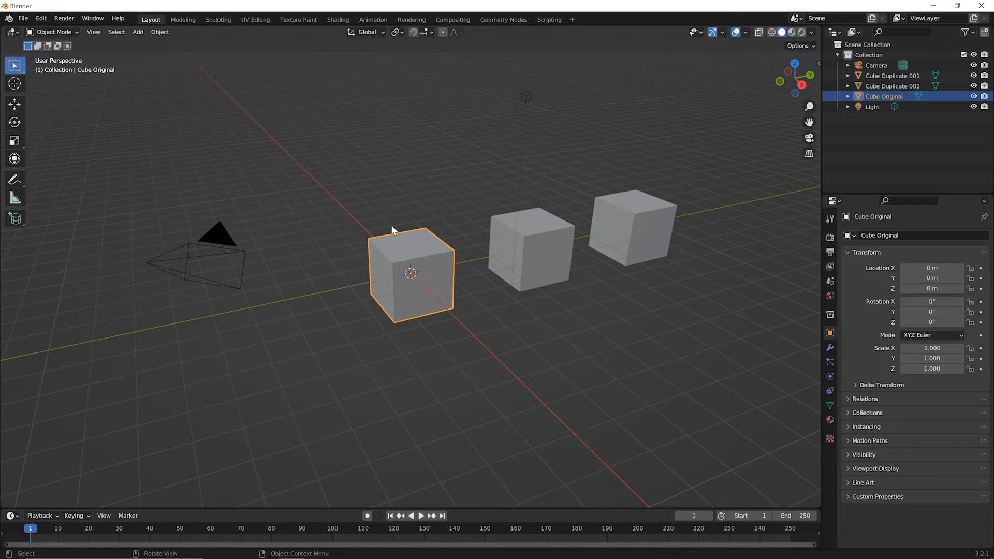
mouse_move(627, 229)
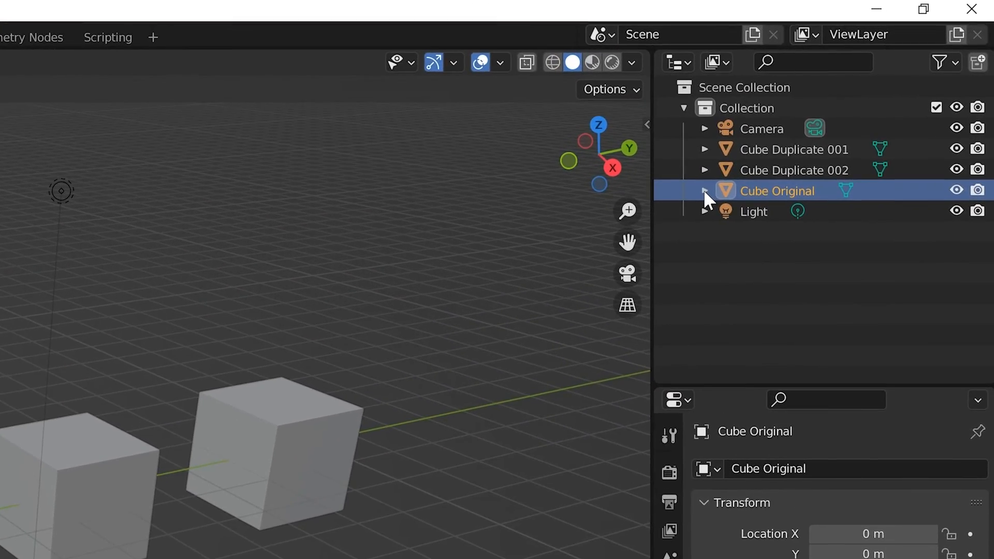
Expand Cube Original and Cube Duplicate 001 to show meshes Cube and Cube.001
click(706, 192)
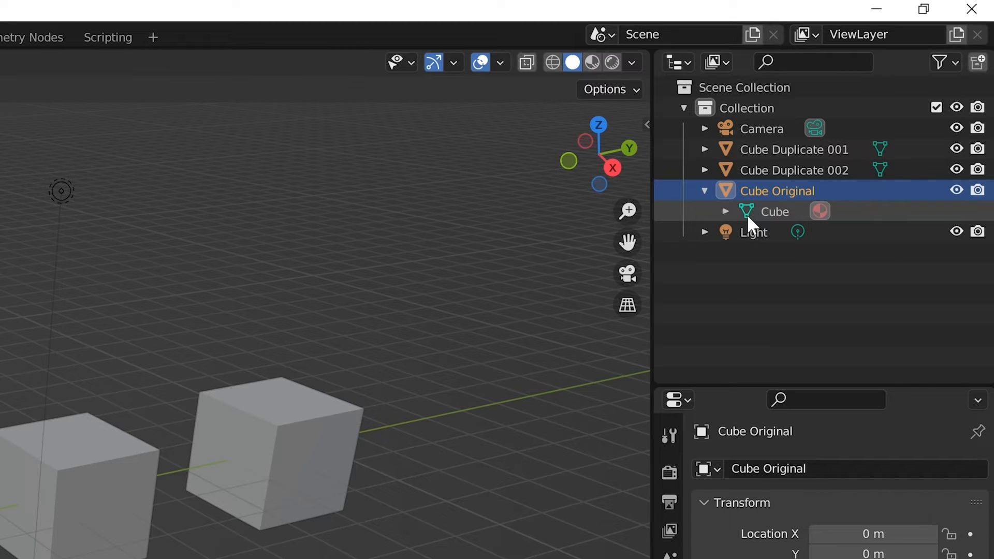
mouse_move(736, 197)
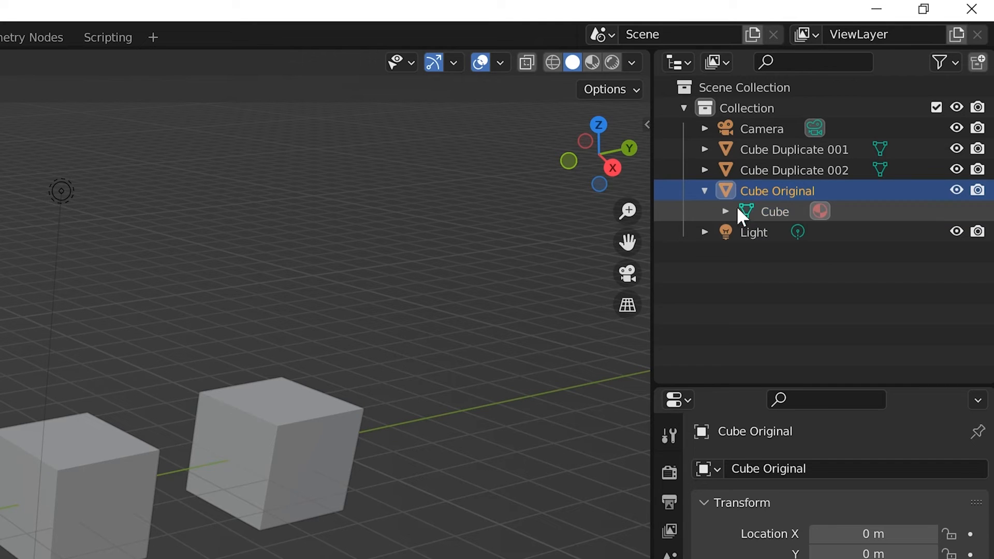
mouse_move(749, 216)
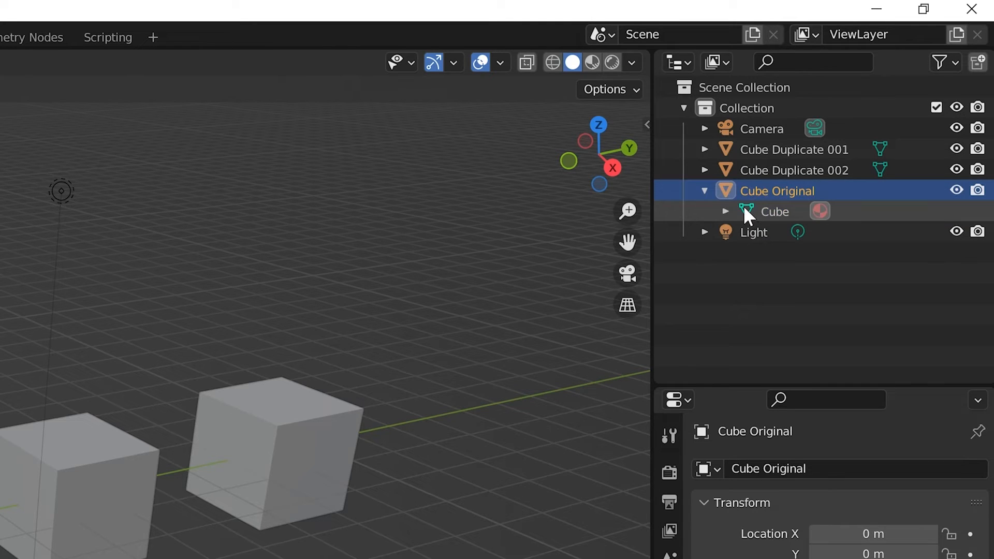
mouse_move(796, 218)
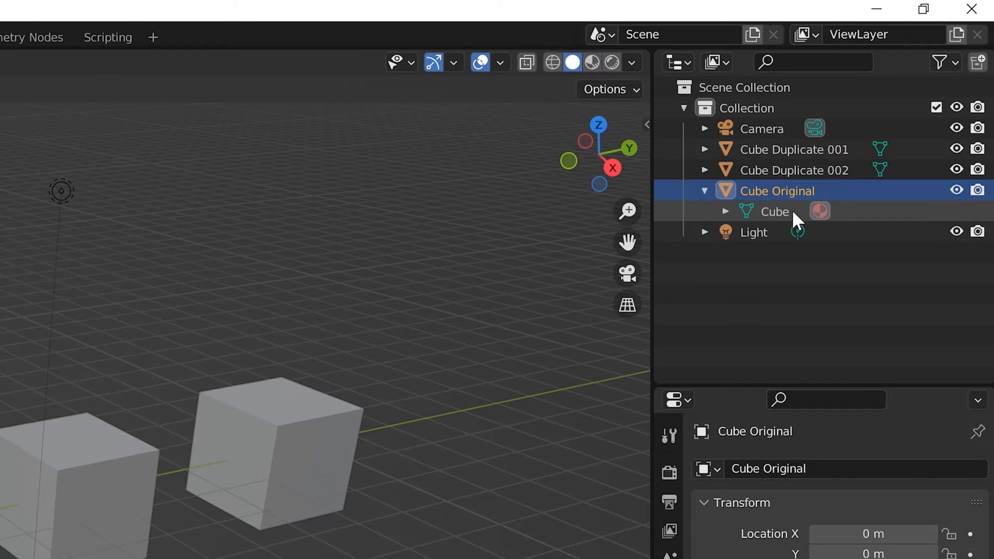
mouse_move(783, 217)
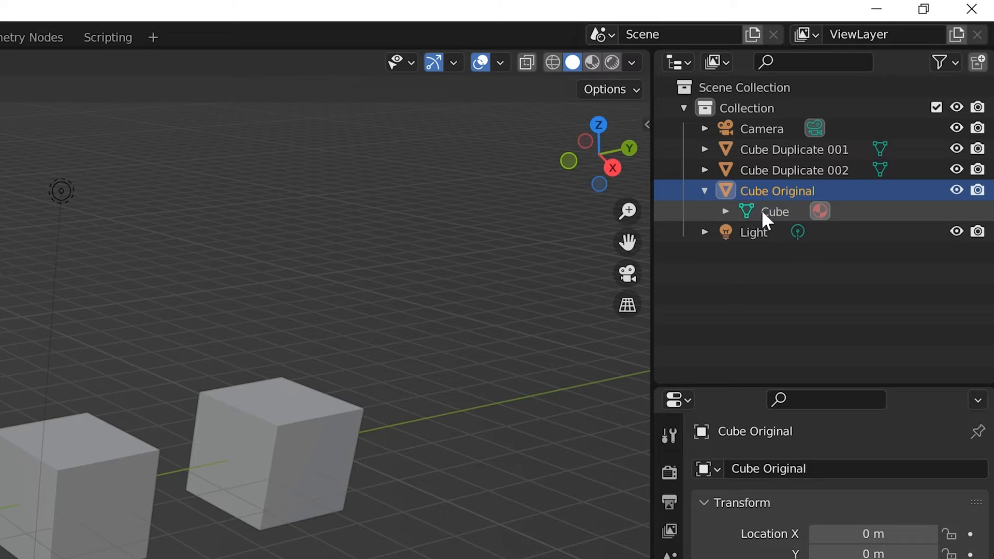
mouse_move(729, 192)
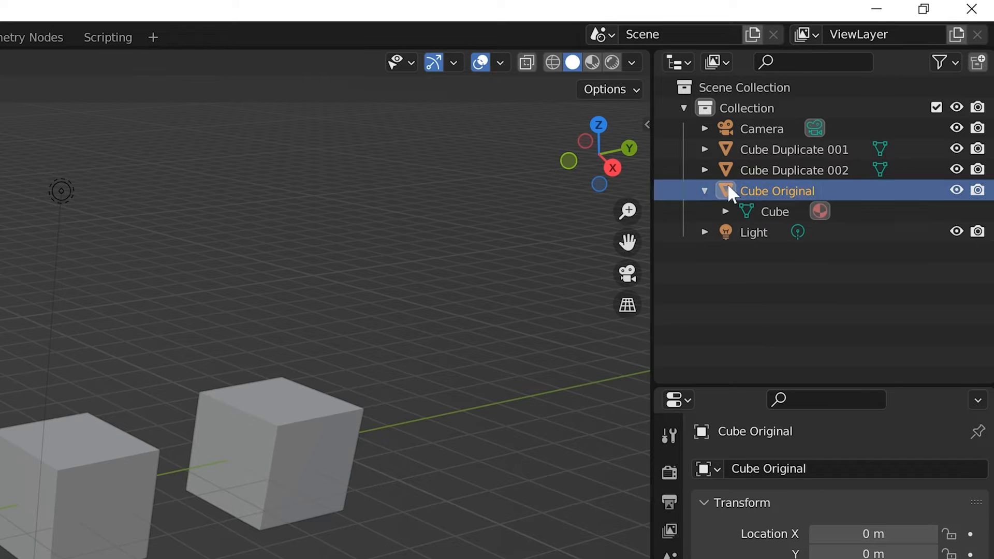
mouse_move(707, 156)
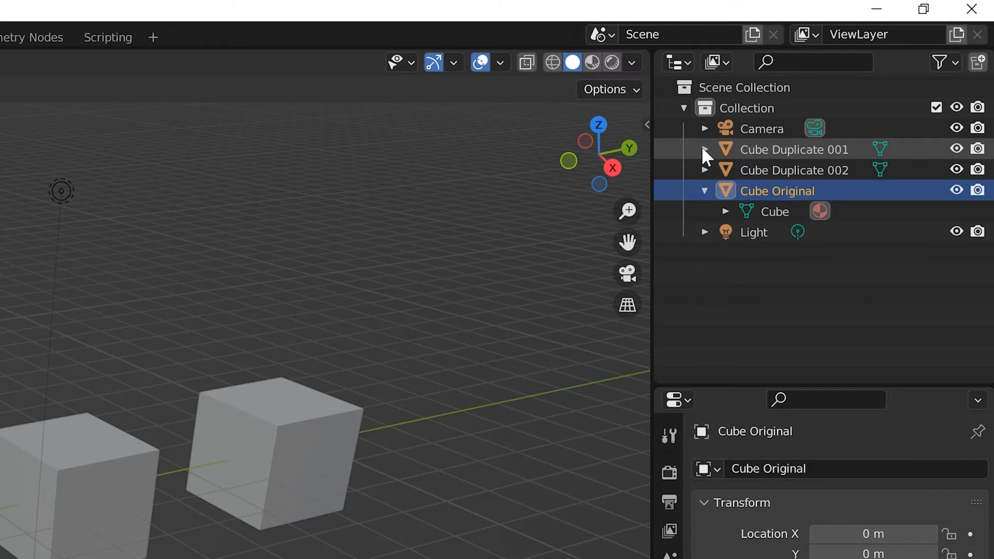
click(704, 149)
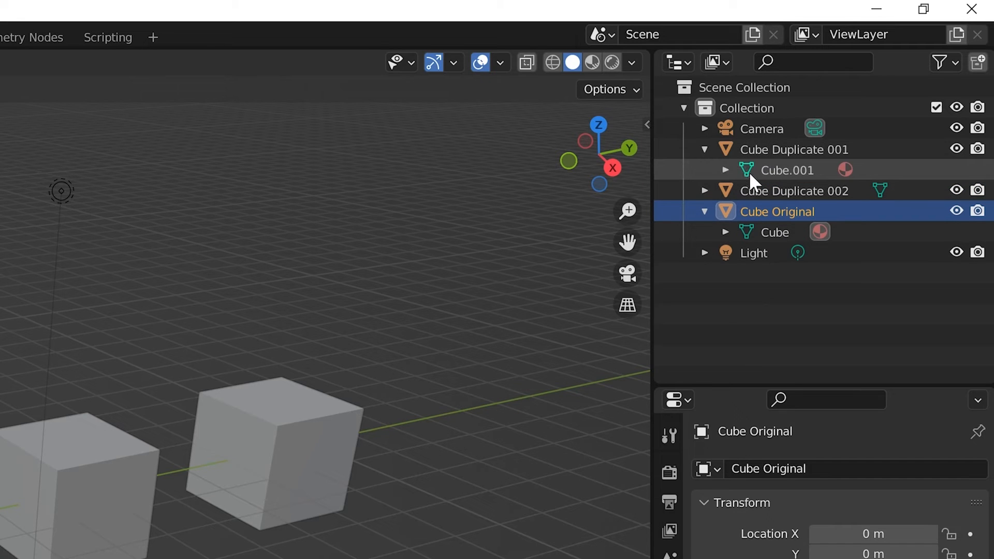
mouse_move(789, 181)
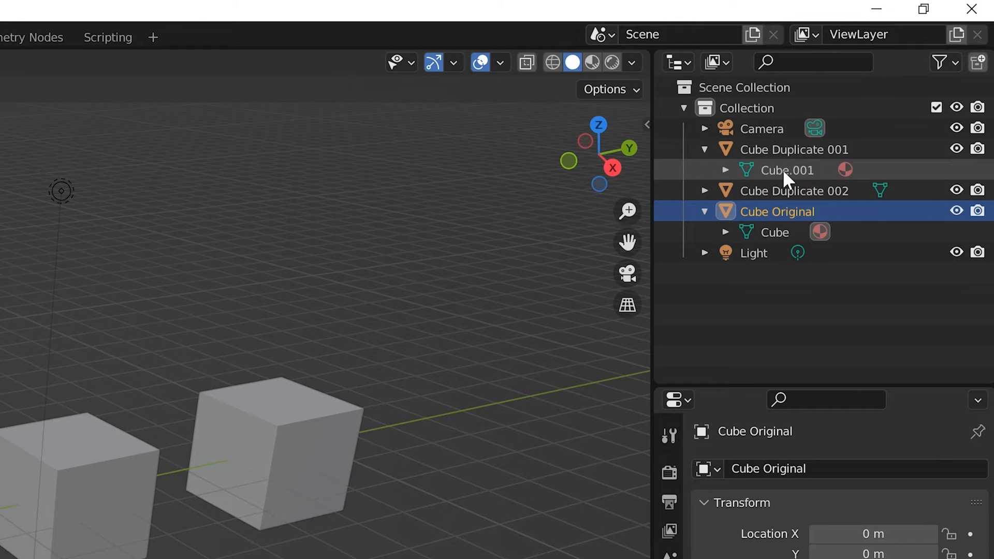
mouse_move(824, 203)
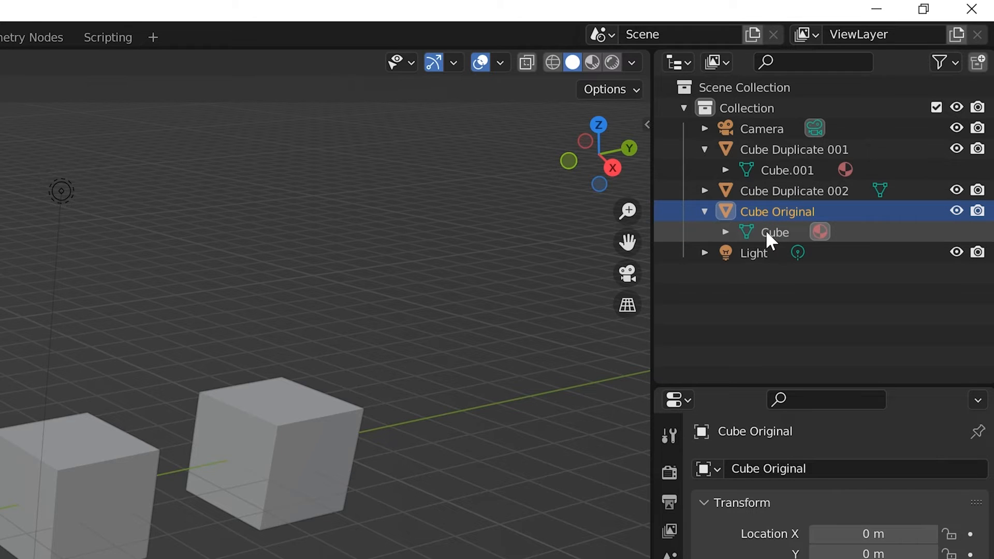
mouse_move(751, 240)
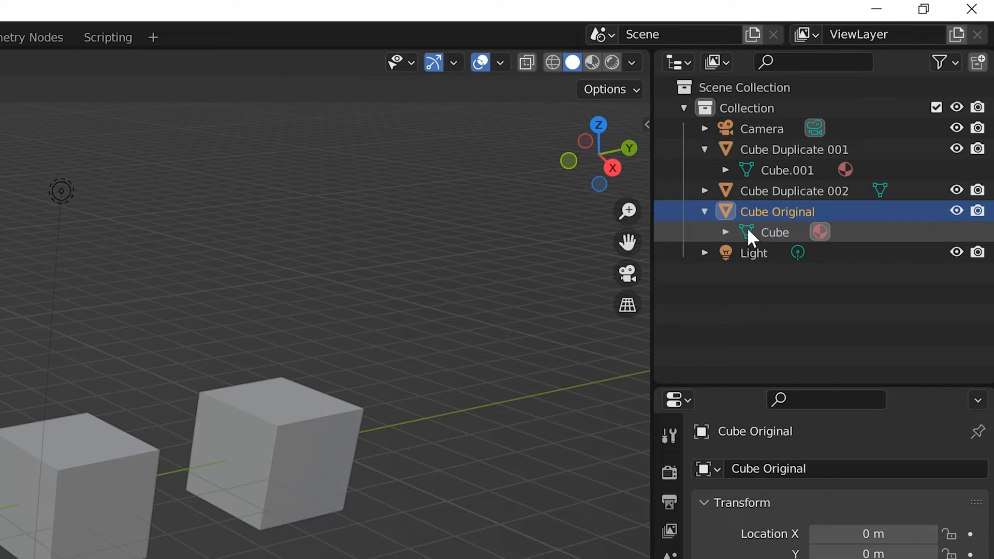
mouse_move(761, 239)
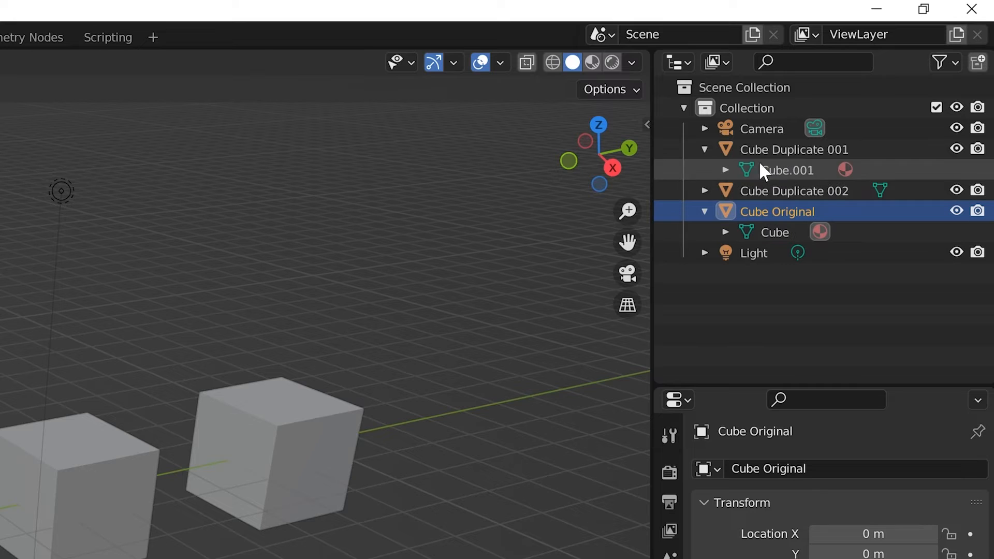
mouse_move(786, 176)
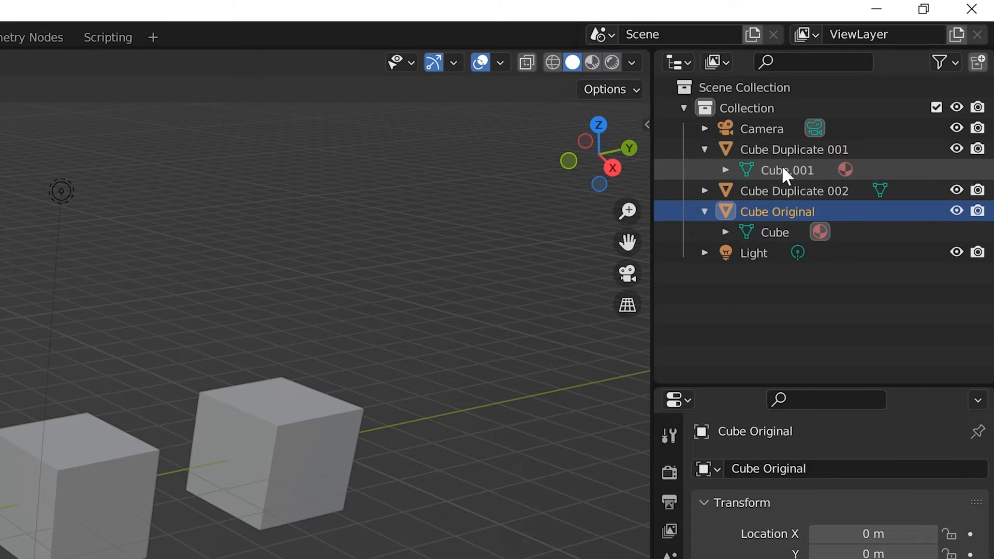
mouse_move(770, 236)
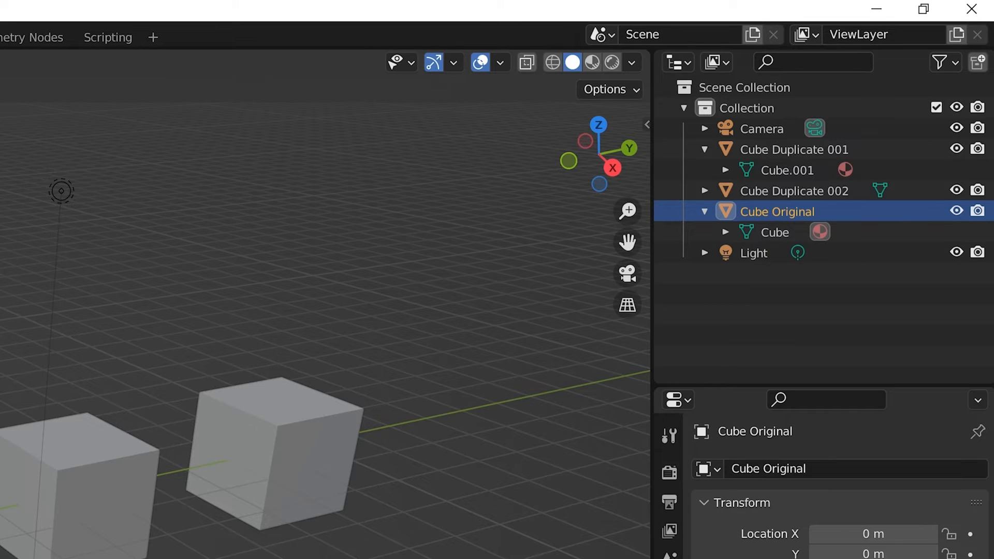
mouse_move(785, 170)
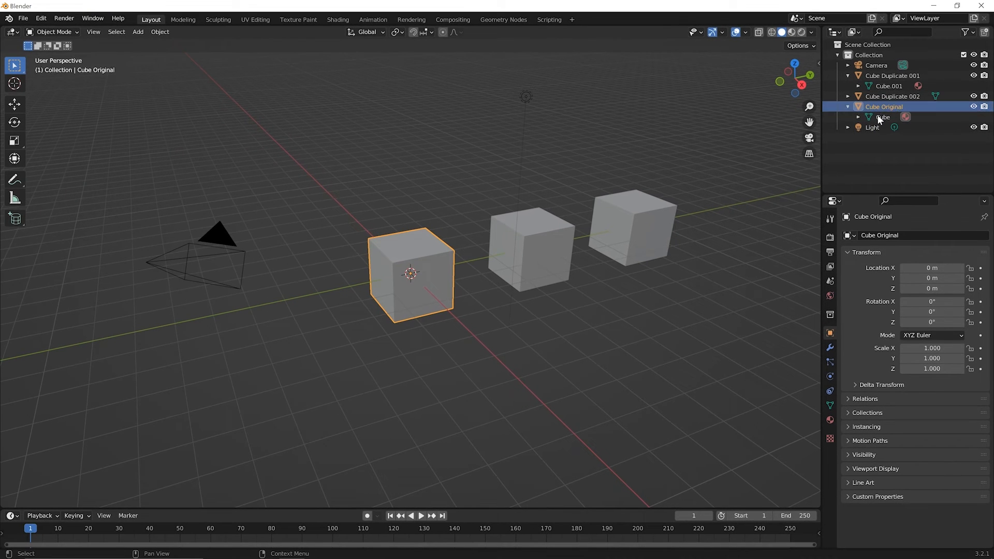
click(859, 117)
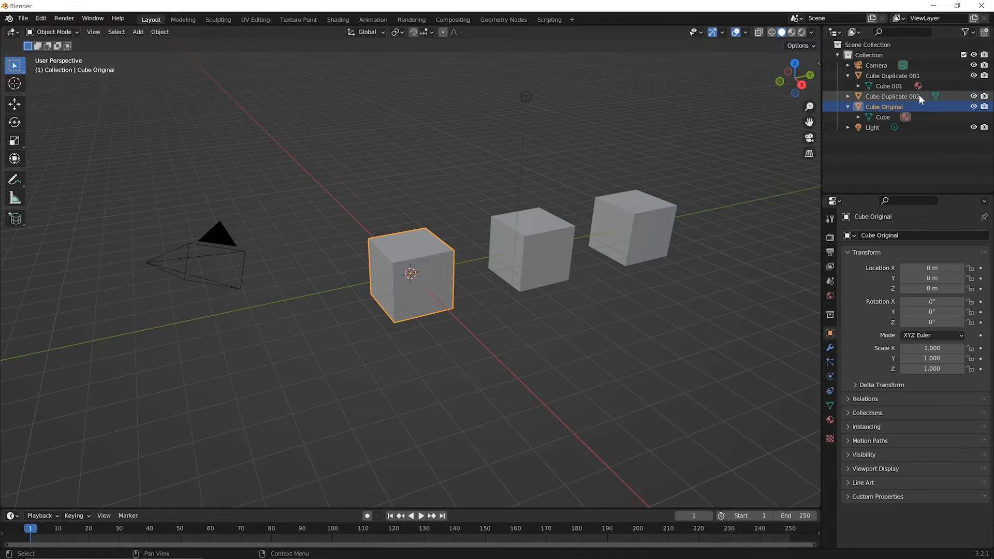
mouse_move(408, 289)
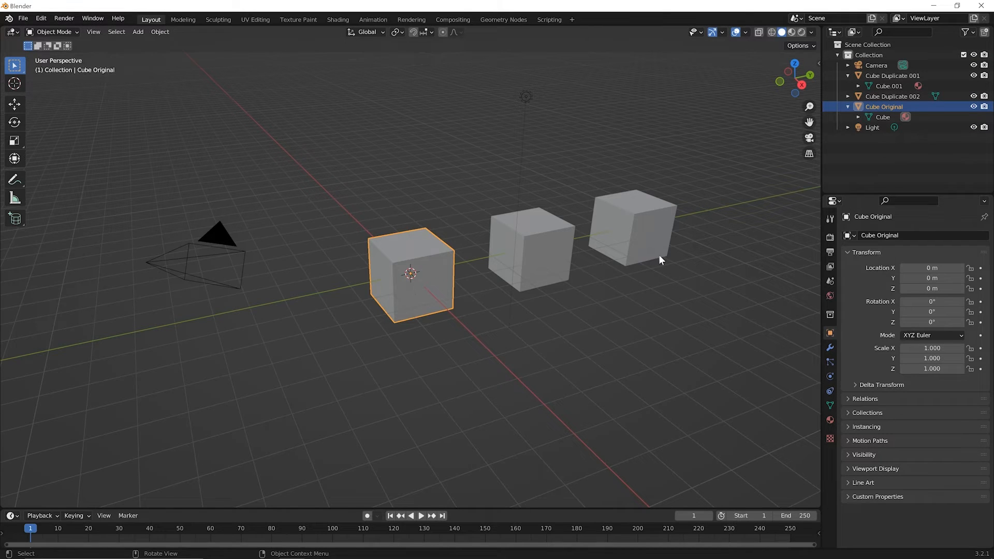
mouse_move(570, 323)
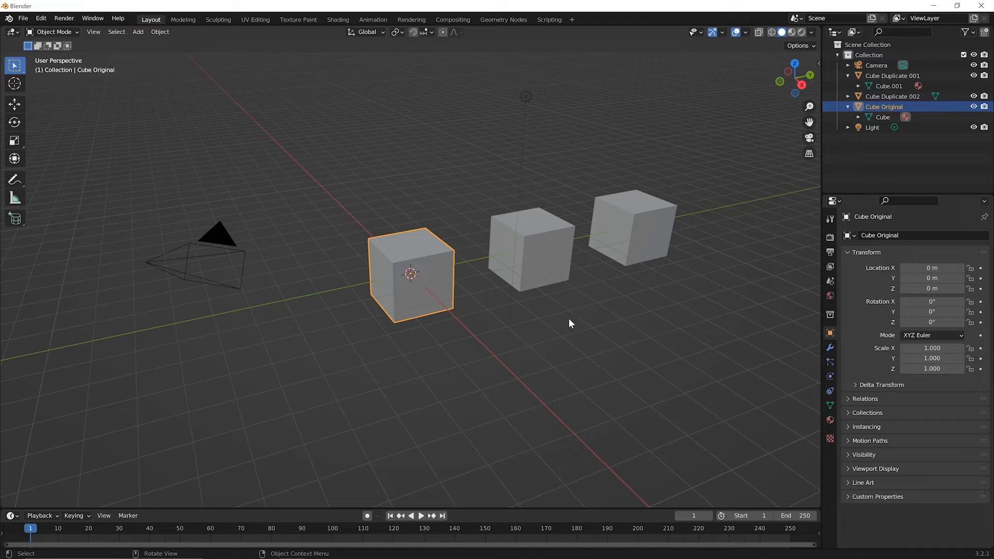
mouse_move(440, 342)
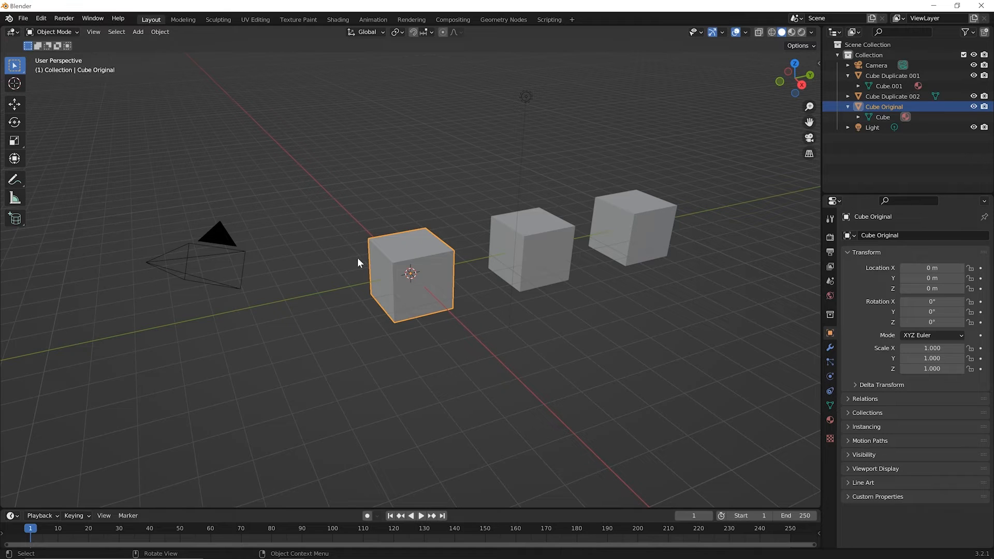
mouse_move(428, 288)
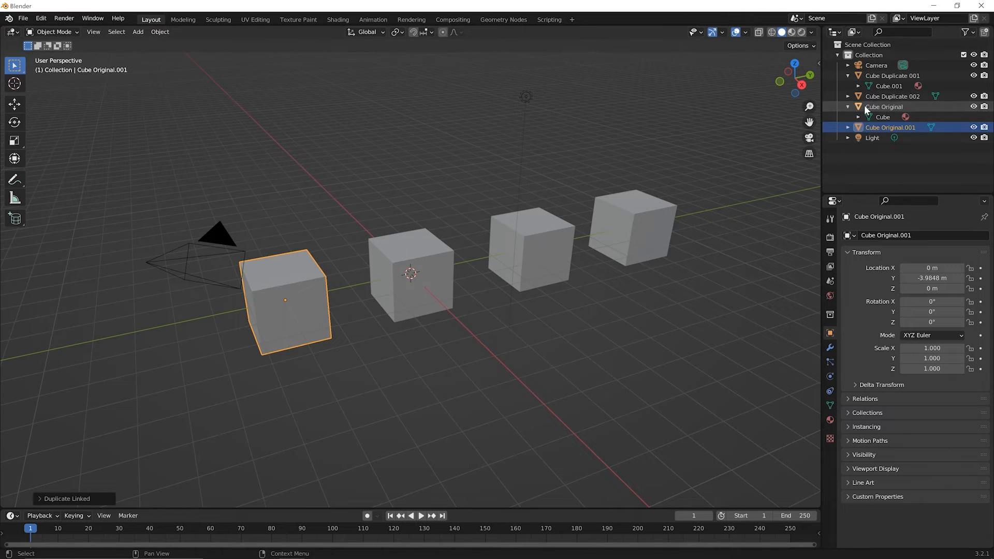
mouse_move(896, 111)
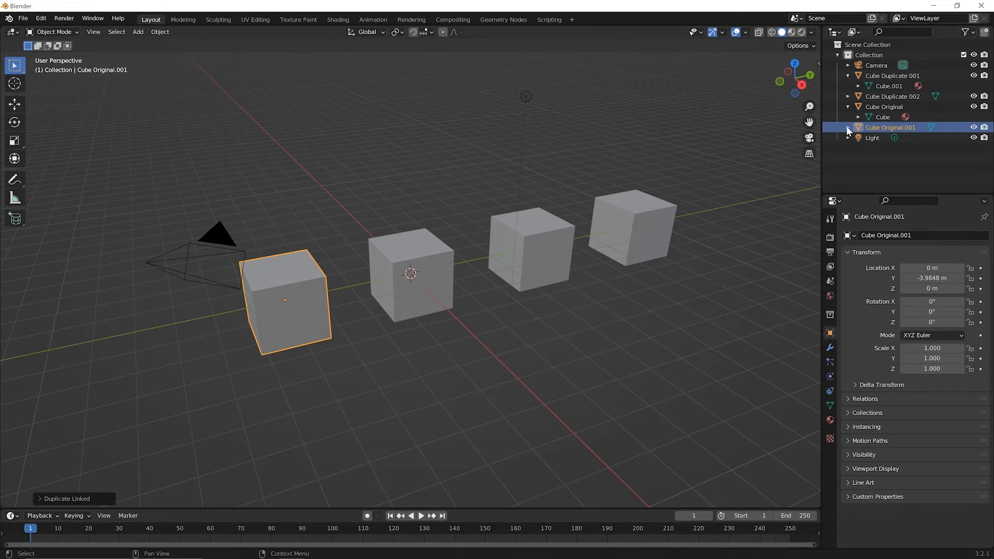
Expand Cube Original.001 in the Outliner to show it shares the Cube mesh
click(857, 127)
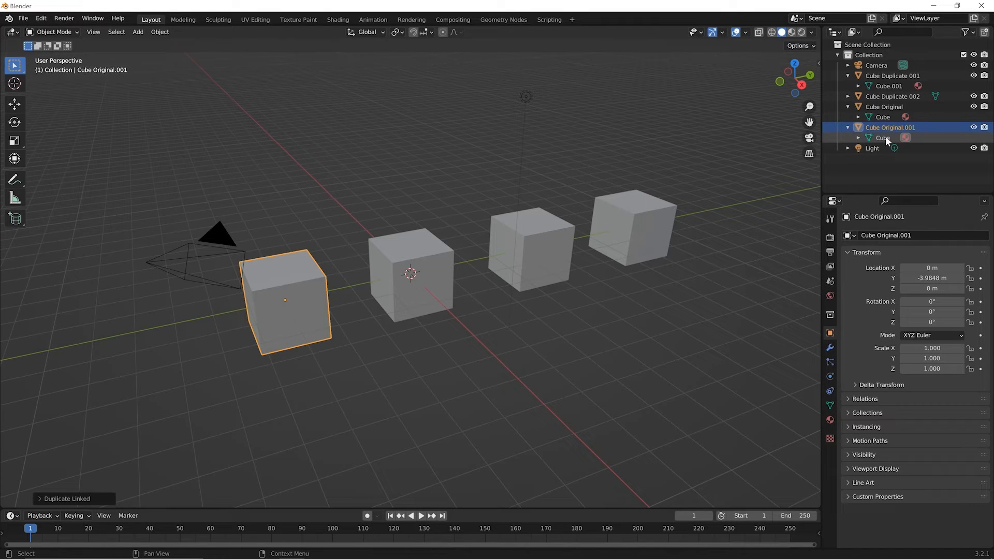
mouse_move(895, 141)
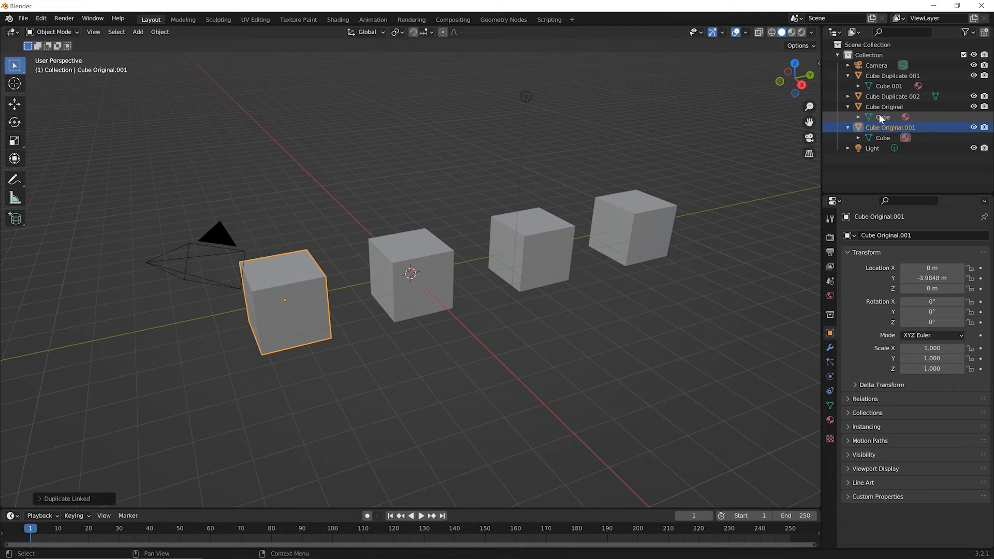
mouse_move(881, 118)
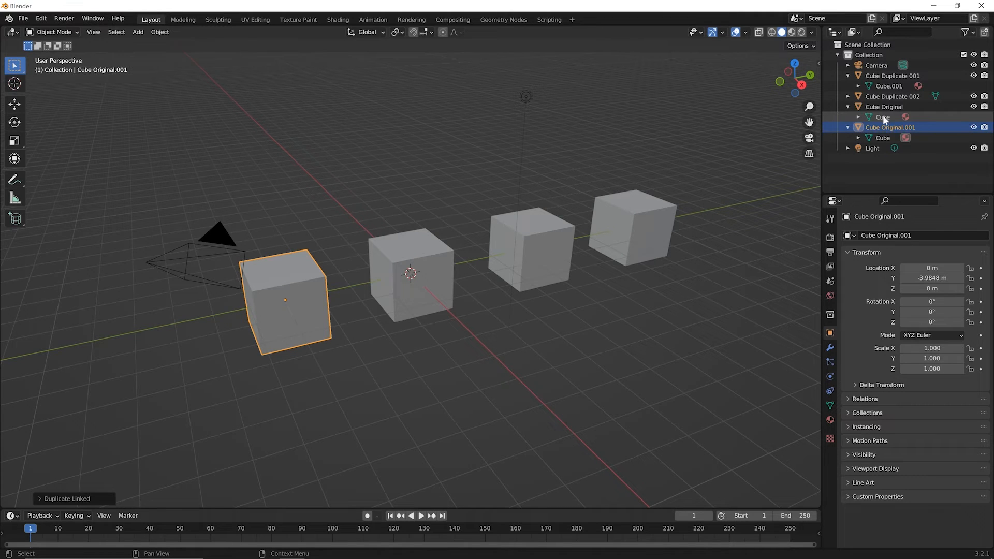
mouse_move(885, 121)
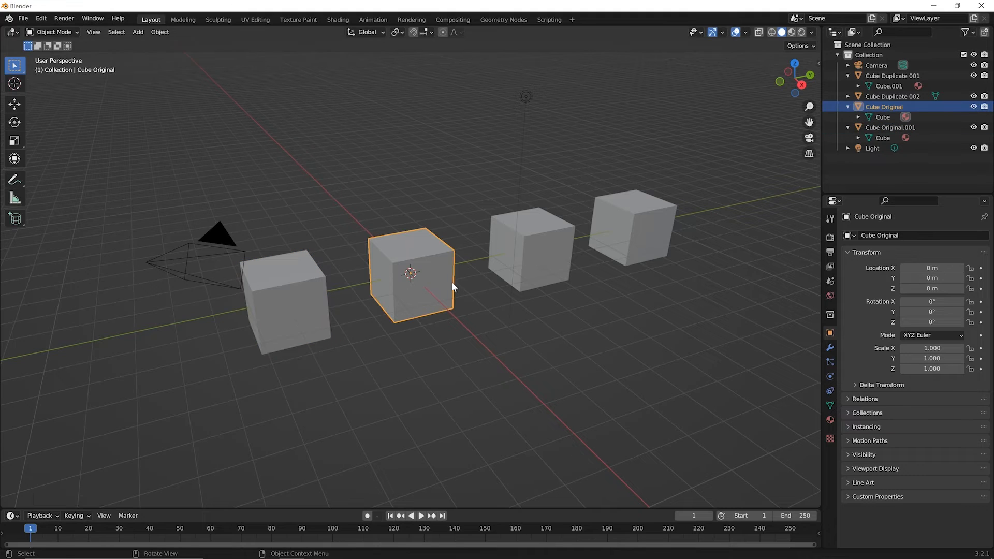
mouse_move(457, 236)
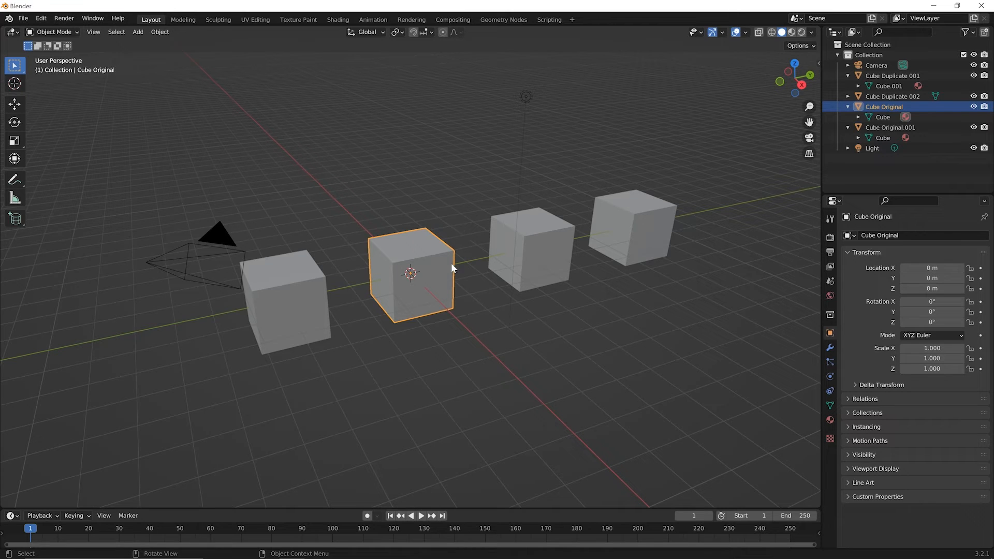
mouse_move(464, 295)
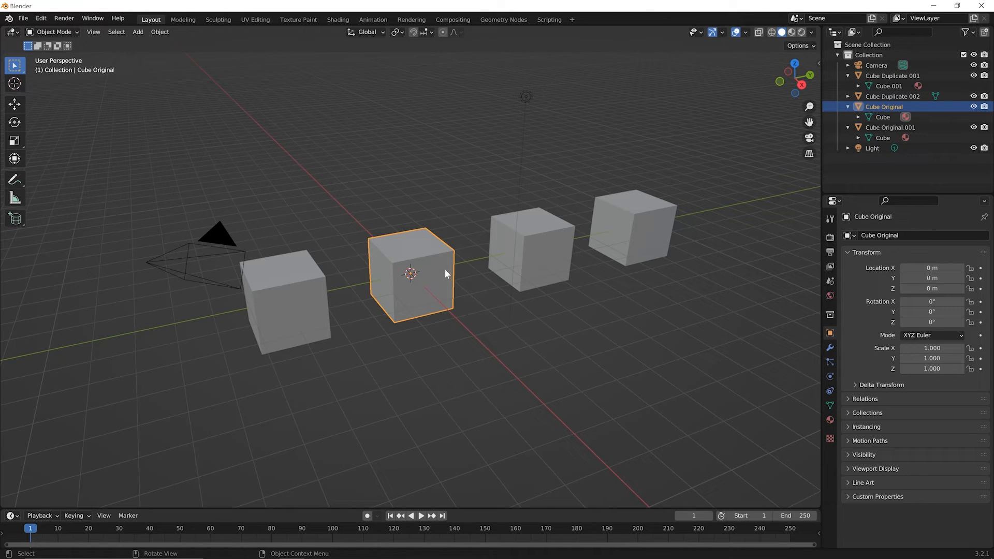
mouse_move(246, 255)
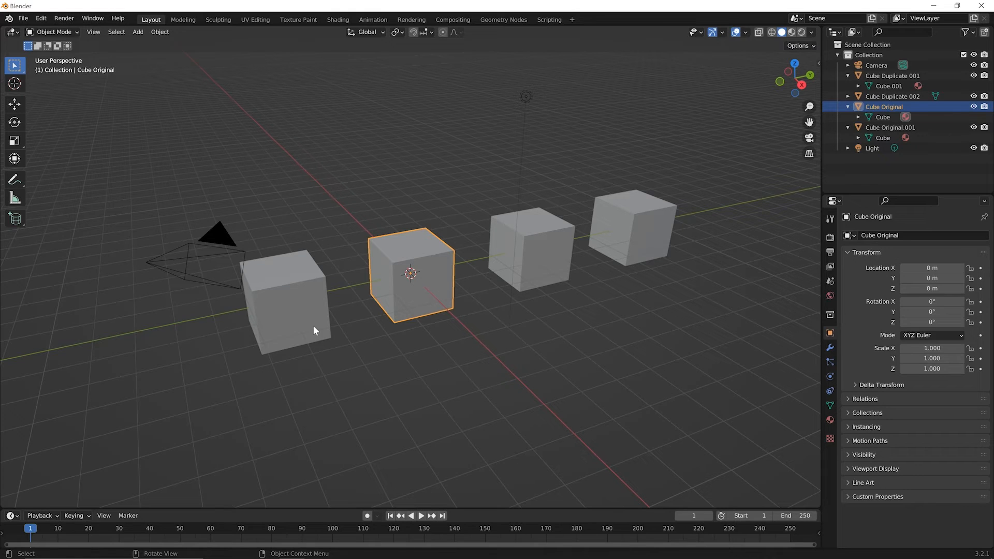
mouse_move(320, 337)
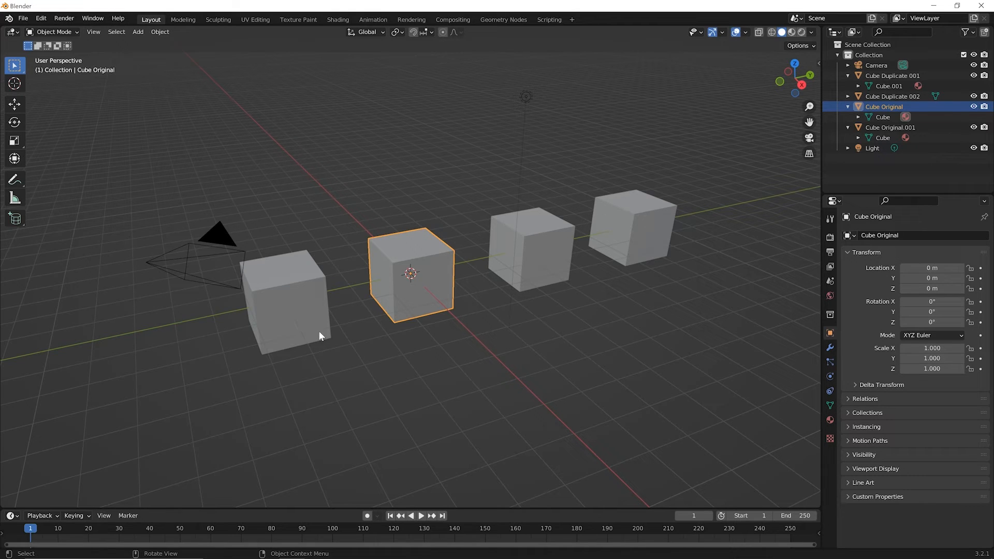
mouse_move(283, 311)
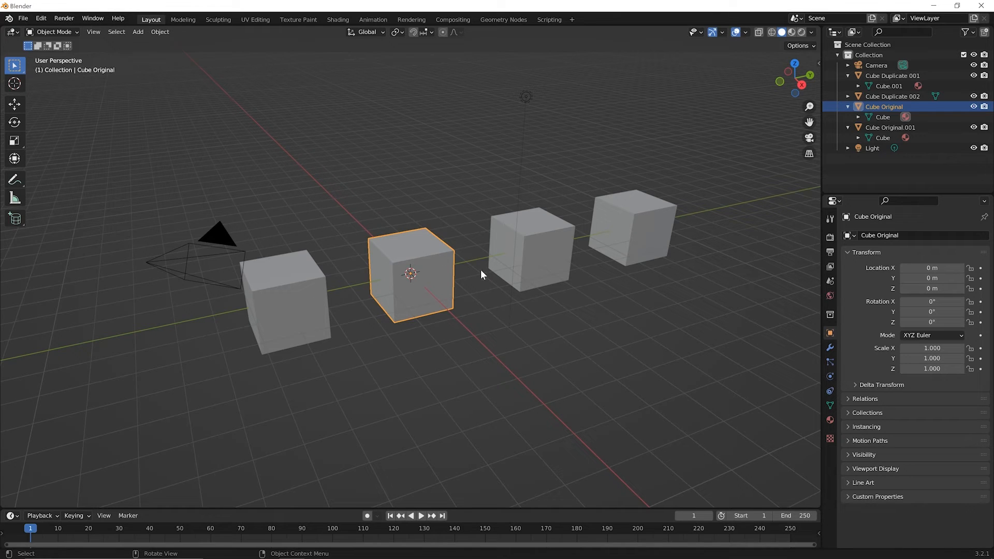
mouse_move(437, 272)
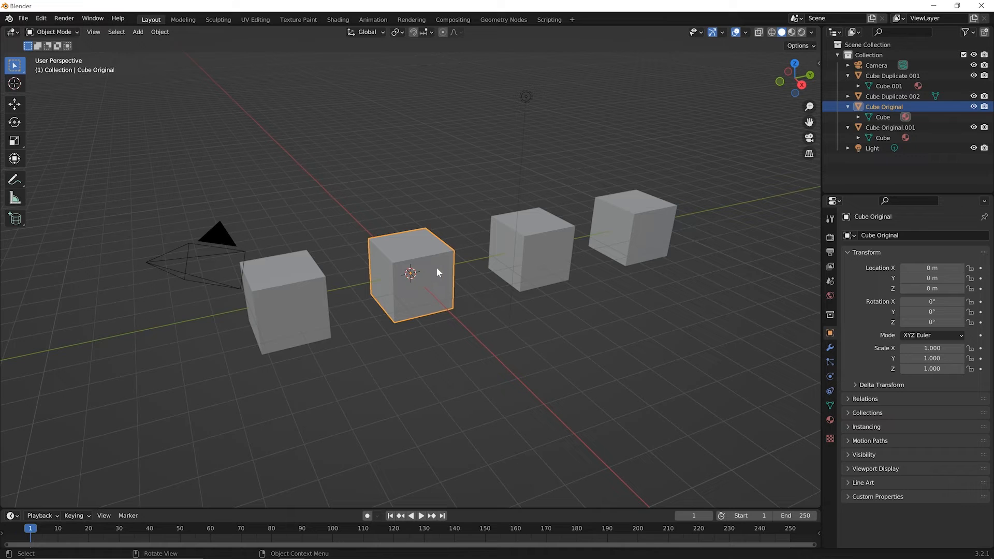
mouse_move(435, 267)
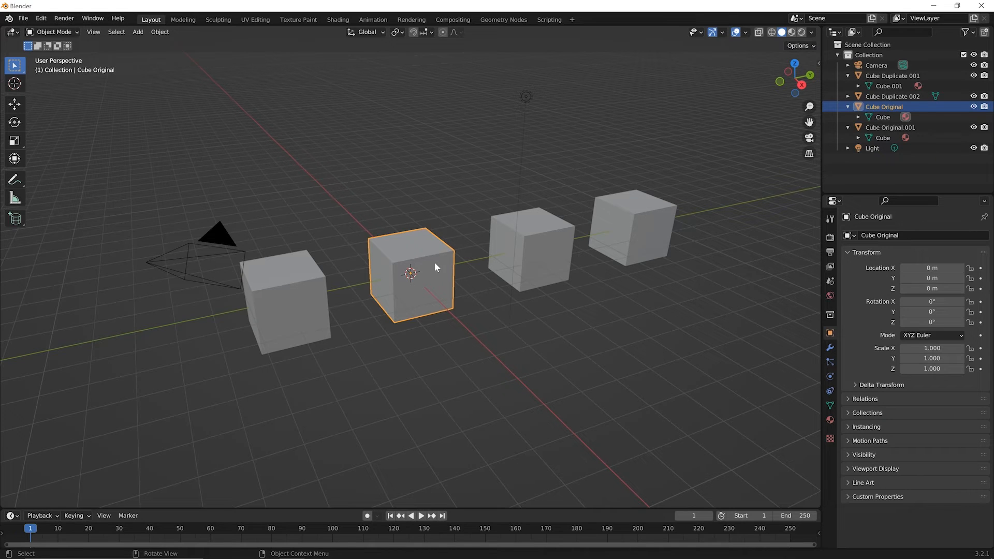
key(s)
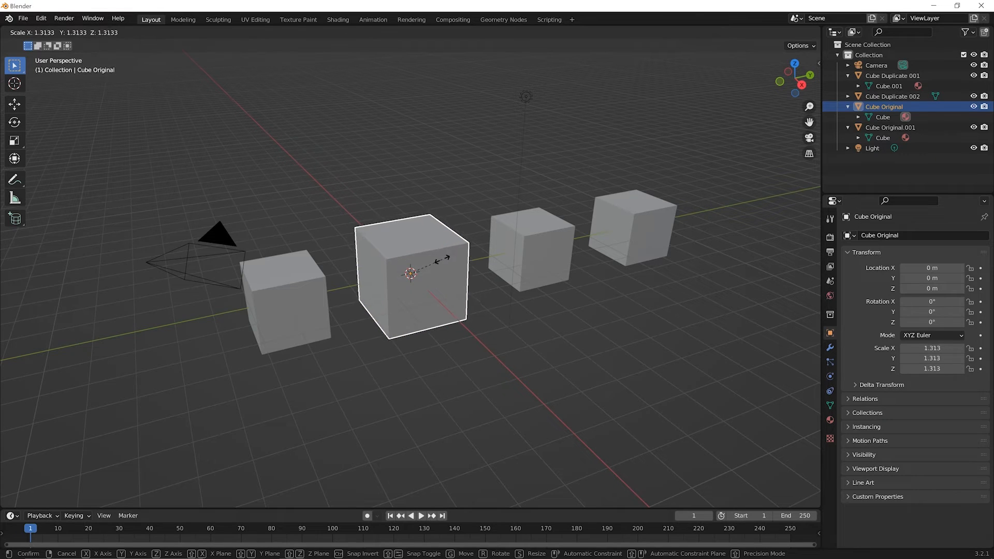
click(449, 264)
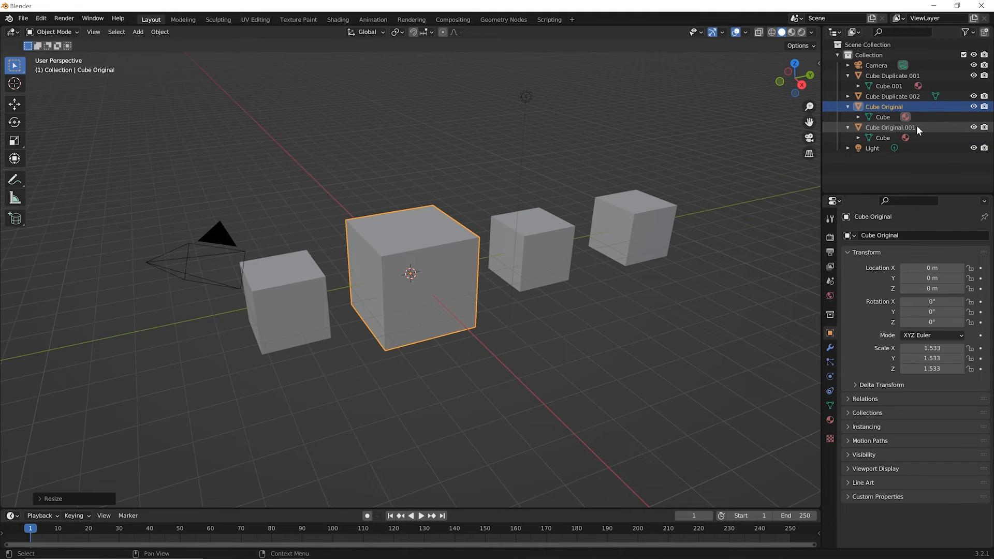
mouse_move(790, 189)
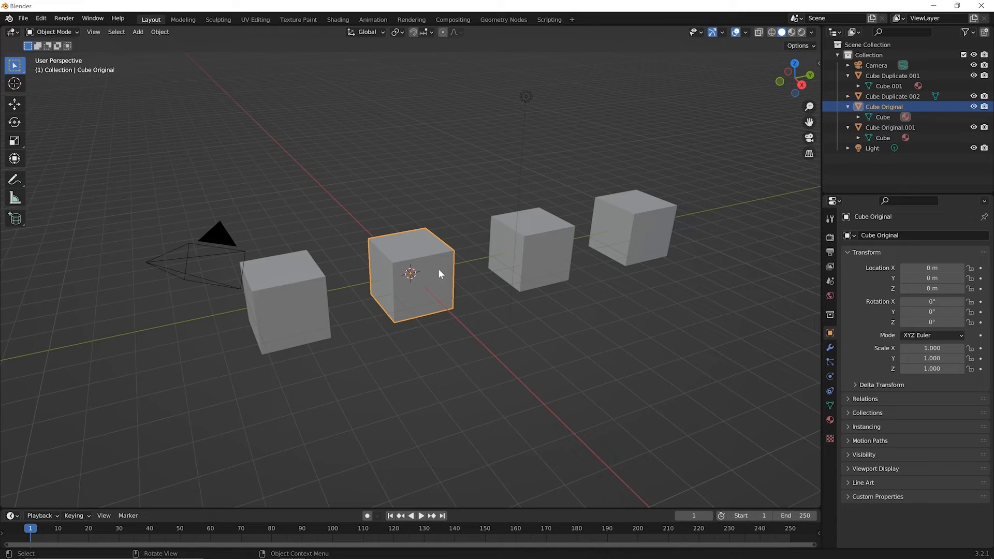
Scale up Cube Original's mesh in Edit Mode, enlarging its linked duplicate too
key(Tab)
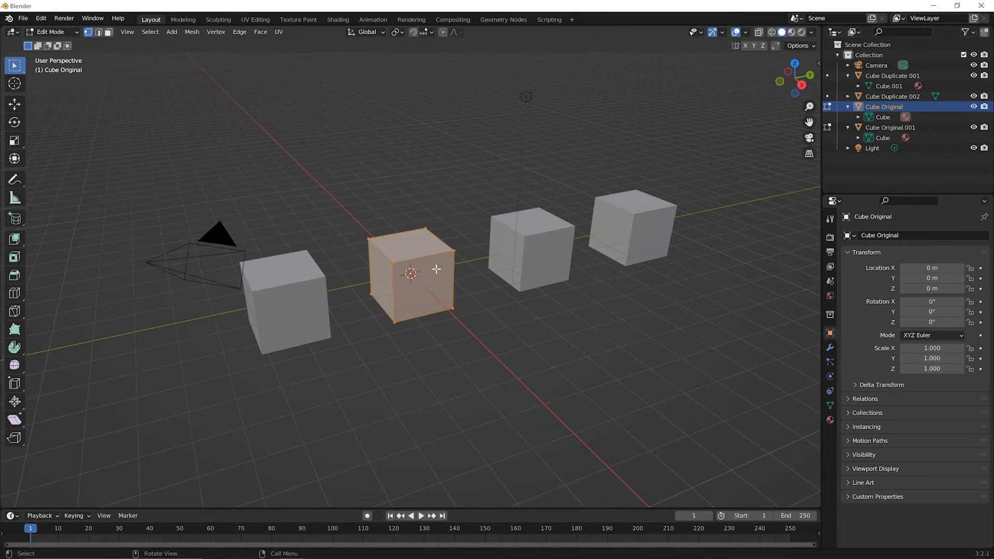
mouse_move(418, 276)
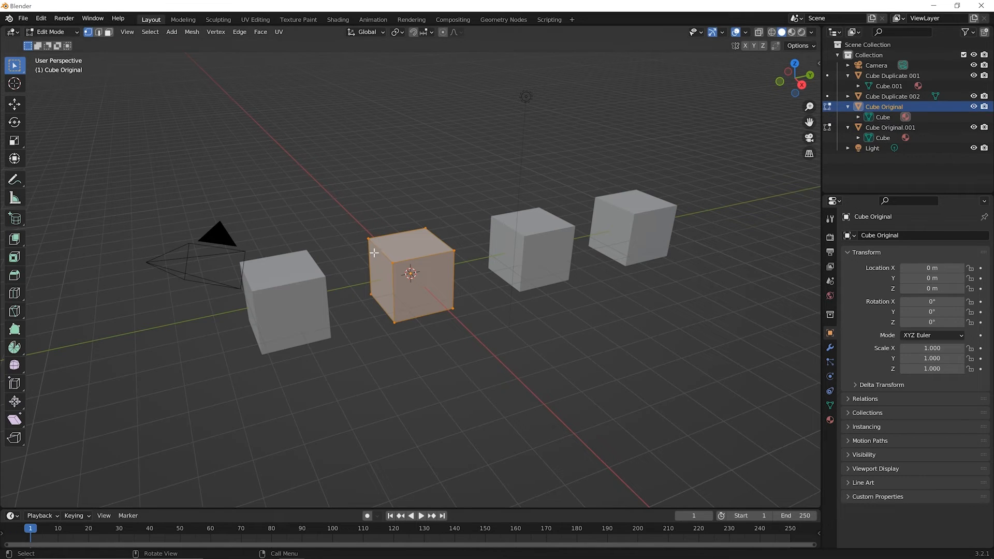
mouse_move(374, 238)
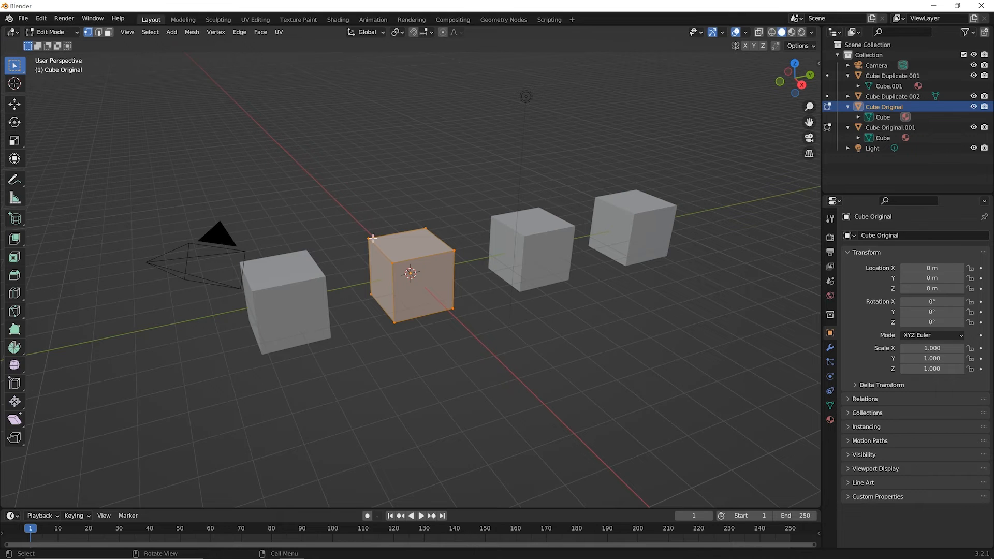
mouse_move(437, 222)
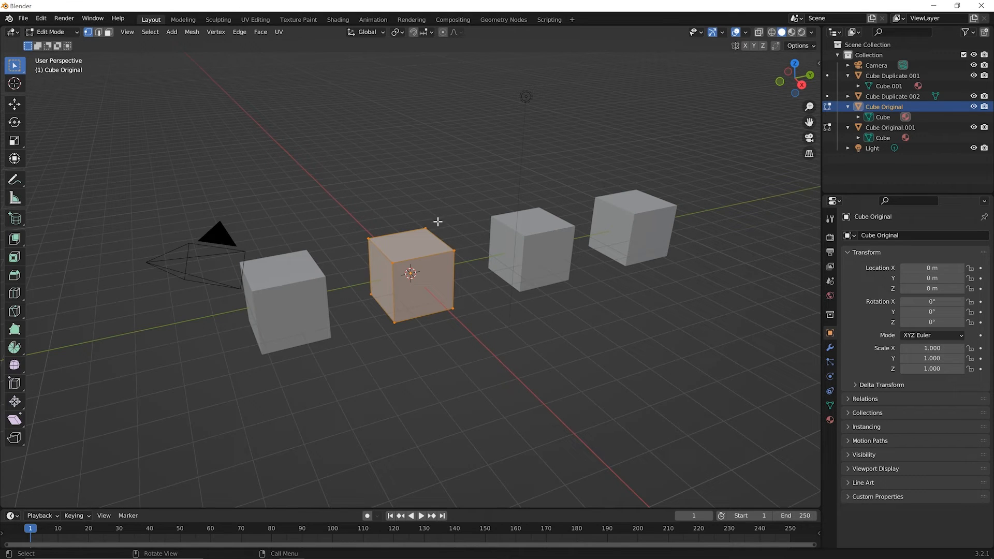
key(s)
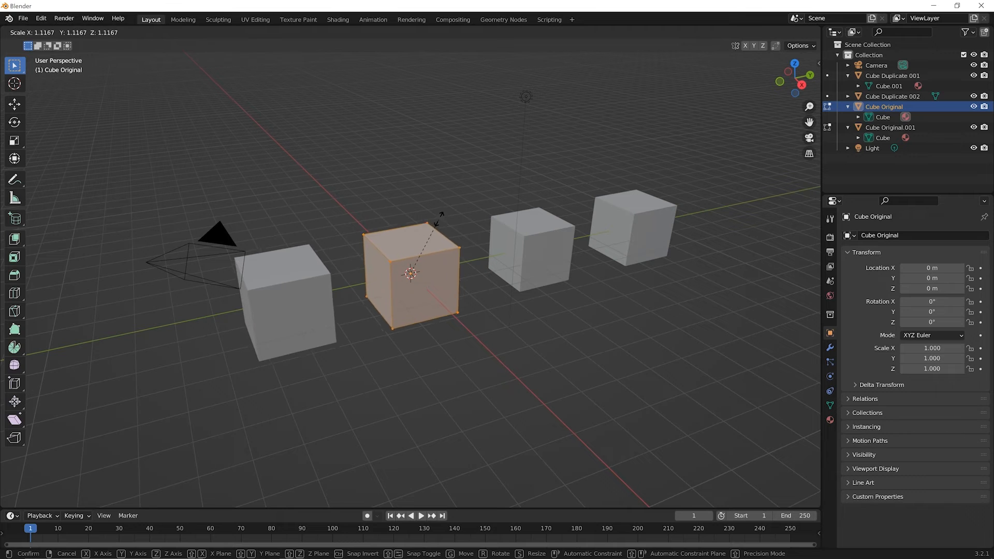
mouse_move(455, 184)
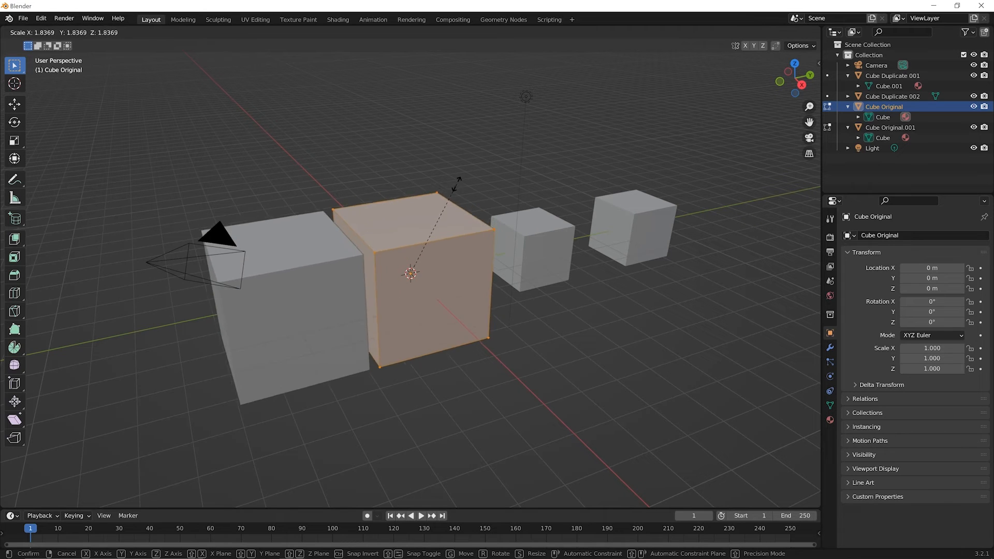
click(412, 279)
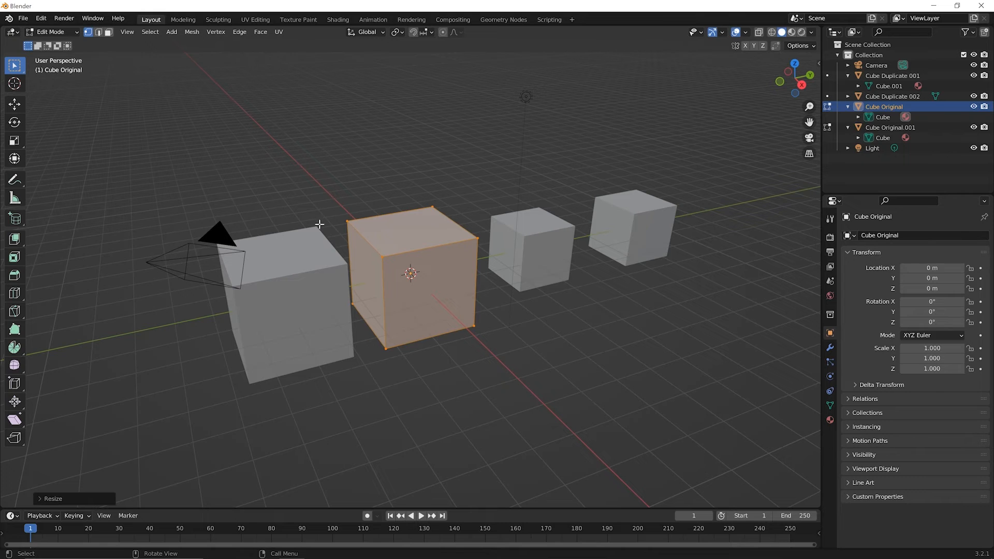
mouse_move(299, 233)
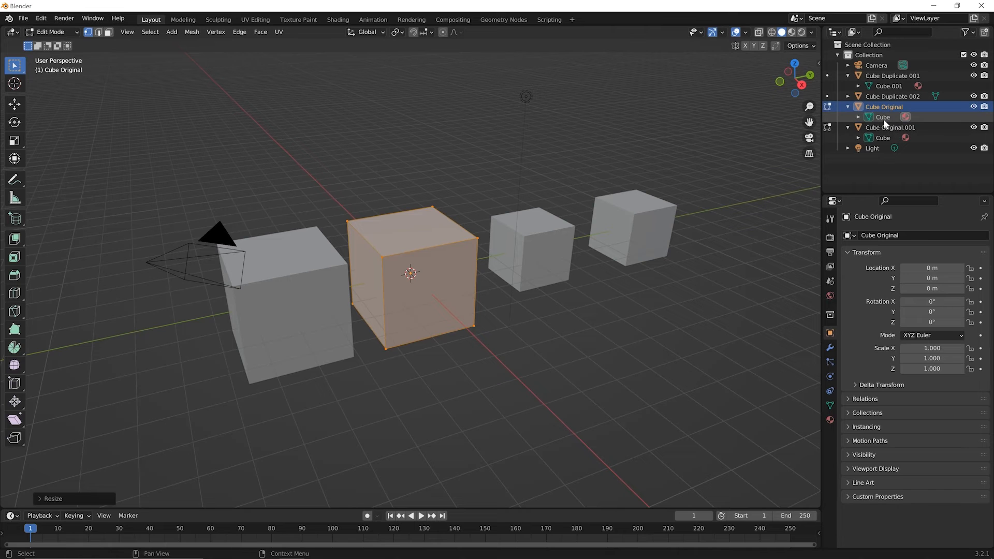
mouse_move(884, 116)
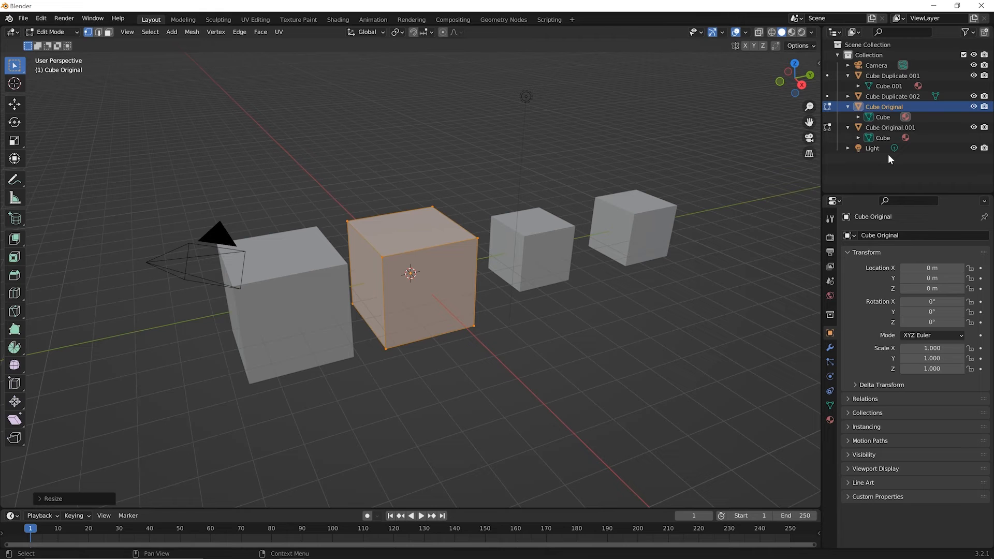
mouse_move(893, 156)
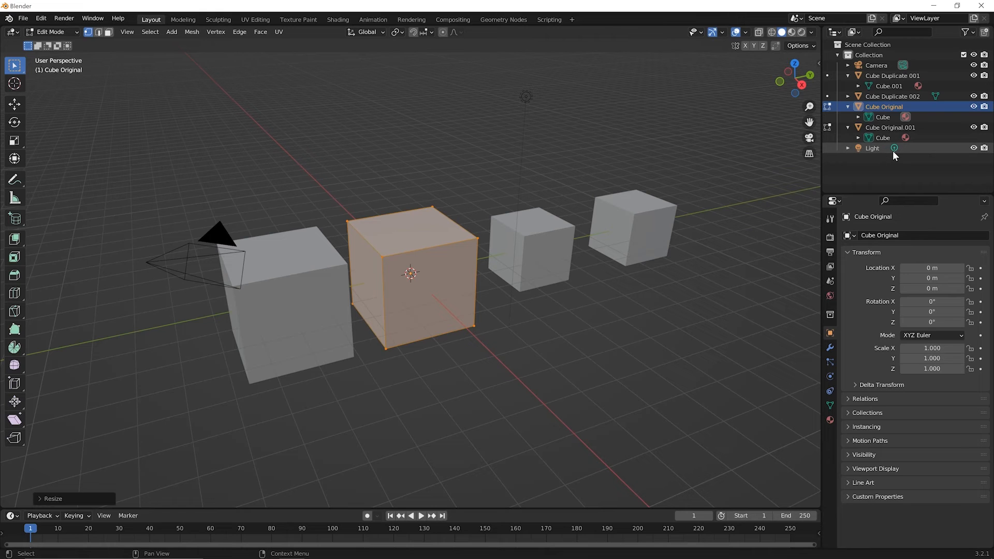
mouse_move(897, 155)
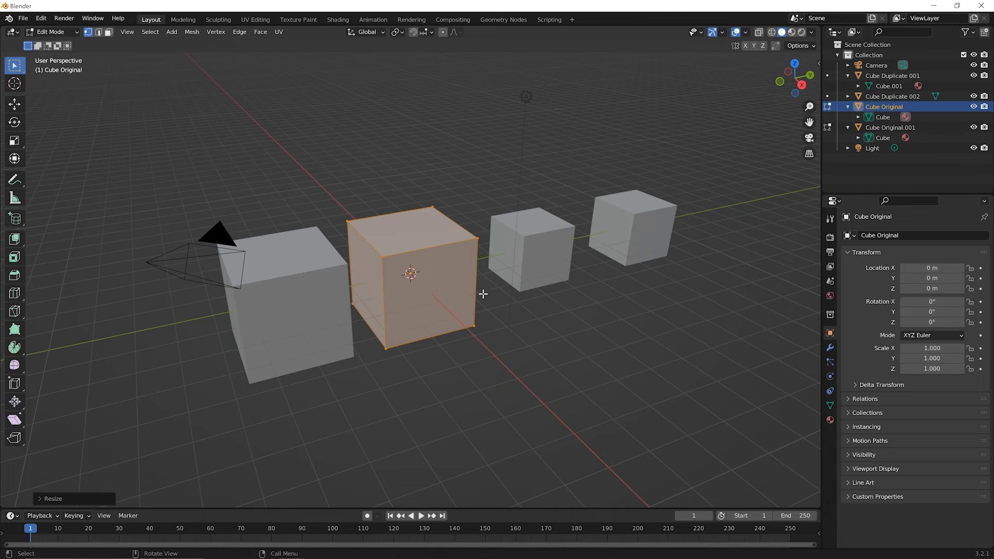
mouse_move(430, 292)
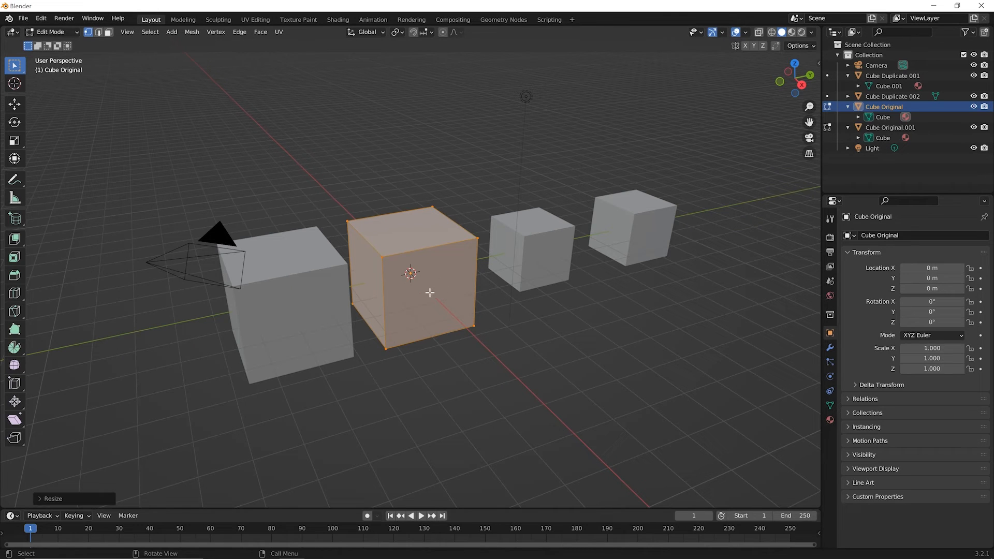
mouse_move(443, 289)
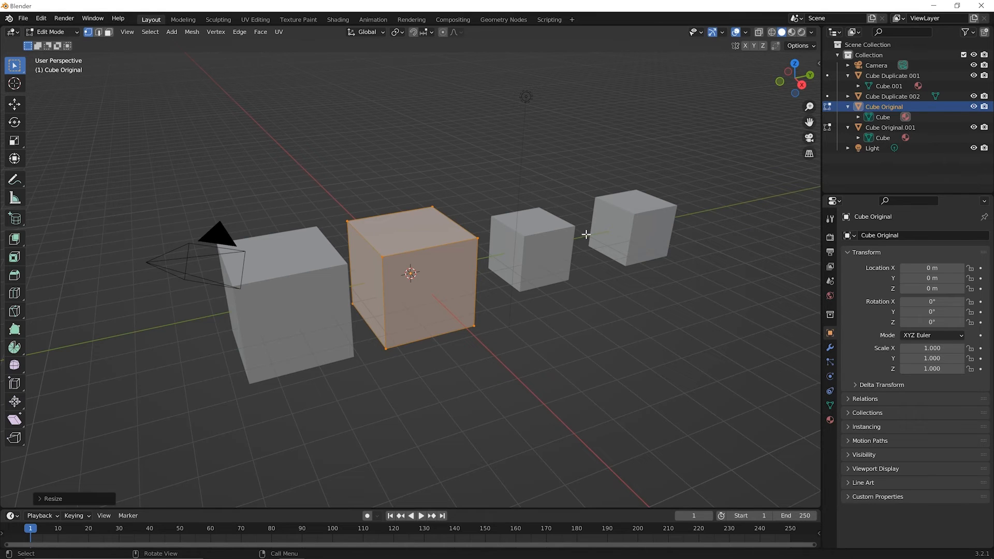
mouse_move(543, 309)
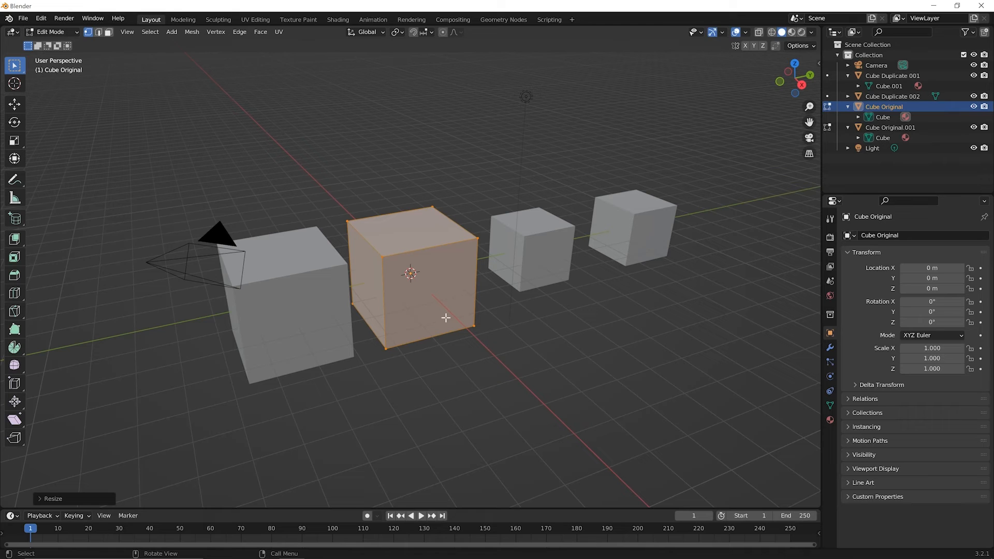
mouse_move(329, 322)
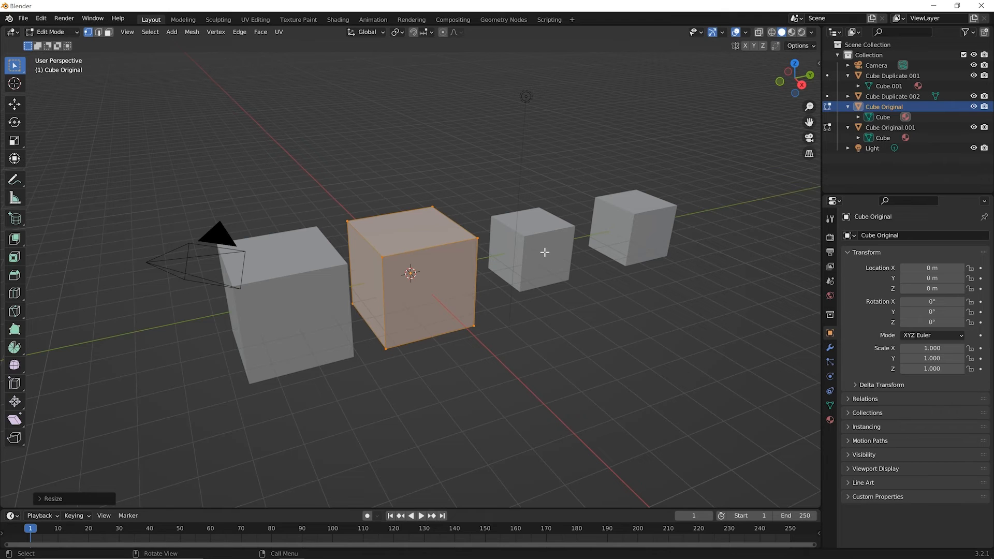
mouse_move(422, 292)
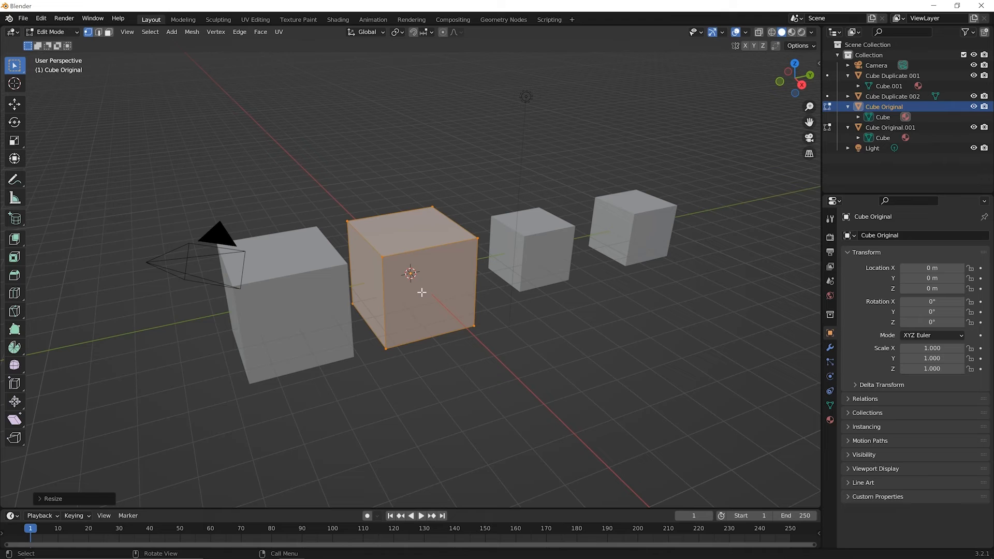
mouse_move(394, 307)
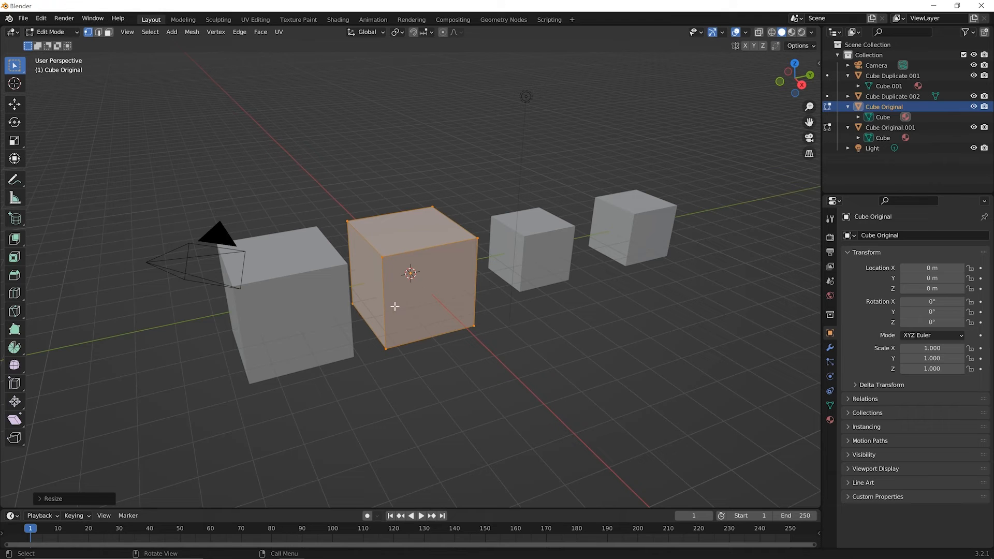
mouse_move(321, 305)
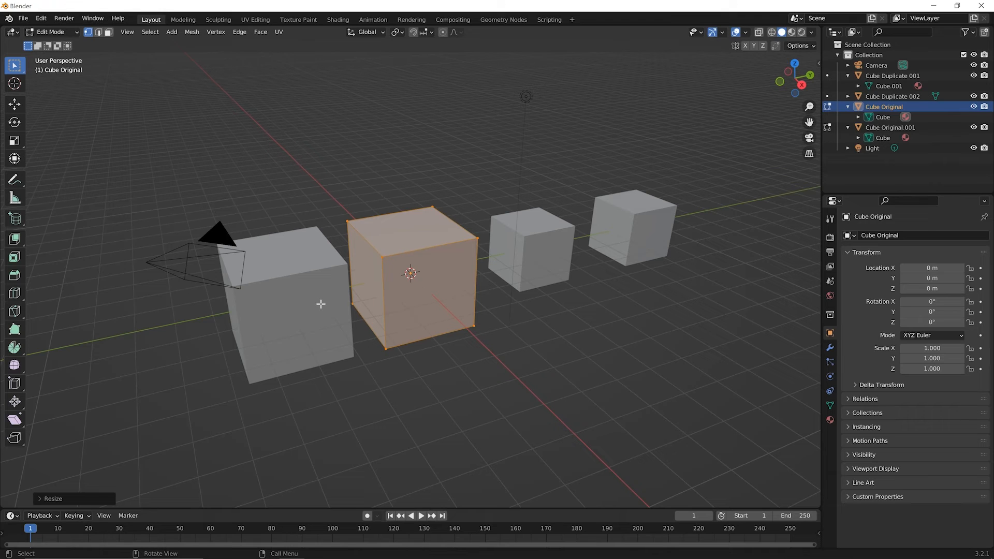
mouse_move(390, 316)
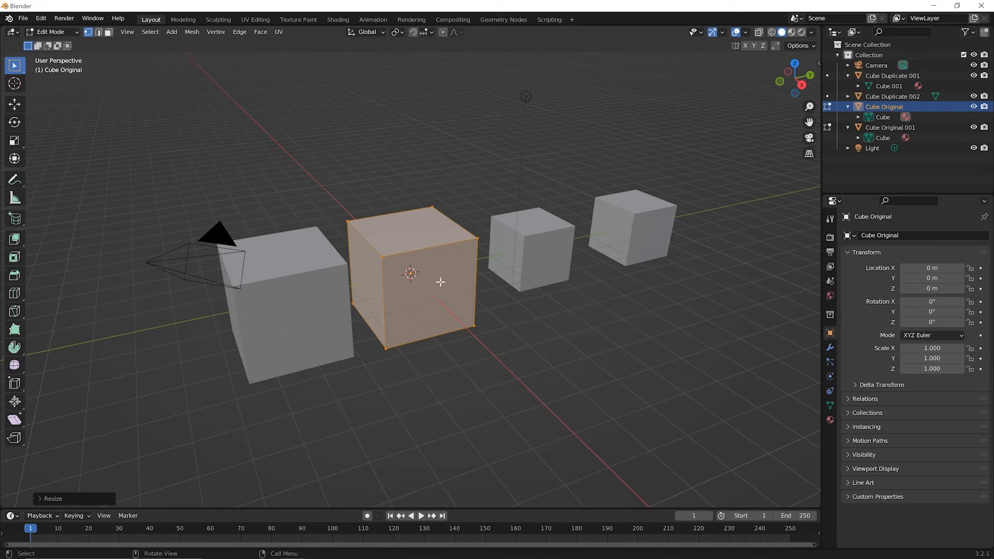
mouse_move(481, 178)
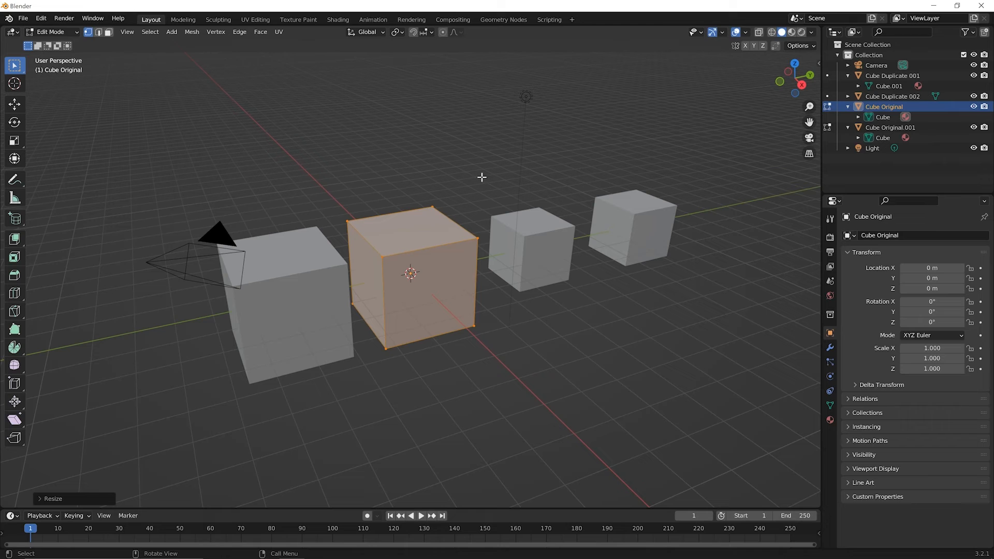
mouse_move(542, 380)
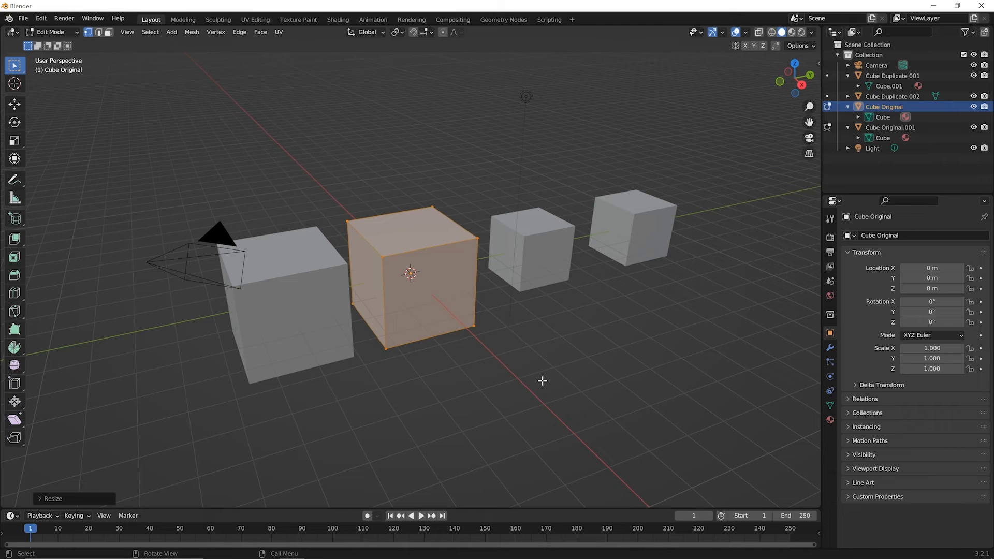
mouse_move(328, 215)
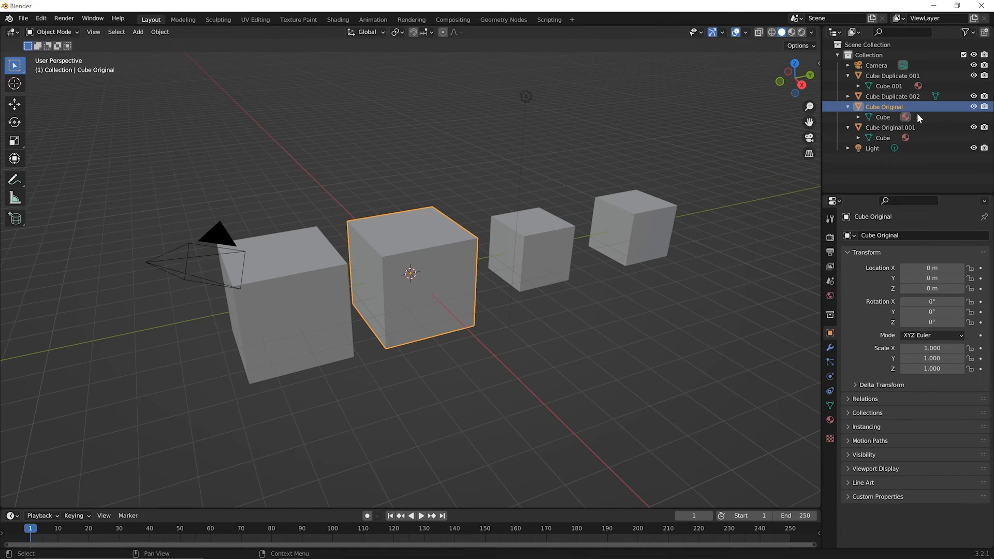
mouse_move(373, 286)
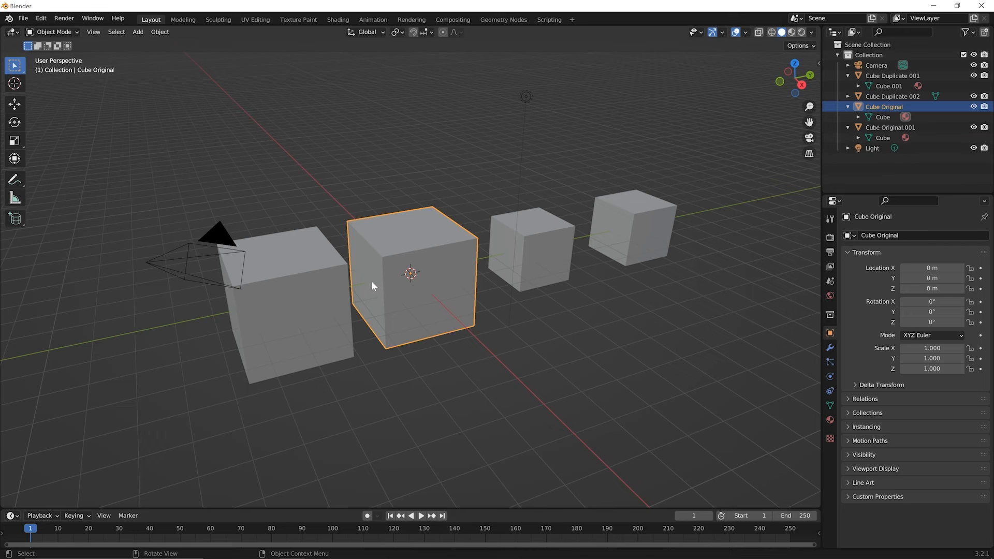
mouse_move(410, 288)
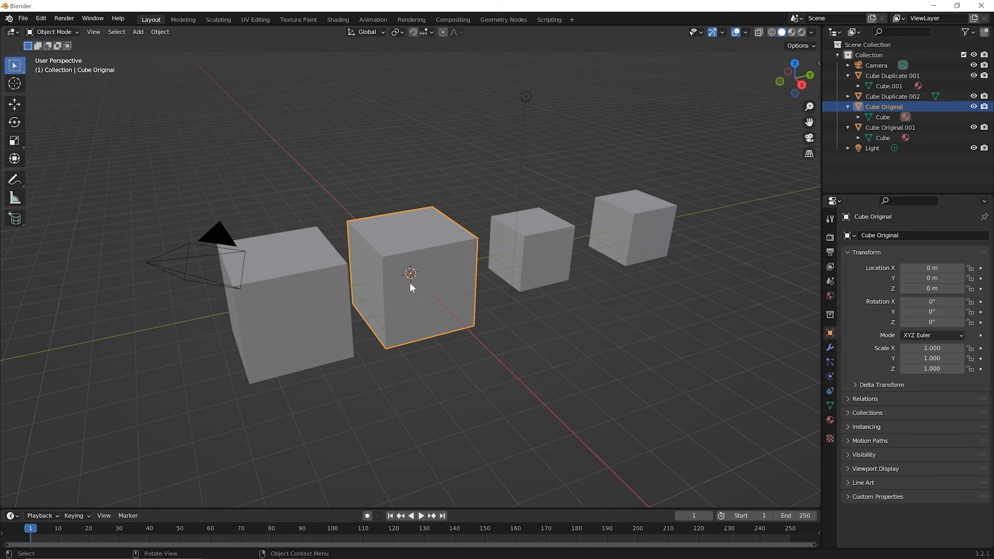
Scale the Cube Original object to 0.472 and re-enter Edit Mode
key(s)
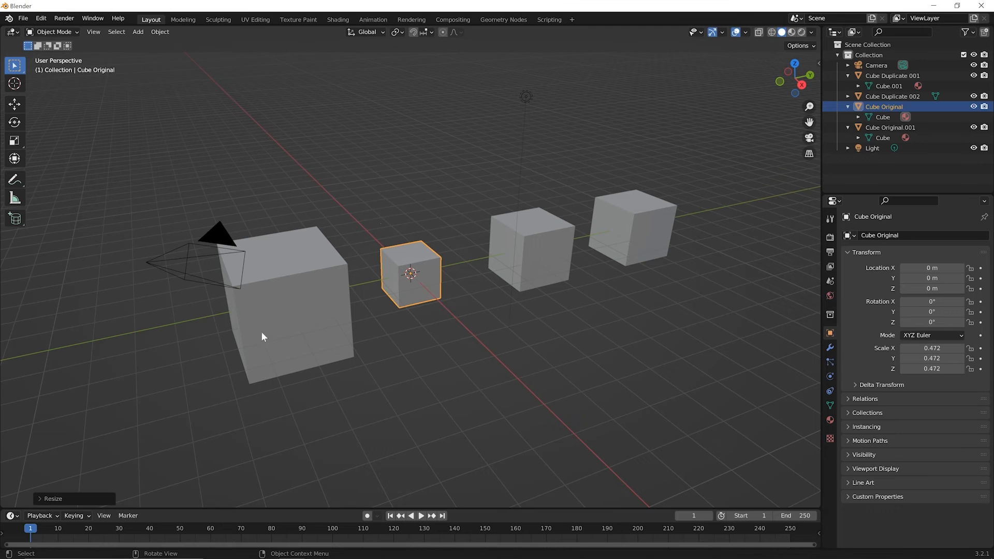
mouse_move(323, 316)
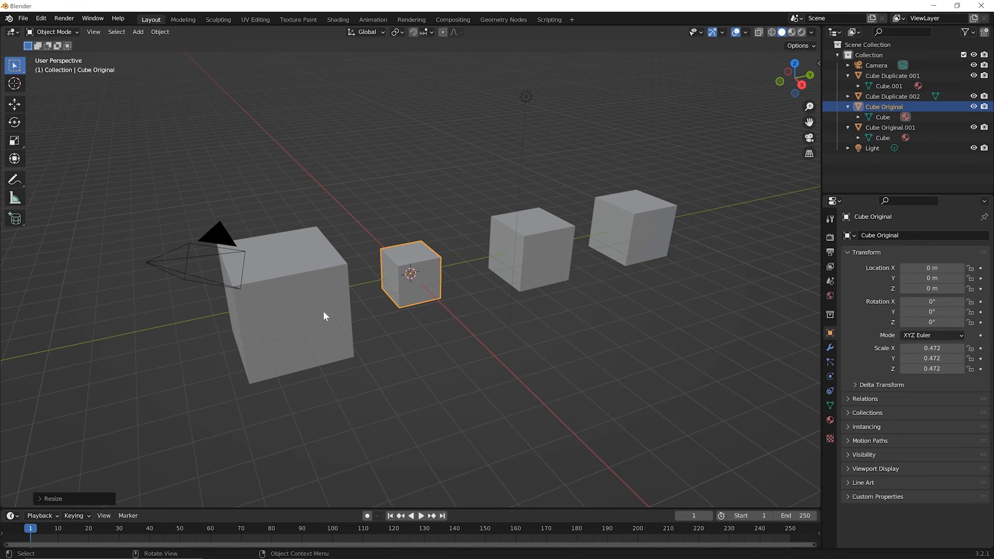
key(Tab)
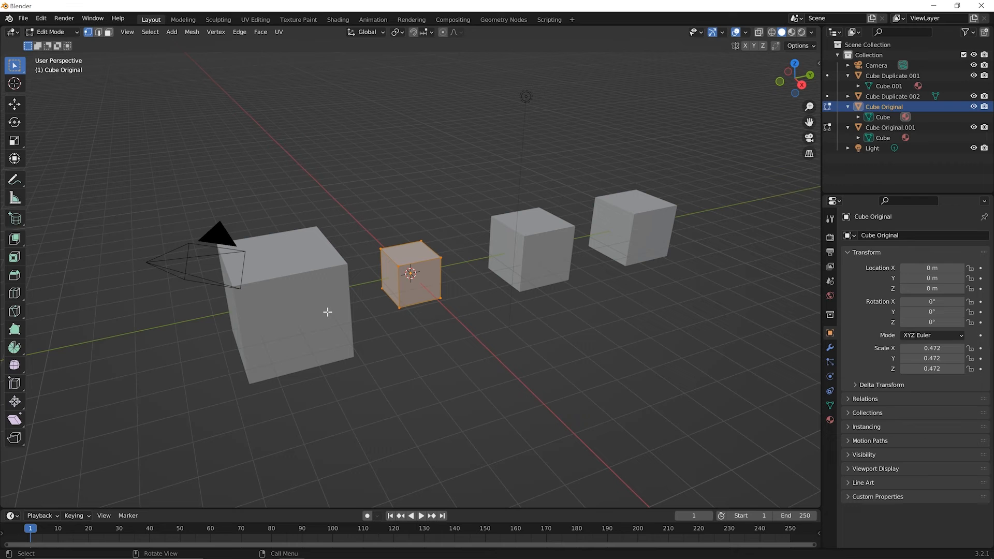
Slightly enlarge Cube Original's shared mesh, growing the linked cube as well
key(s)
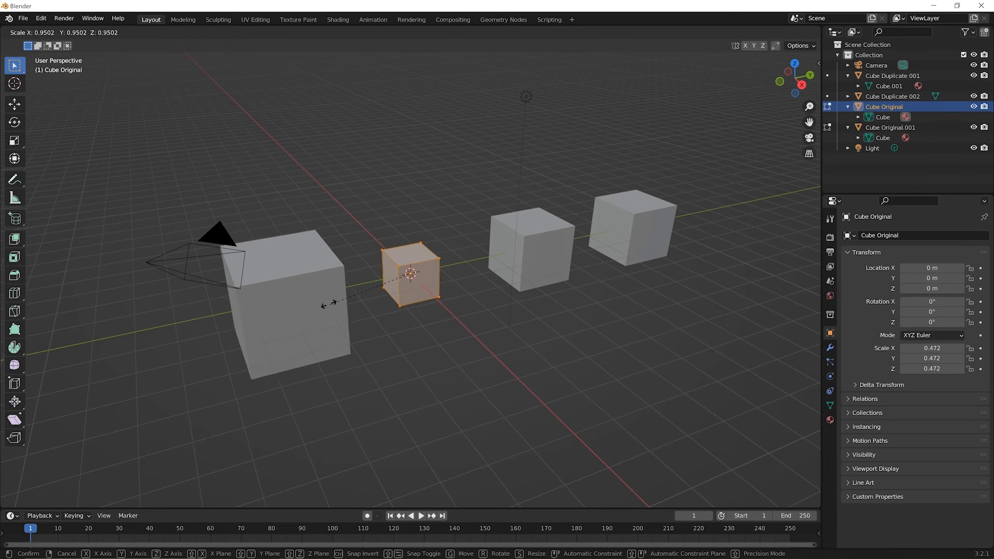
mouse_move(371, 300)
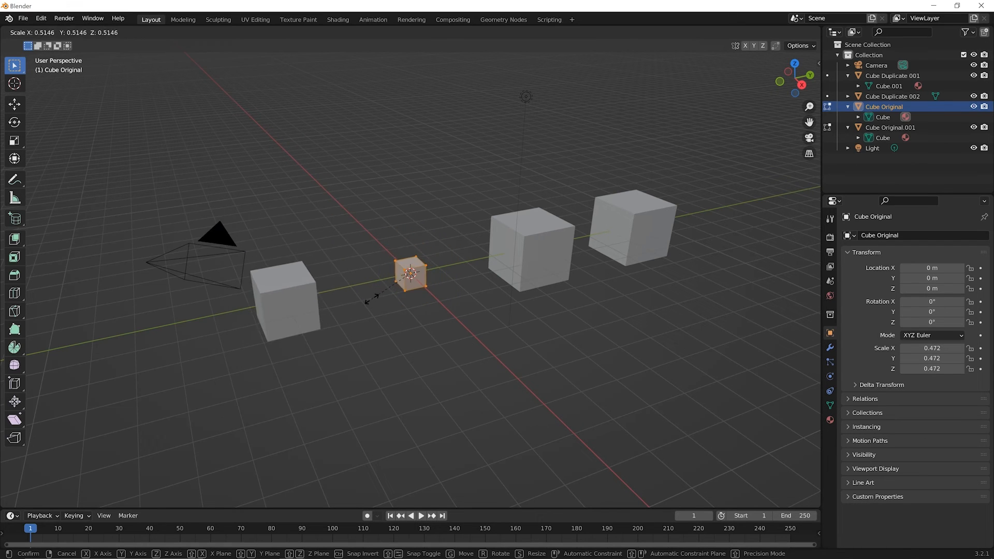
mouse_move(378, 295)
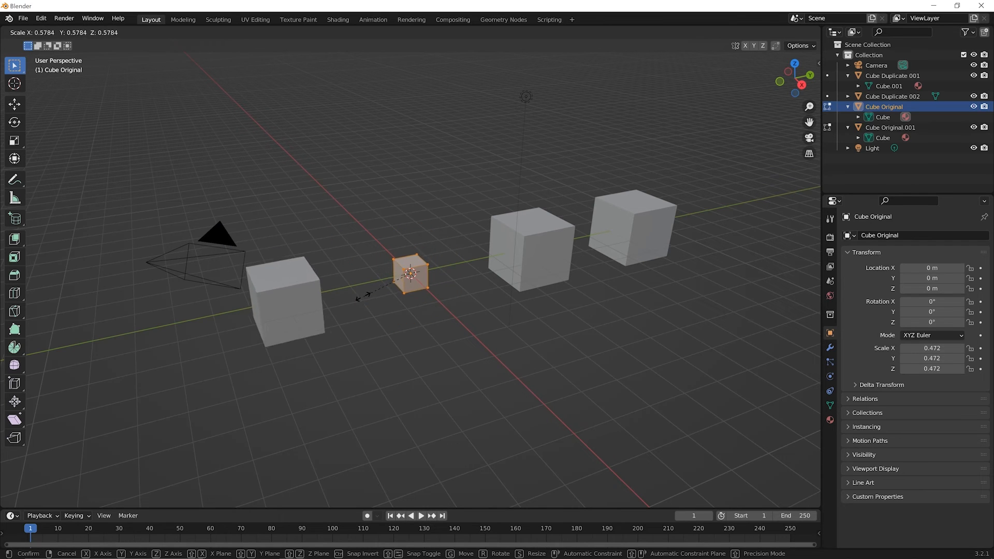
mouse_move(348, 299)
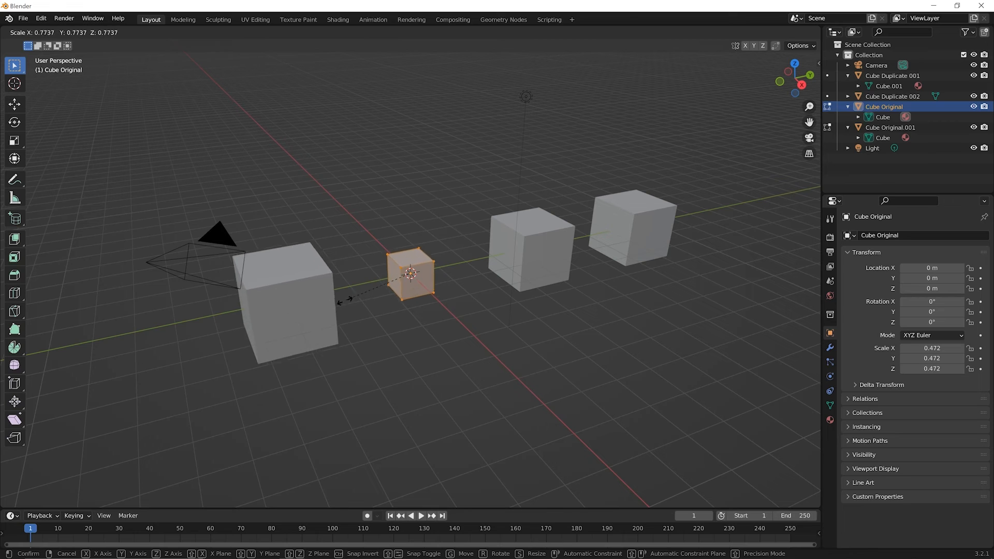
click(451, 236)
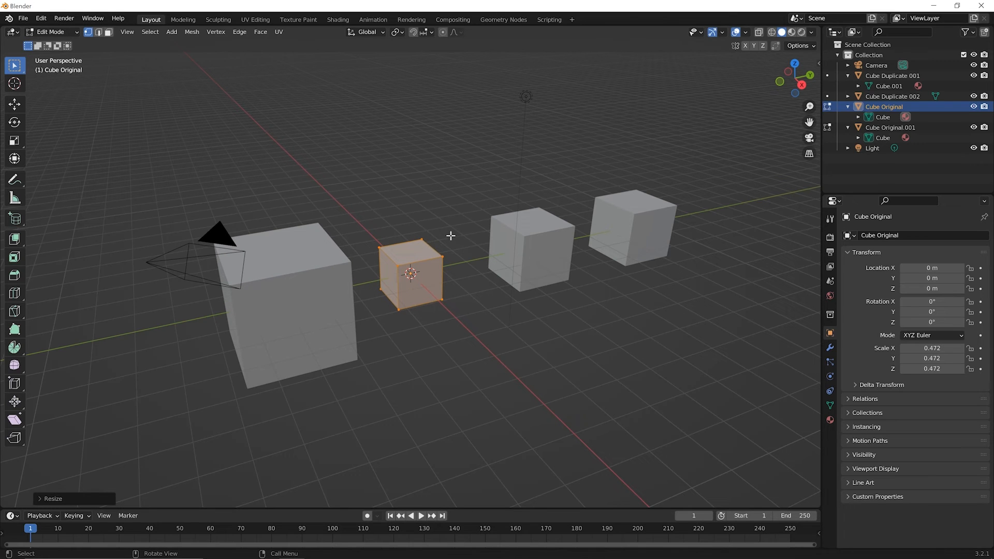
mouse_move(406, 228)
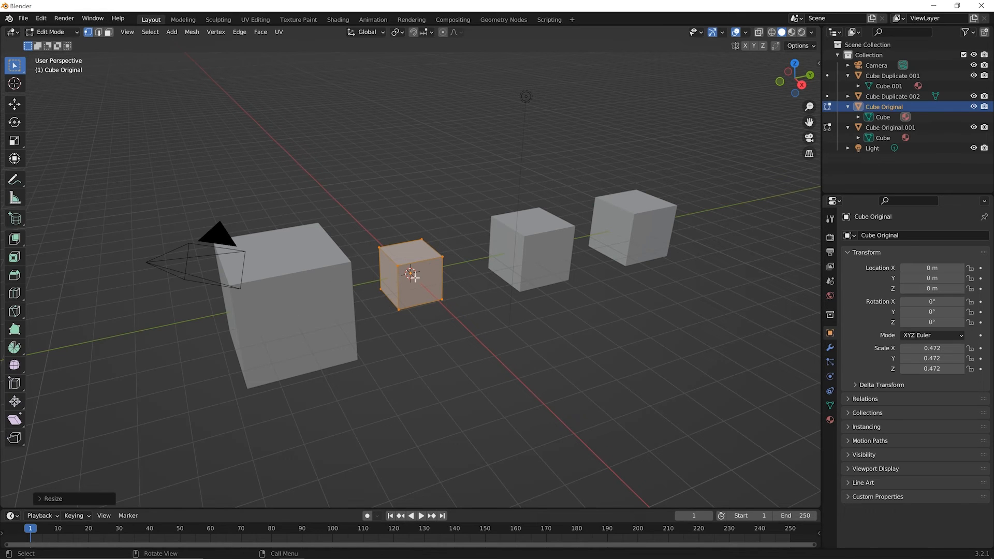
mouse_move(432, 306)
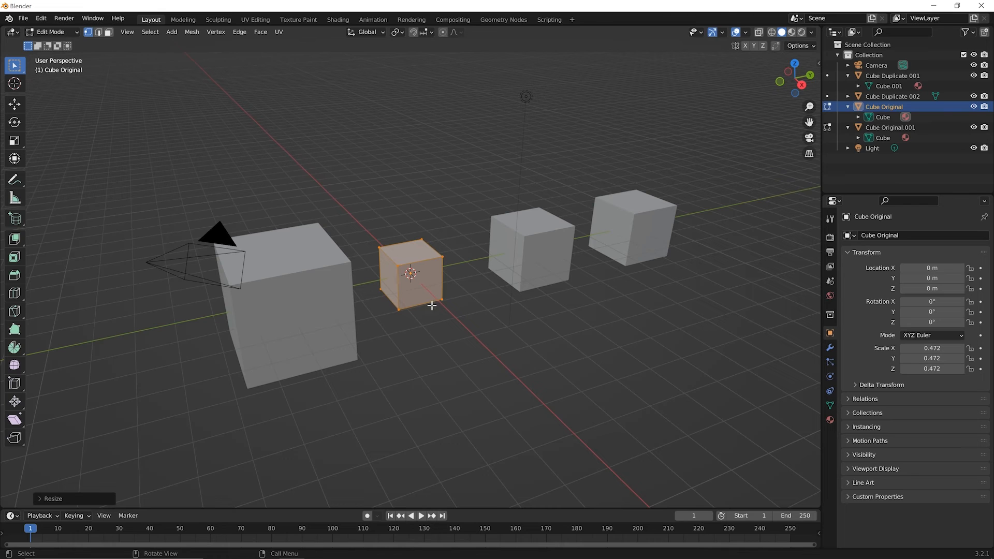
mouse_move(399, 303)
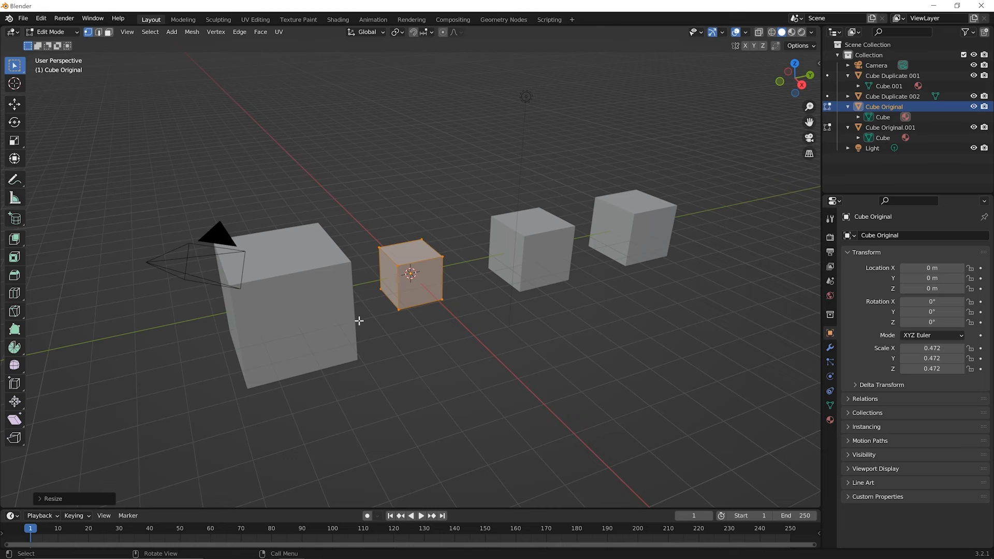
mouse_move(769, 249)
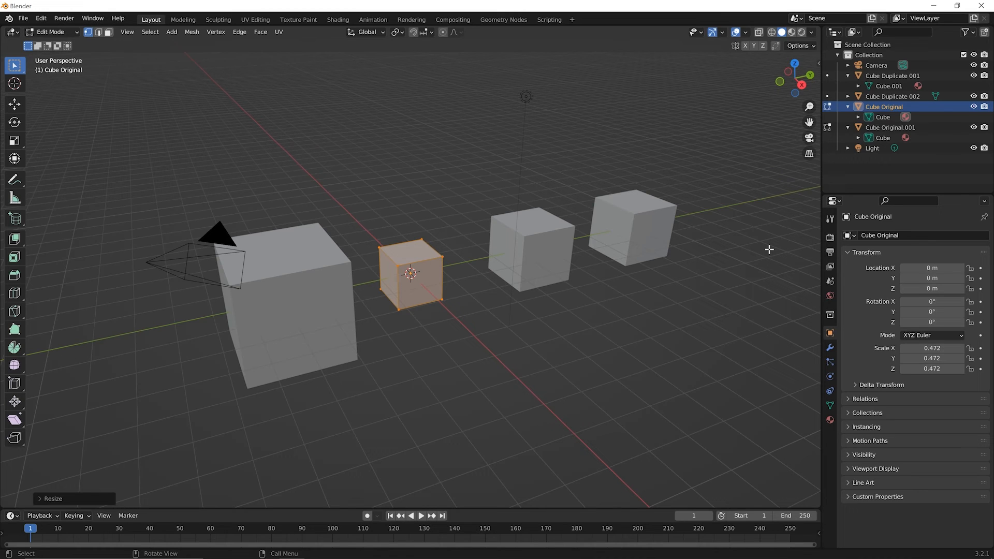
mouse_move(780, 260)
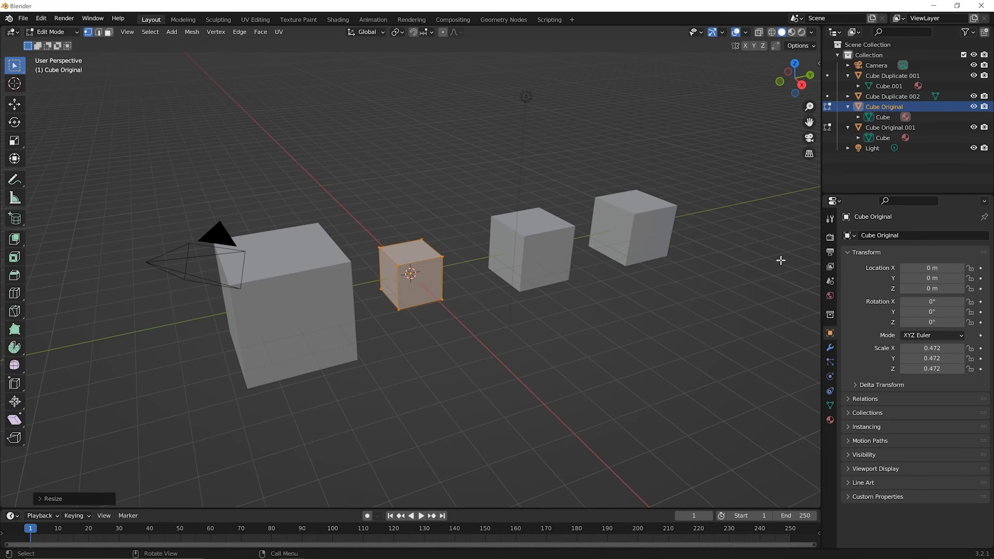
mouse_move(559, 248)
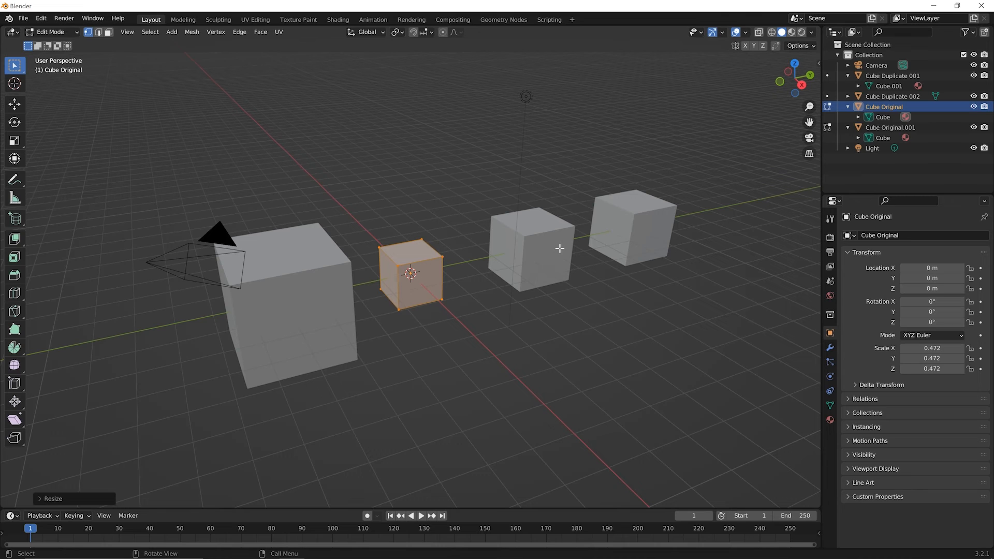
mouse_move(286, 314)
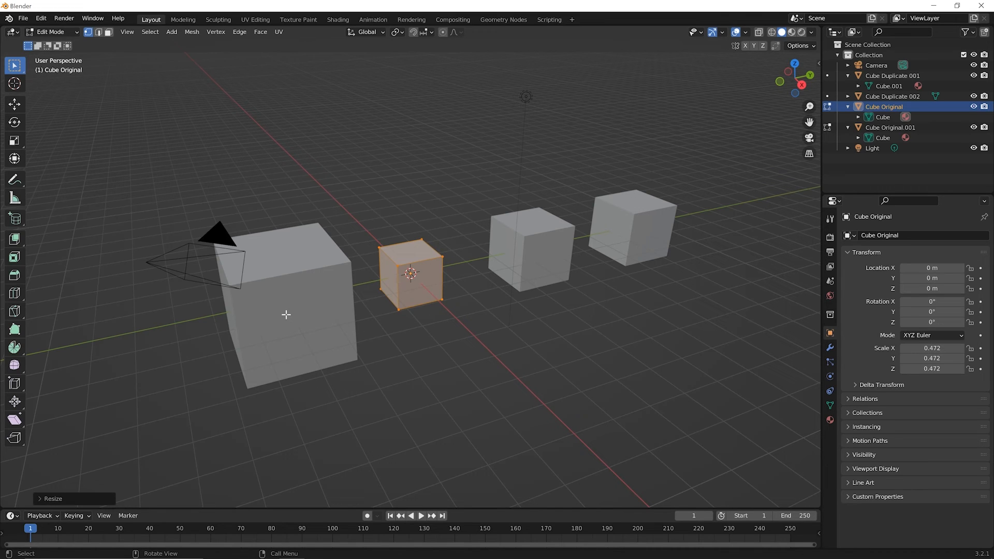
mouse_move(602, 216)
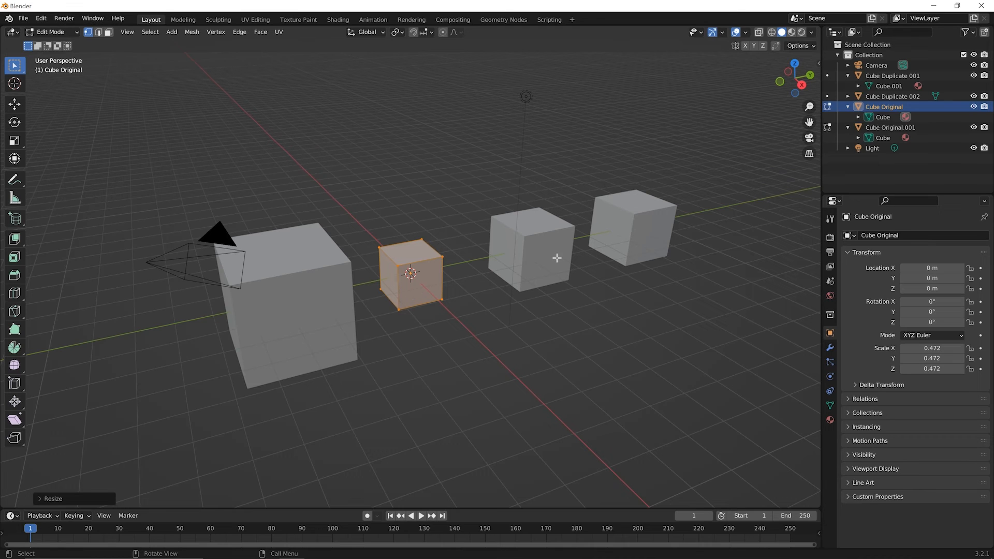
mouse_move(508, 223)
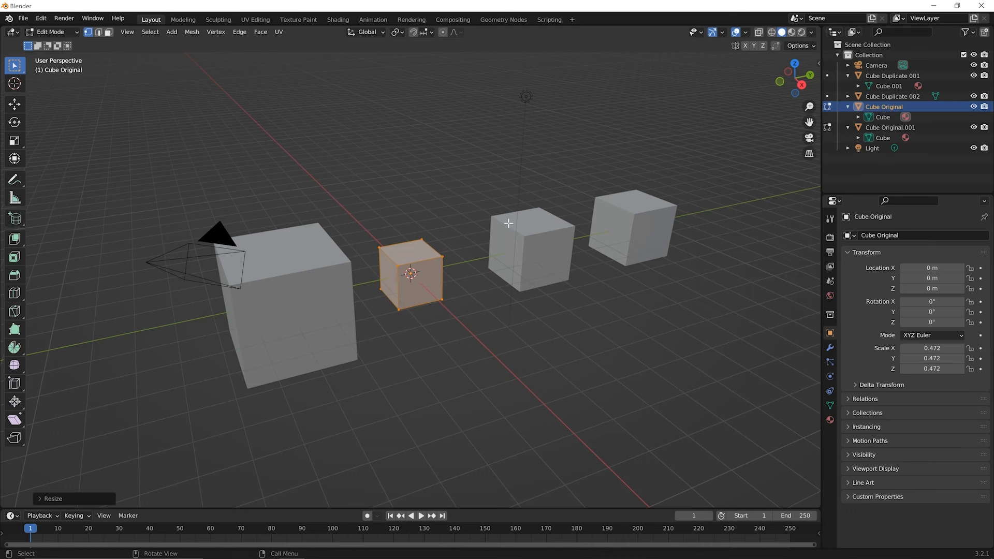
mouse_move(281, 327)
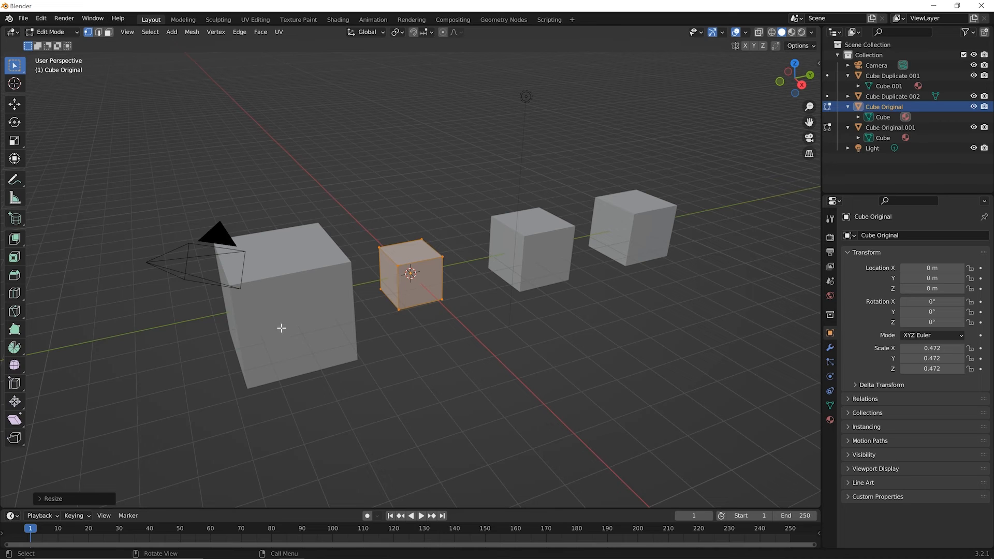
mouse_move(574, 233)
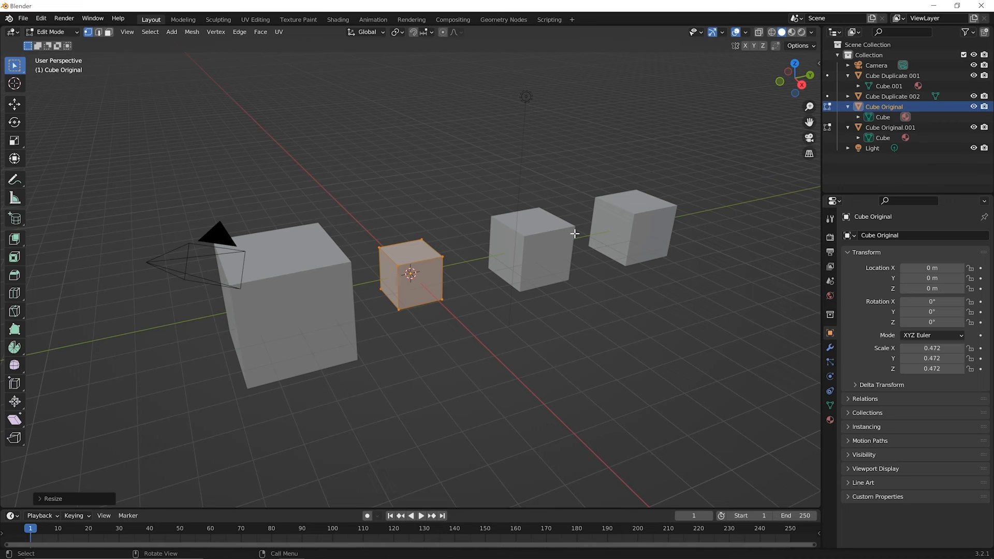
mouse_move(587, 237)
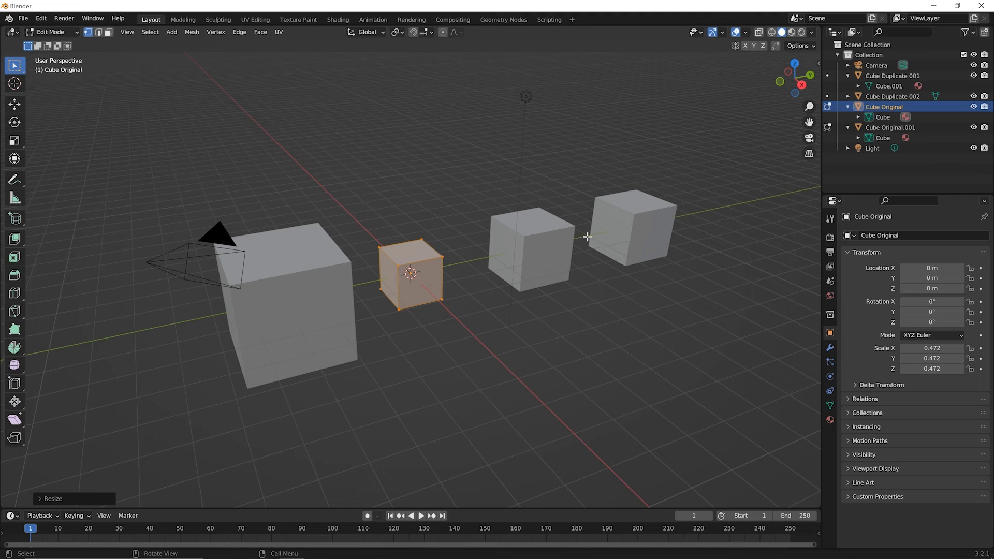
mouse_move(434, 286)
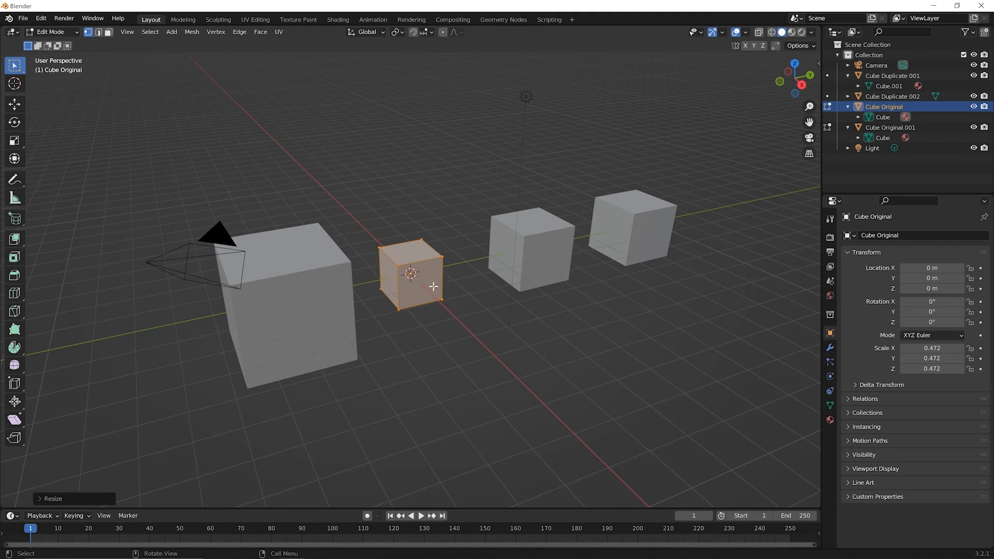
mouse_move(304, 359)
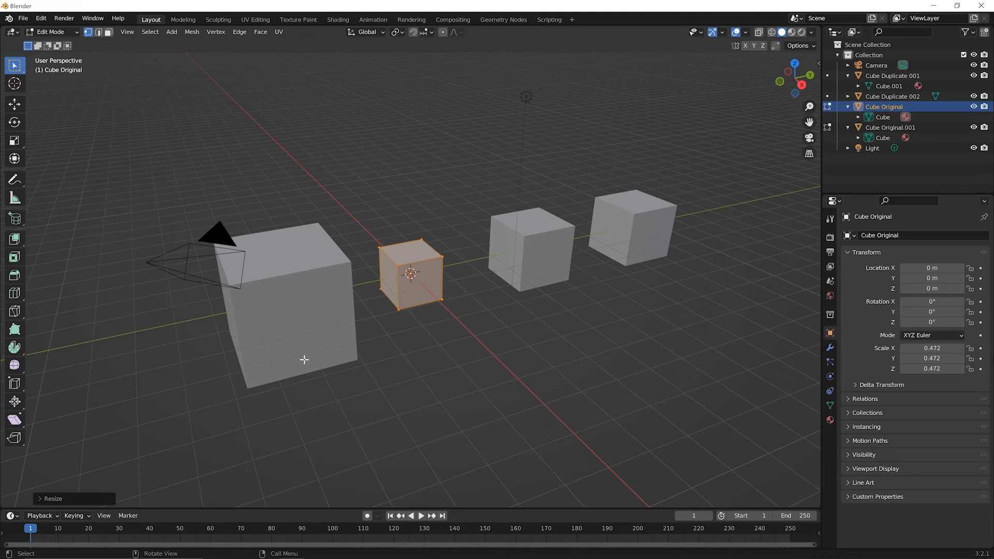
mouse_move(344, 305)
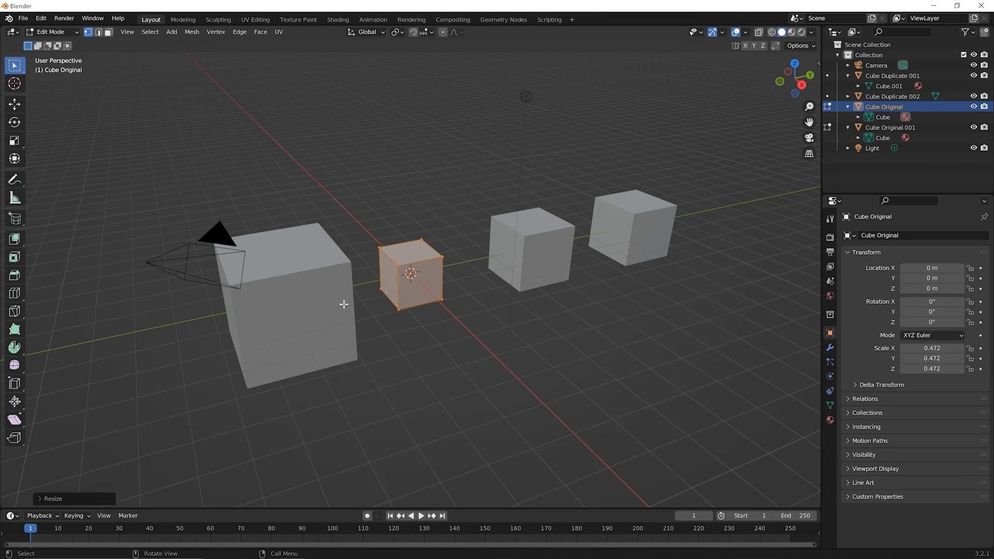
mouse_move(518, 266)
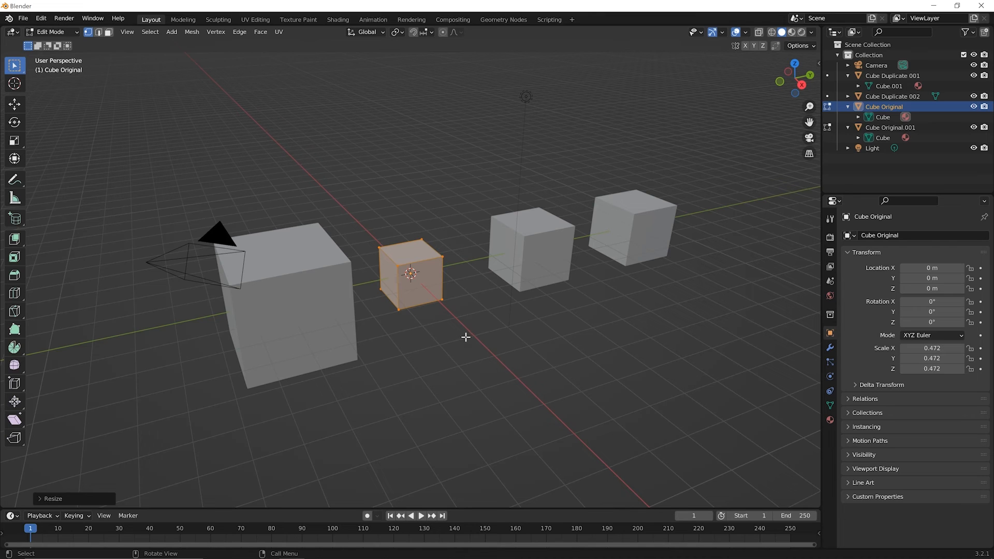
mouse_move(472, 332)
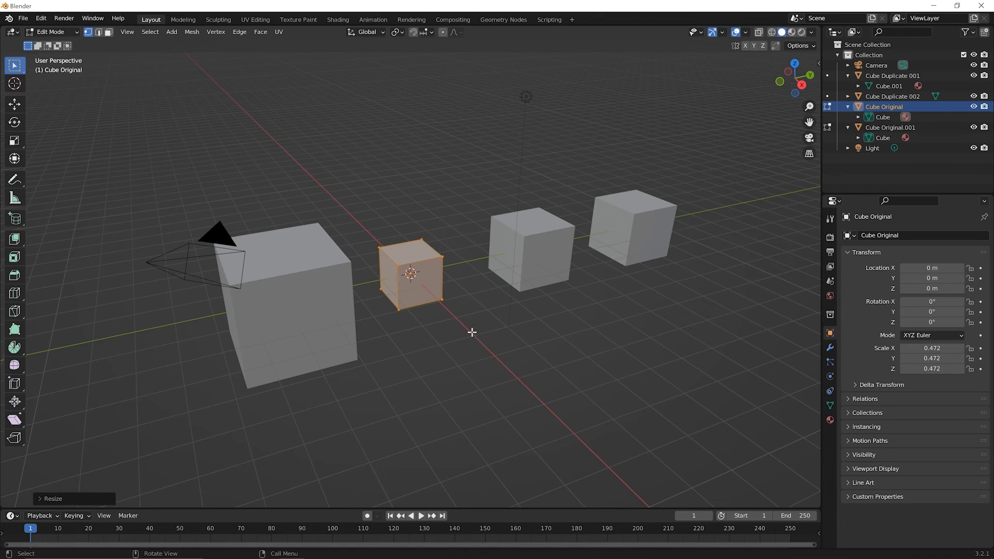
Duplicate Cube Duplicate 002 in place as Cube Duplicate 002.001, cancelling the move
key(Tab)
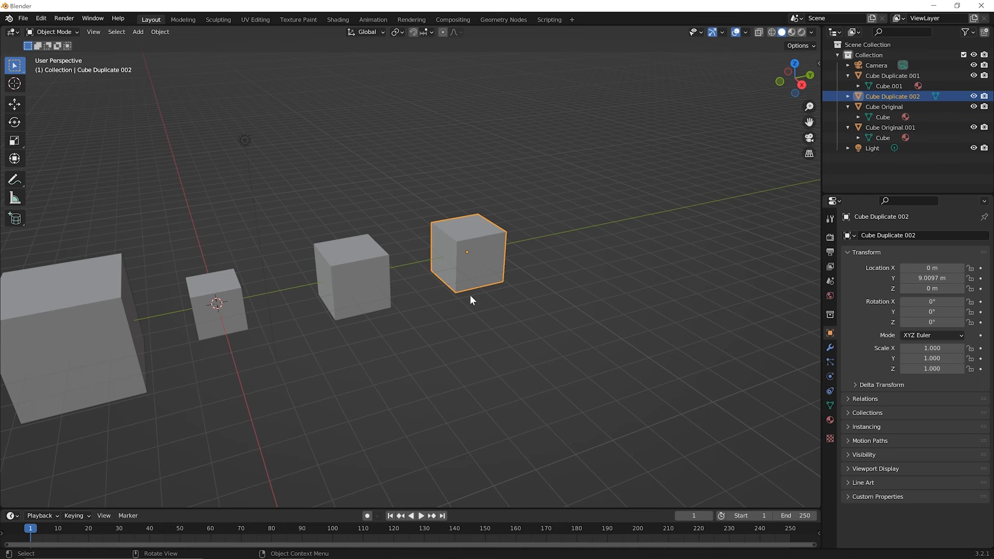
mouse_move(494, 268)
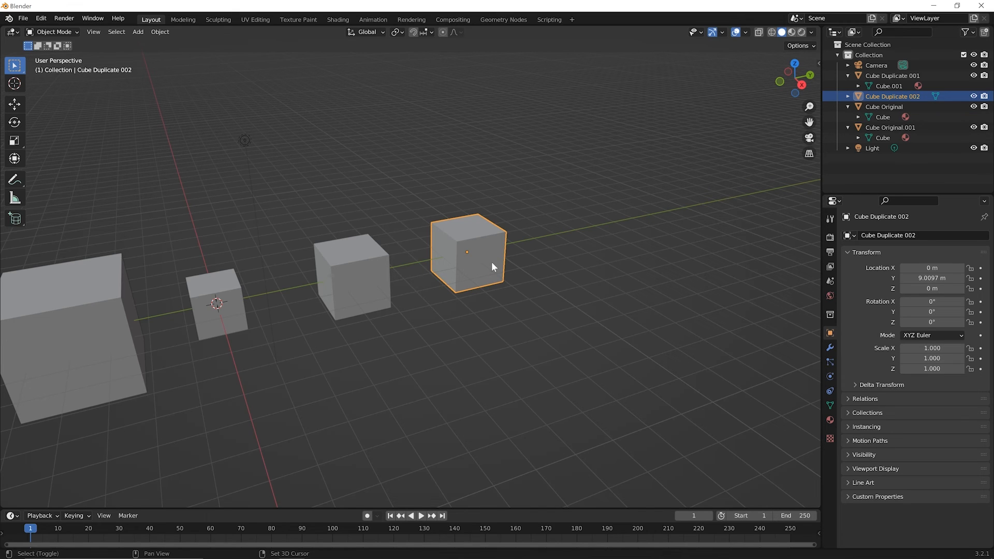
key(shift+d)
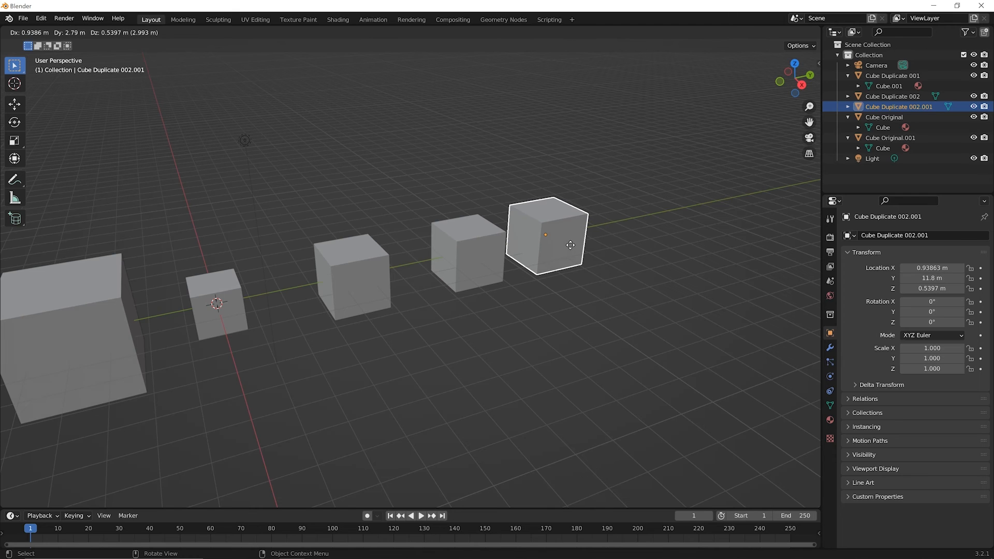
click(547, 244)
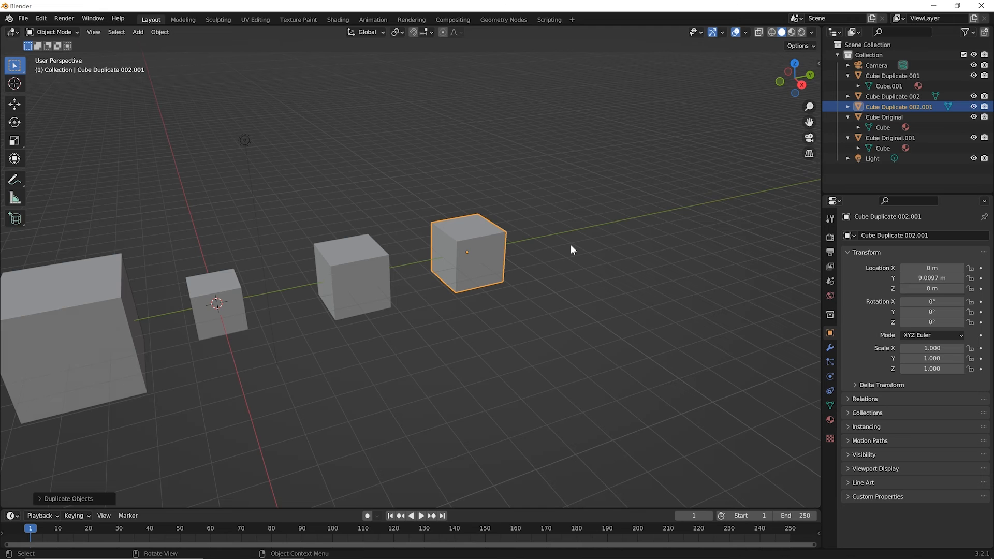
mouse_move(565, 249)
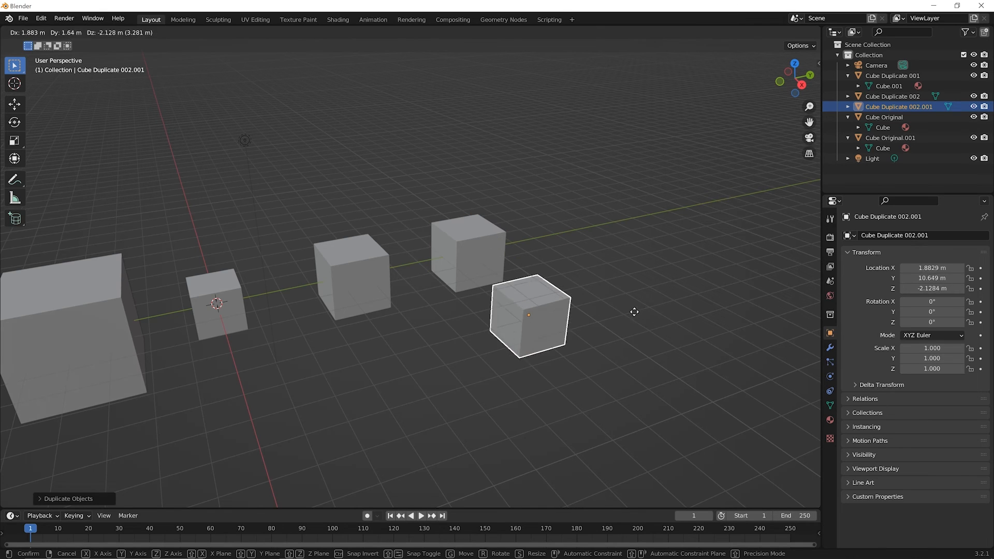
mouse_move(615, 342)
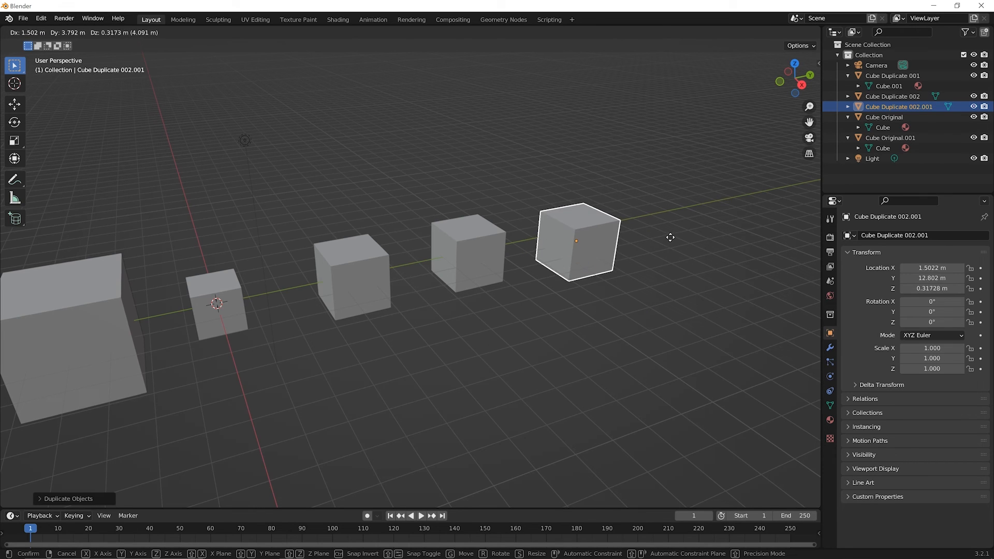
mouse_move(661, 232)
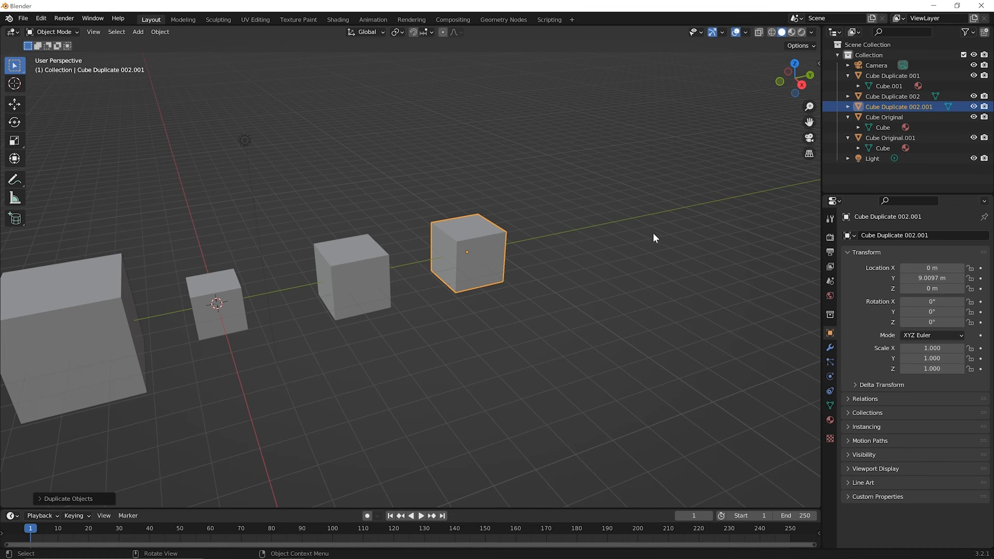
mouse_move(357, 303)
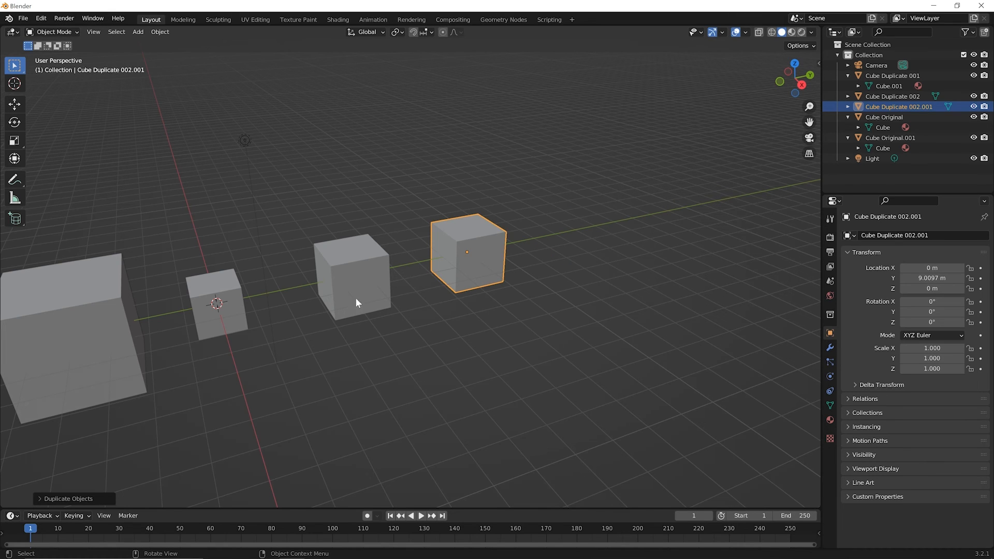
click(353, 276)
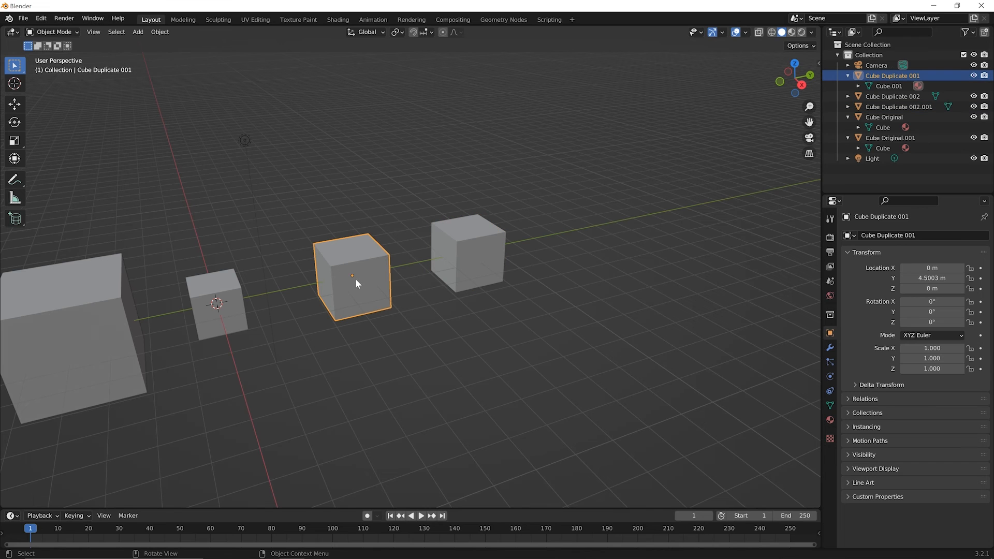
key(g)
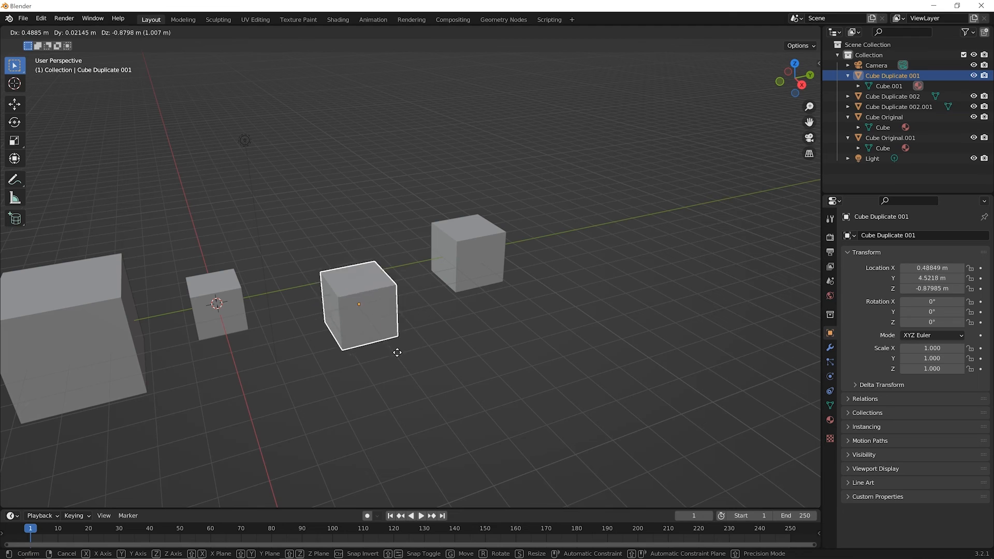
mouse_move(446, 406)
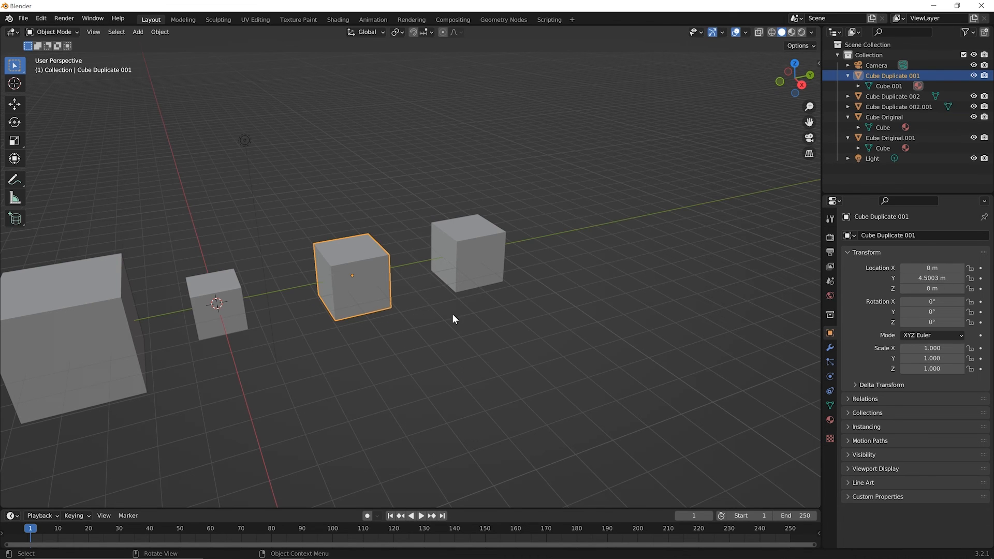
mouse_move(345, 281)
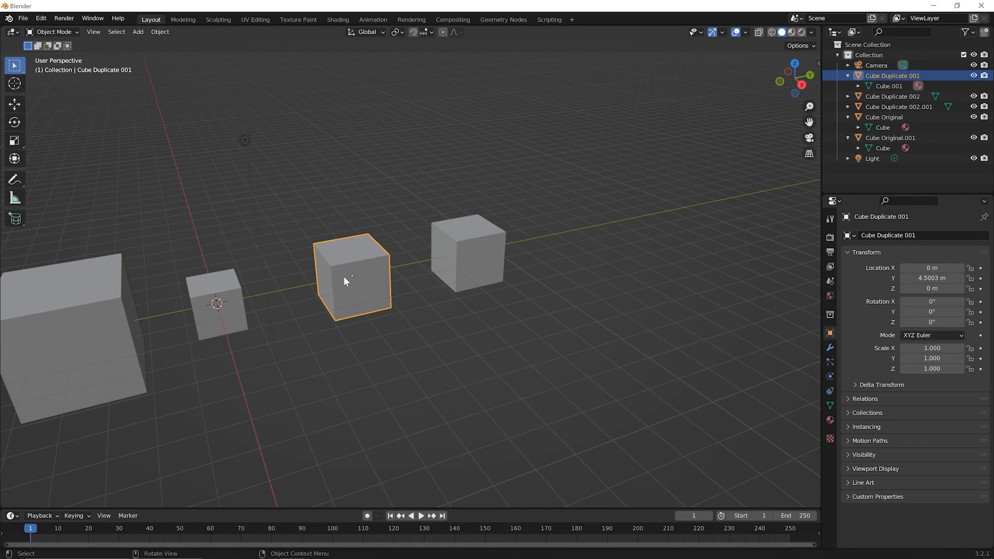
click(469, 254)
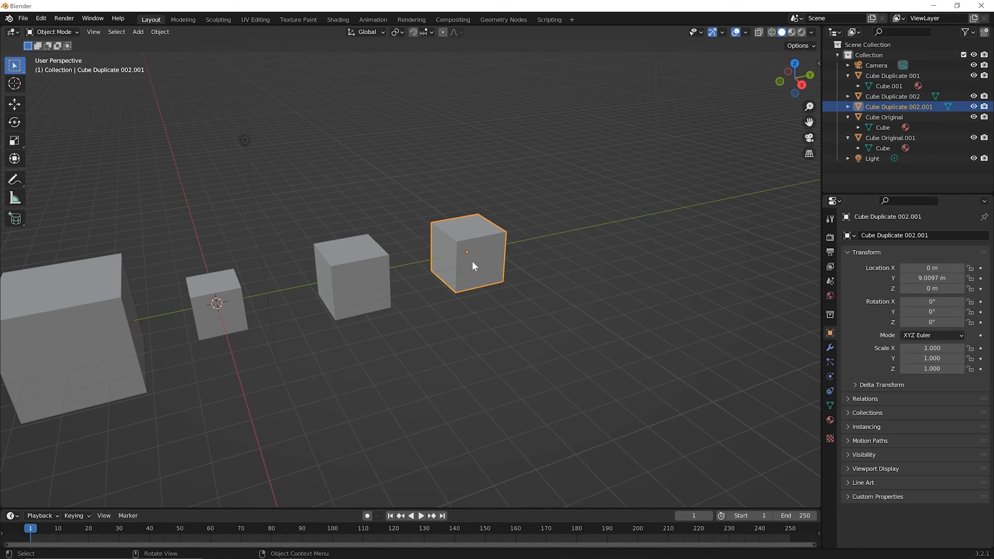
mouse_move(446, 272)
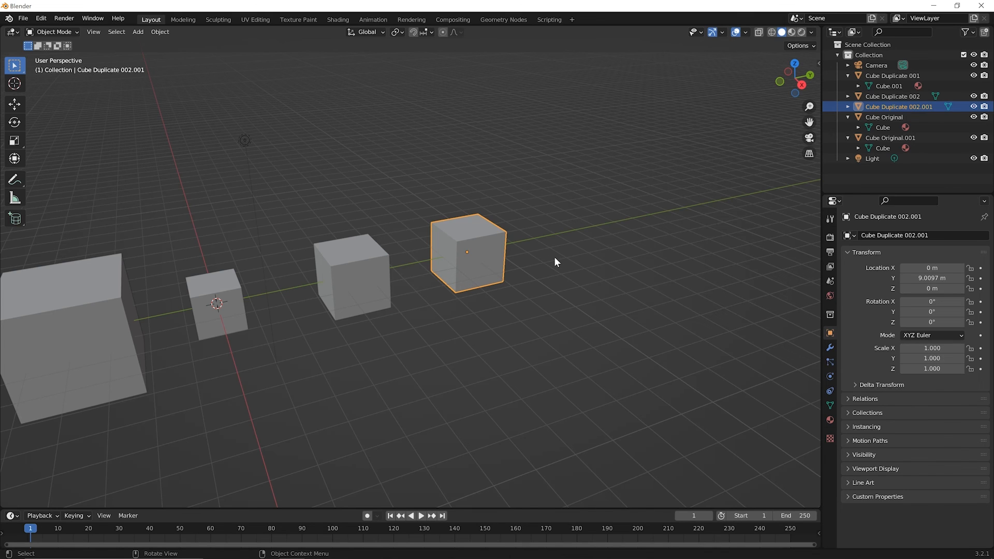
mouse_move(510, 263)
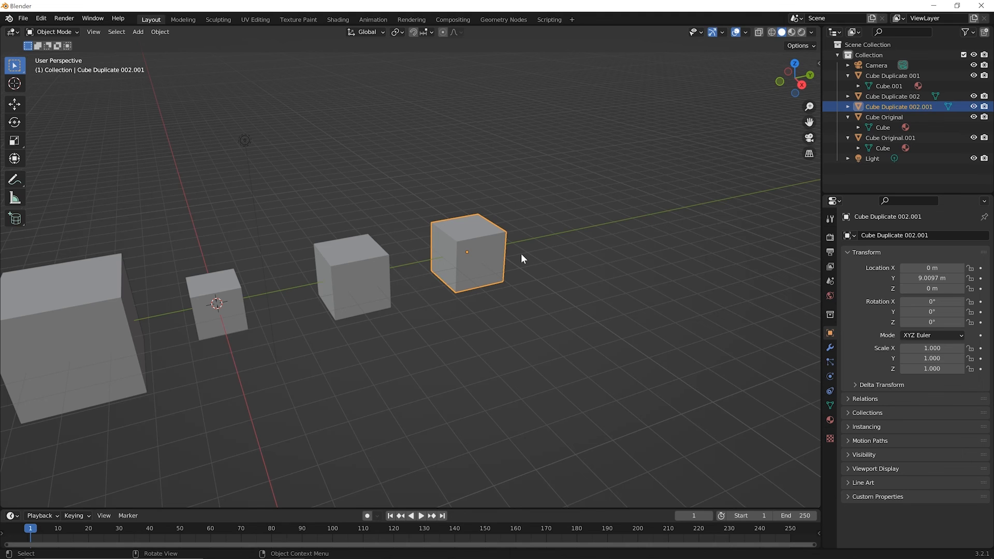
mouse_move(464, 265)
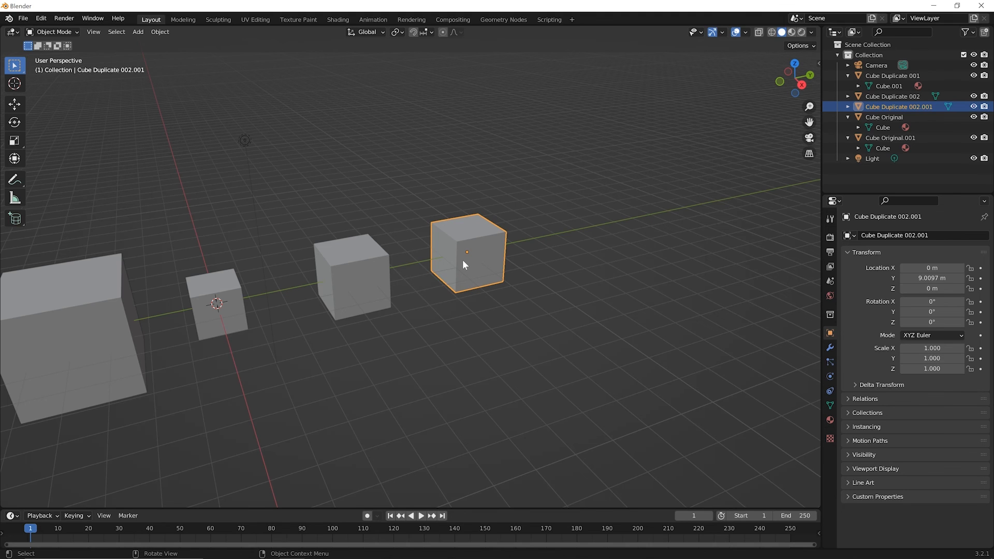
mouse_move(519, 238)
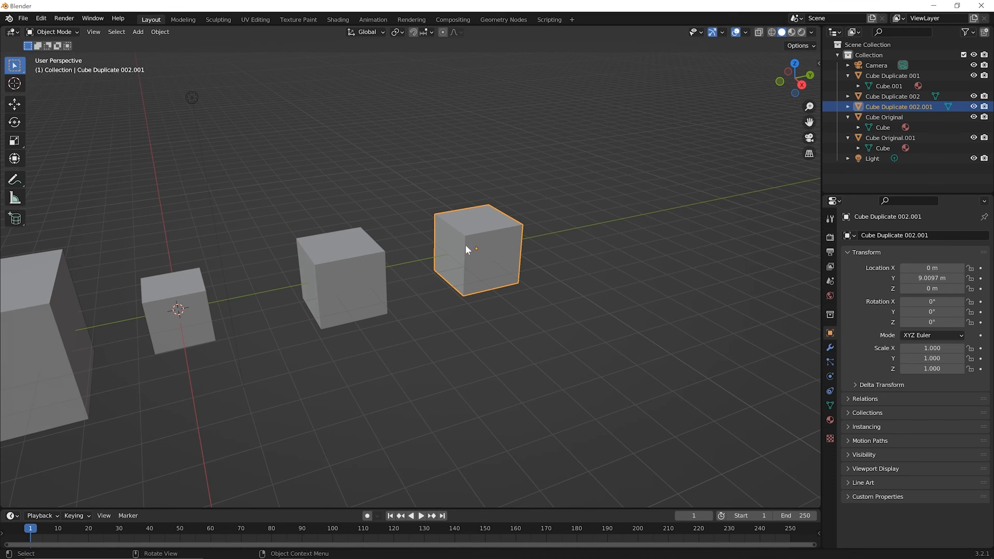
mouse_move(520, 277)
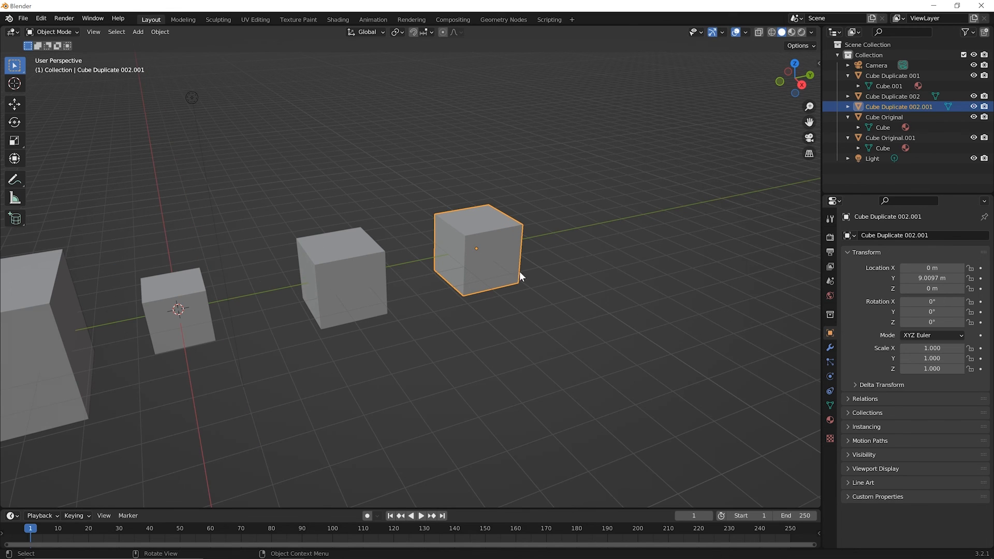
mouse_move(607, 243)
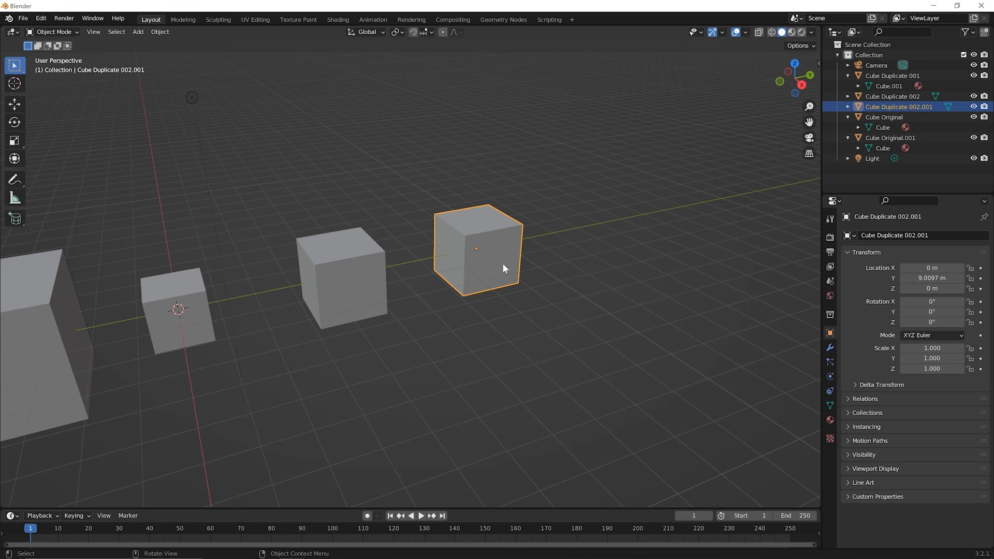
mouse_move(526, 269)
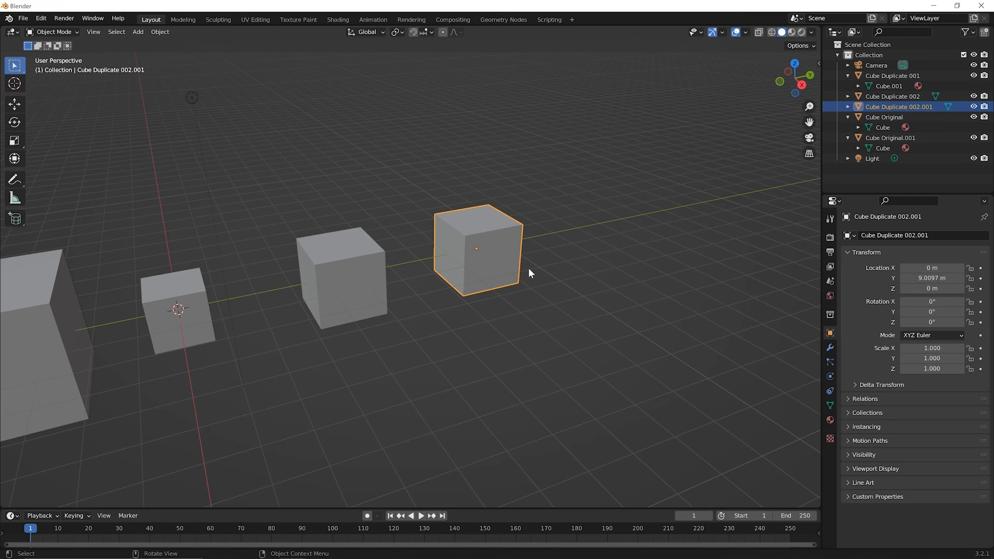
mouse_move(480, 242)
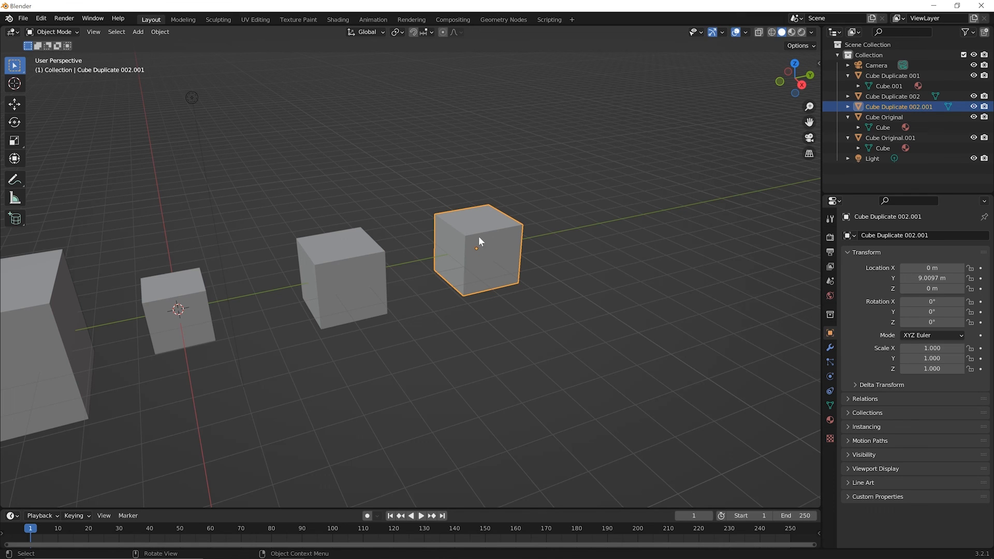
mouse_move(487, 258)
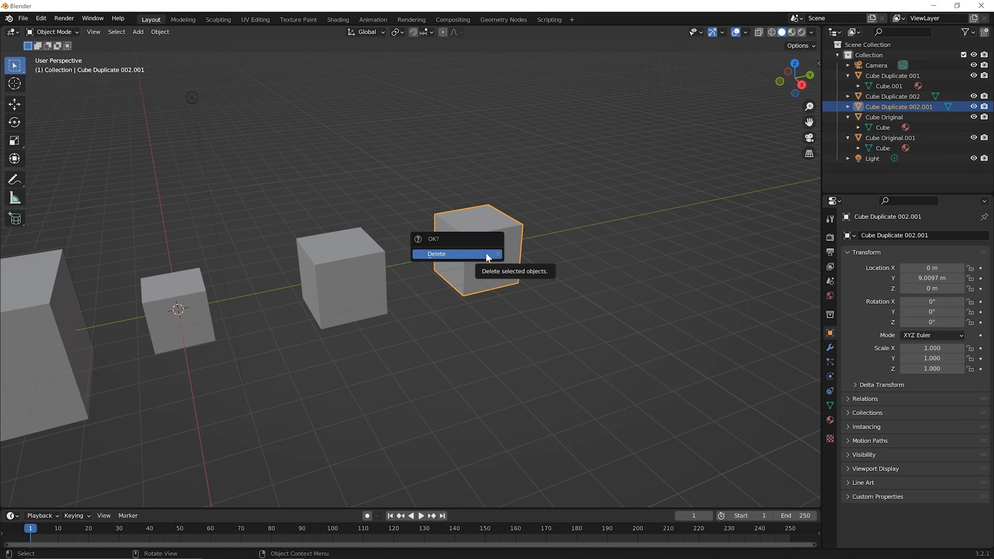
Delete the overlapping Cube Duplicate 002.001, leaving four cubes
click(436, 253)
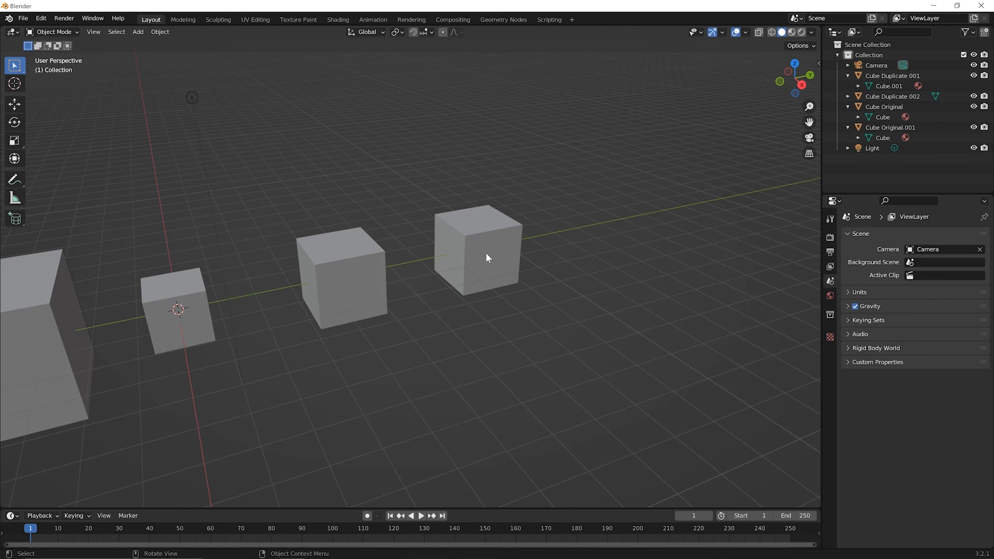
mouse_move(489, 268)
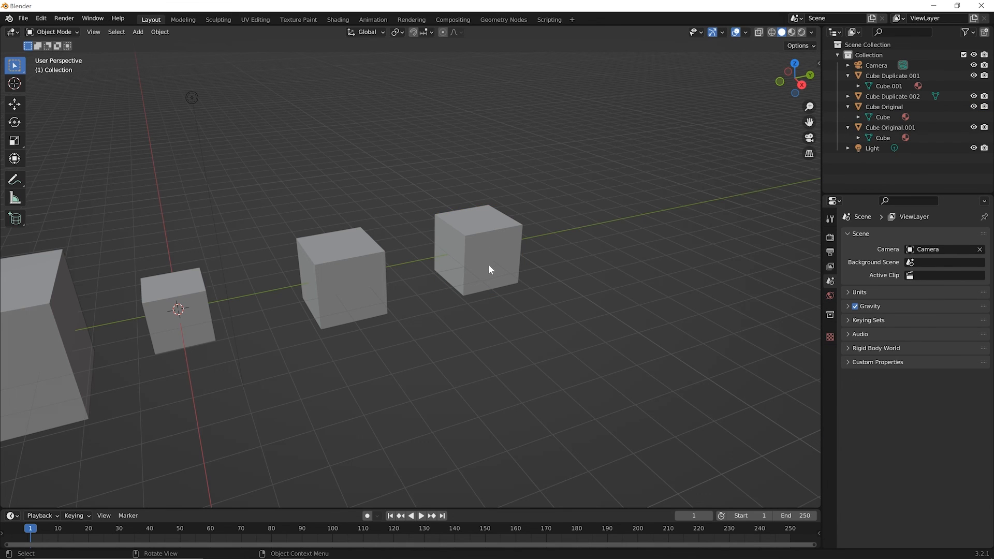
mouse_move(486, 269)
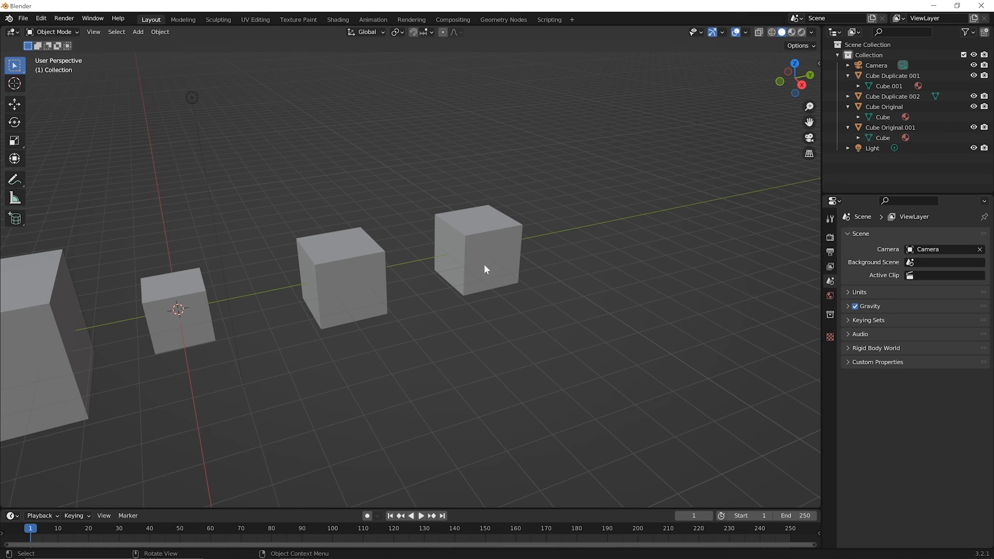
mouse_move(482, 266)
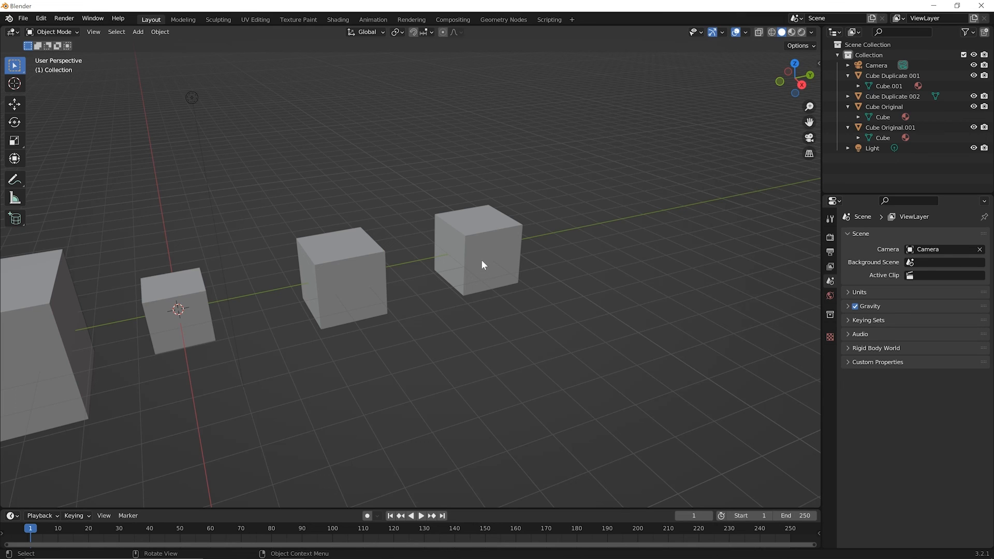